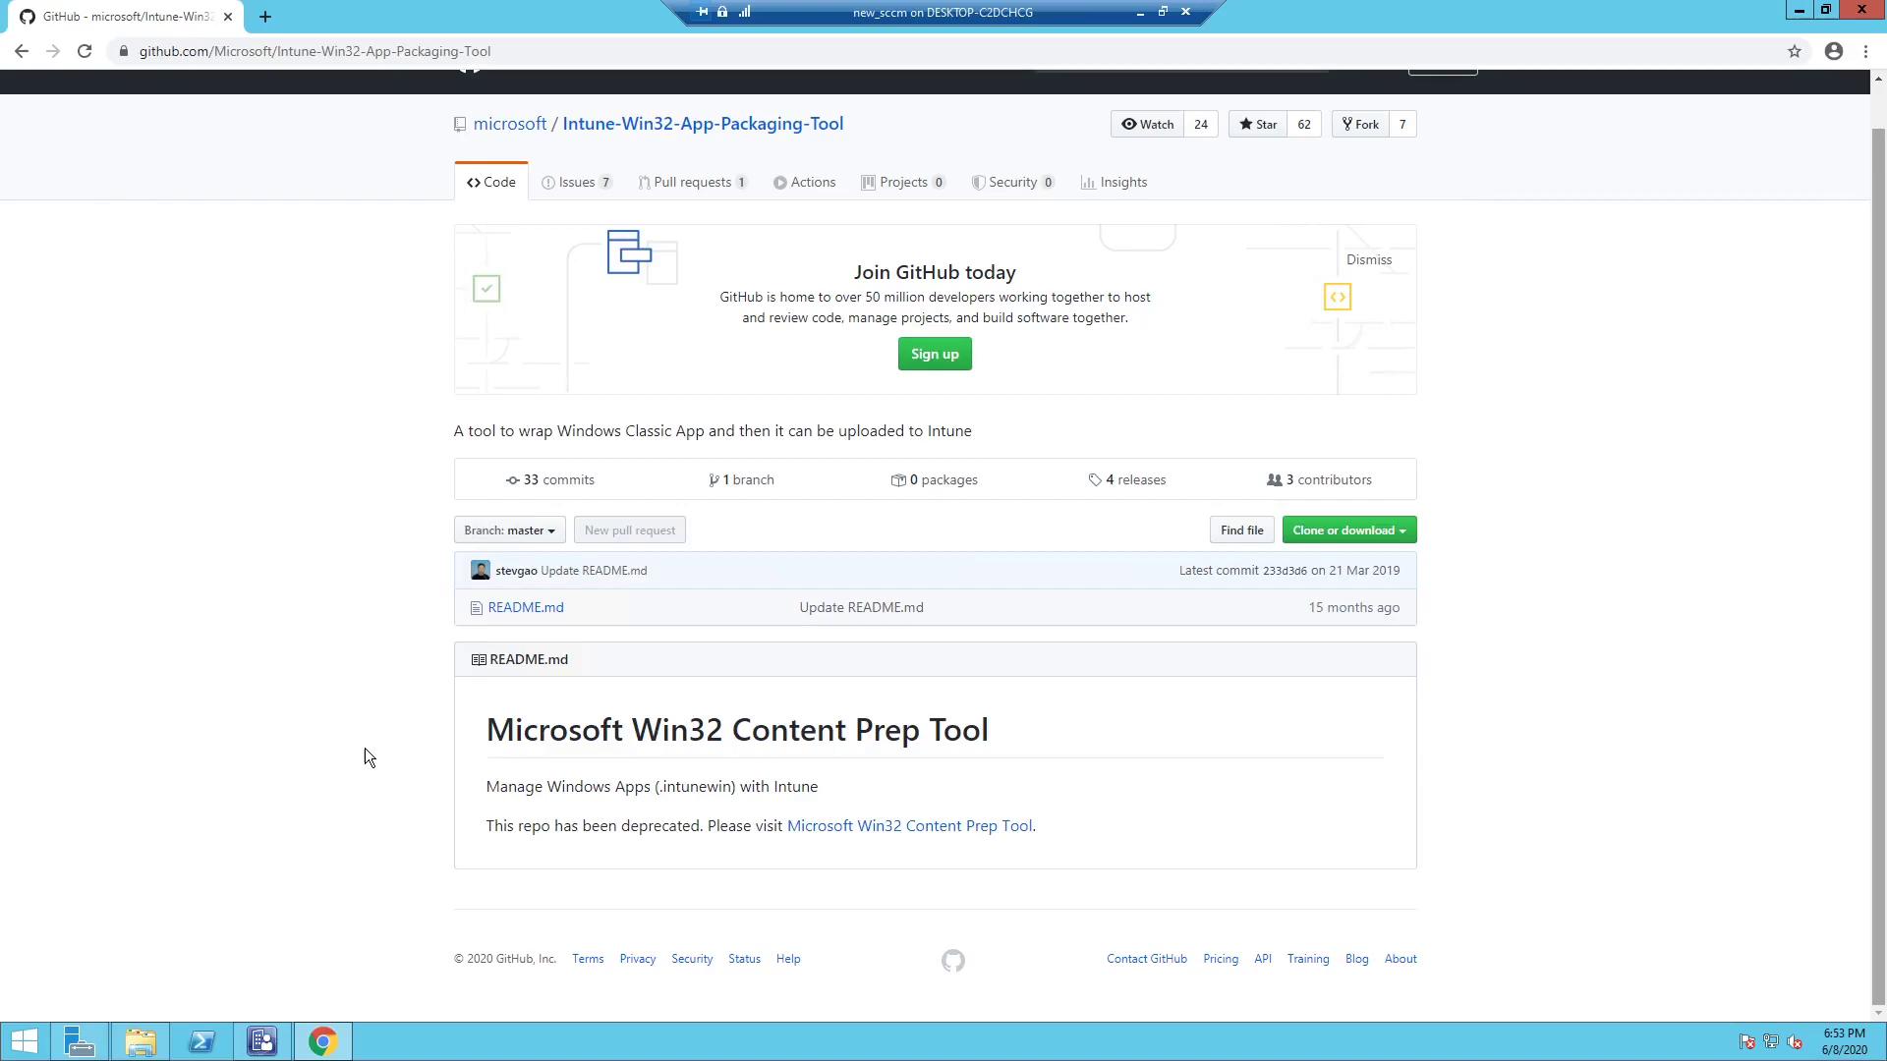
pyautogui.moveTo(373, 743)
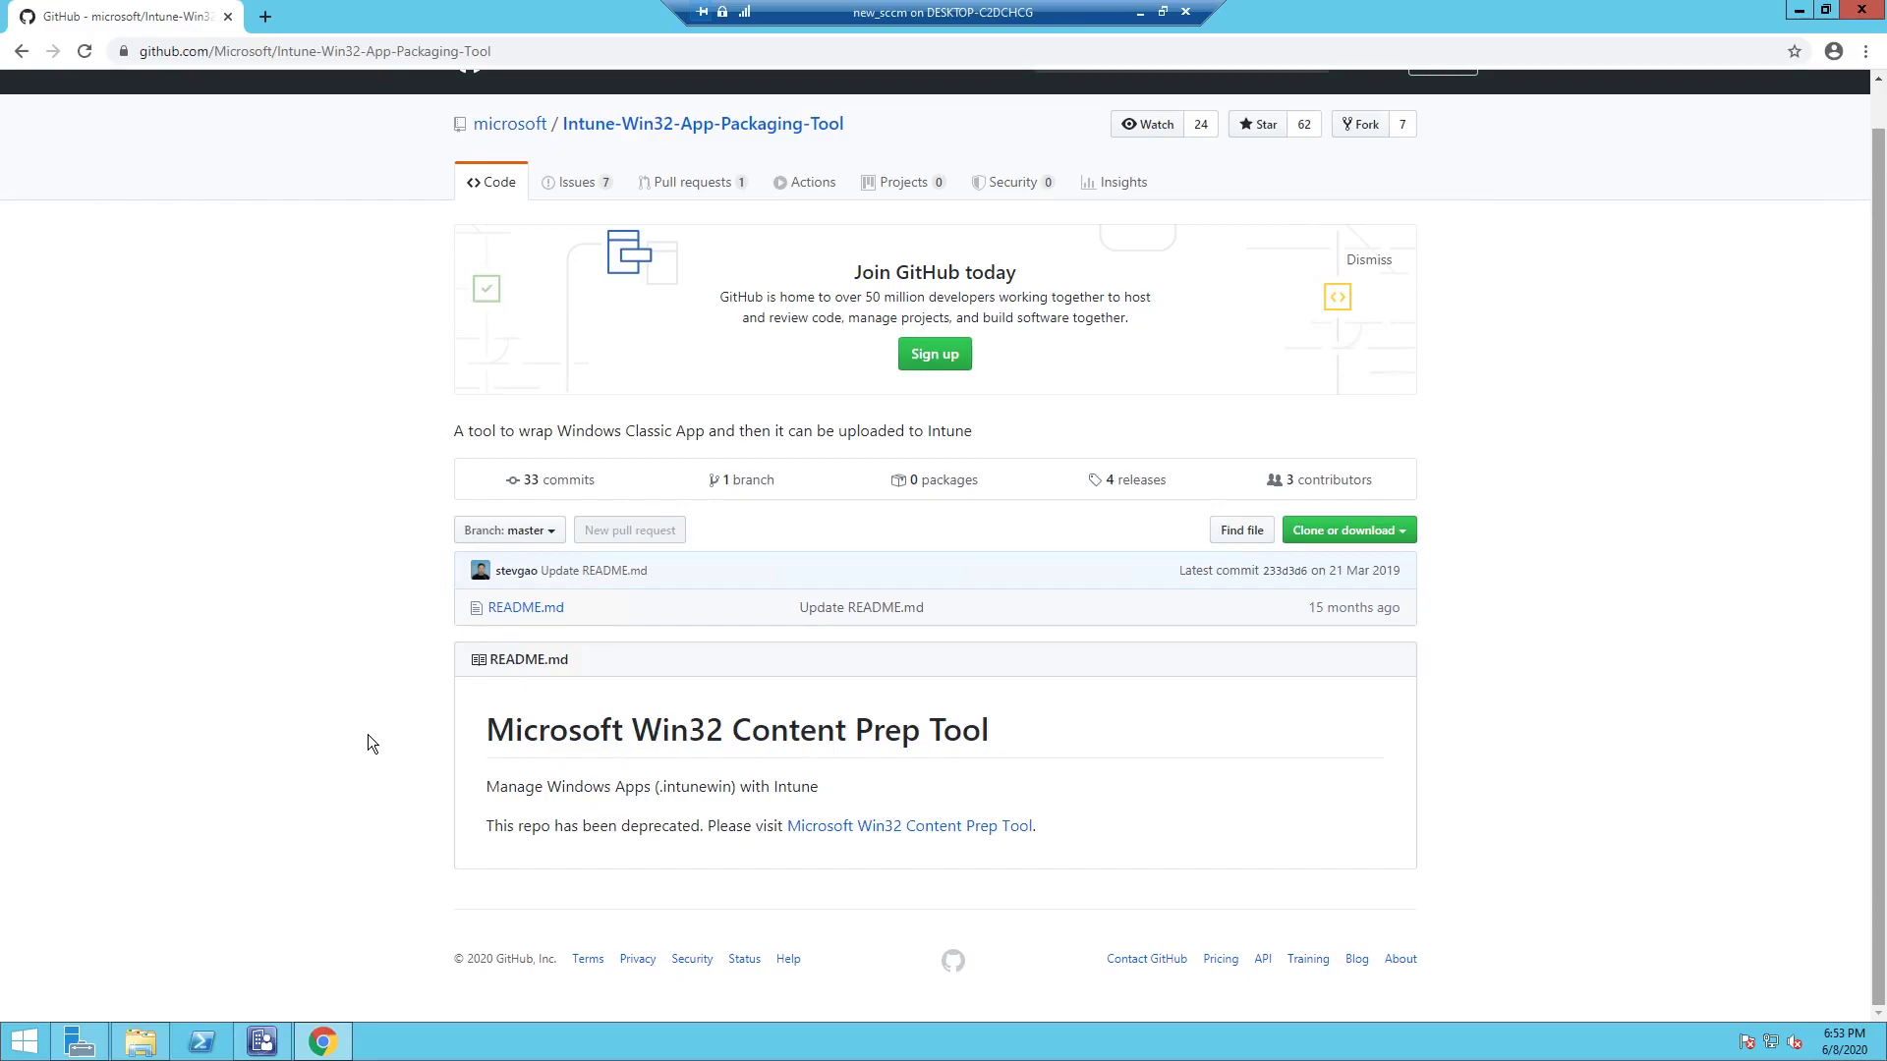
pyautogui.moveTo(511, 765)
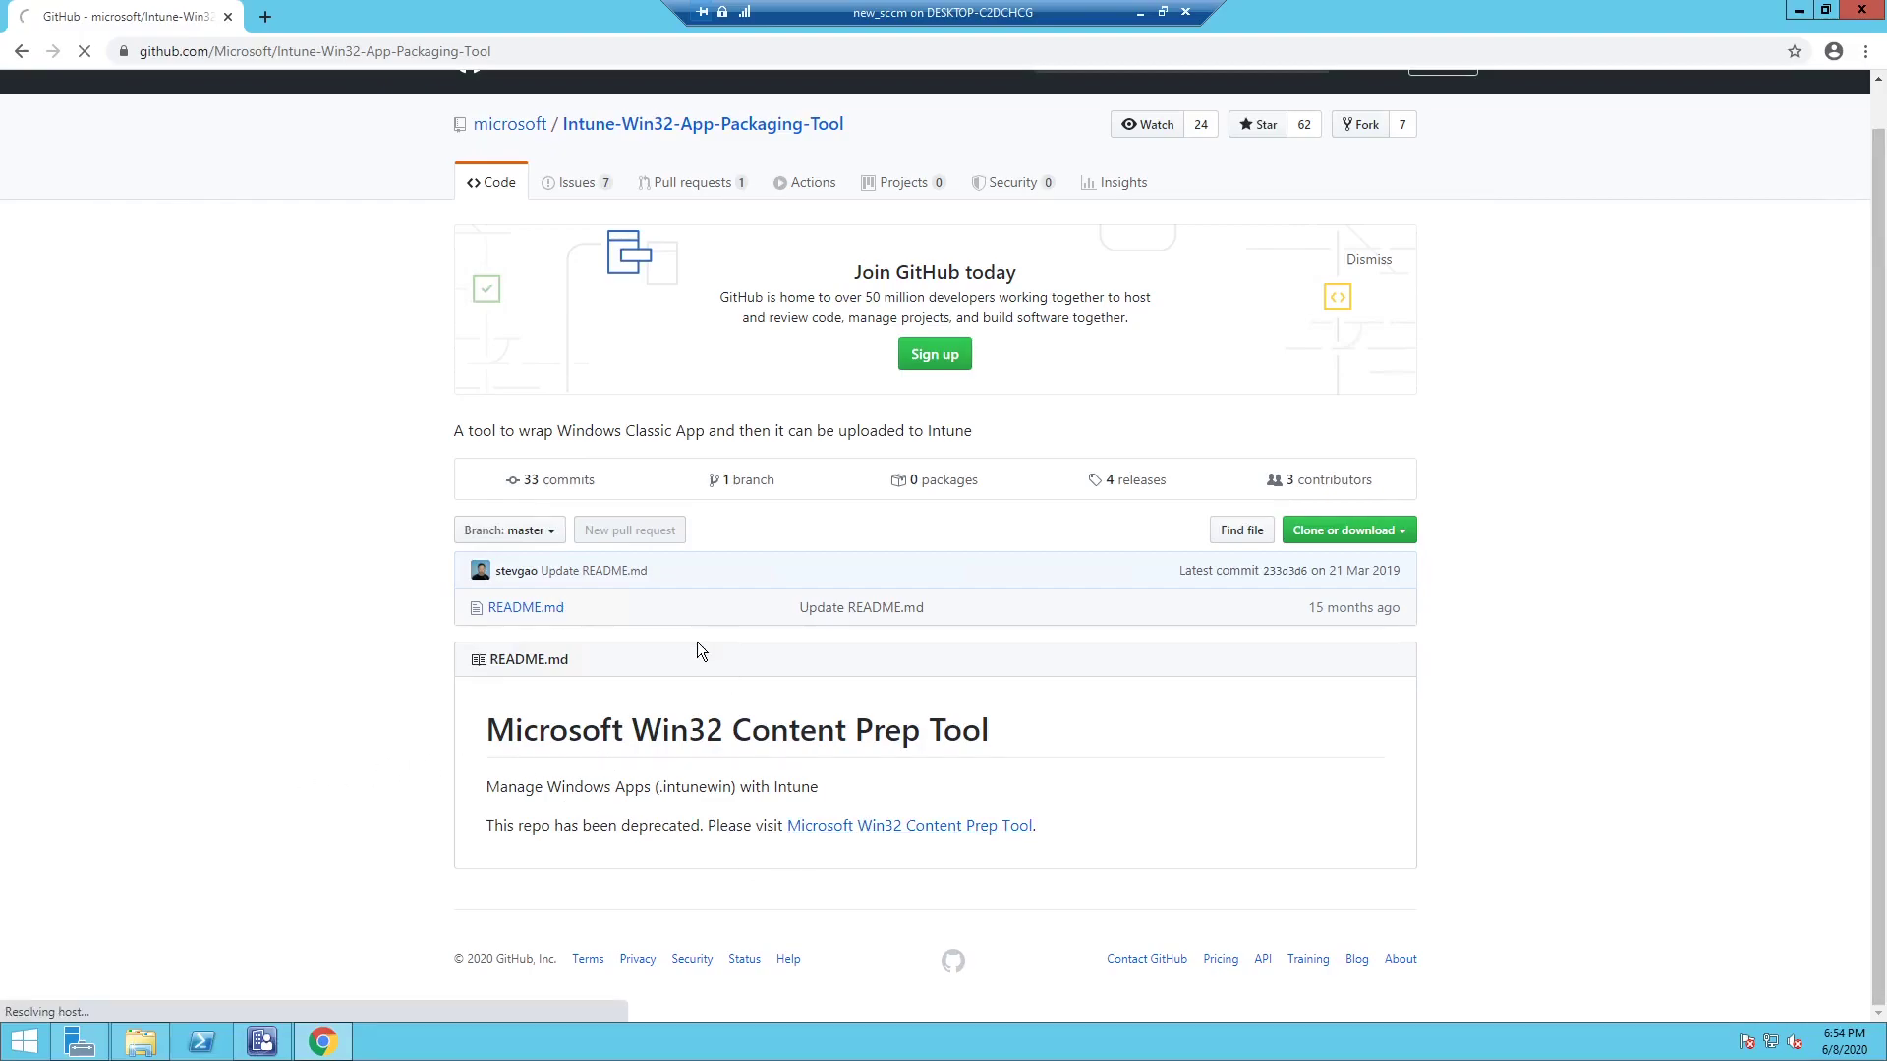
# - Follow the README link to the Microsoft Win32 Content Prep Tool repo and select IntuneWinAppUtil.exe
pyautogui.click(908, 825)
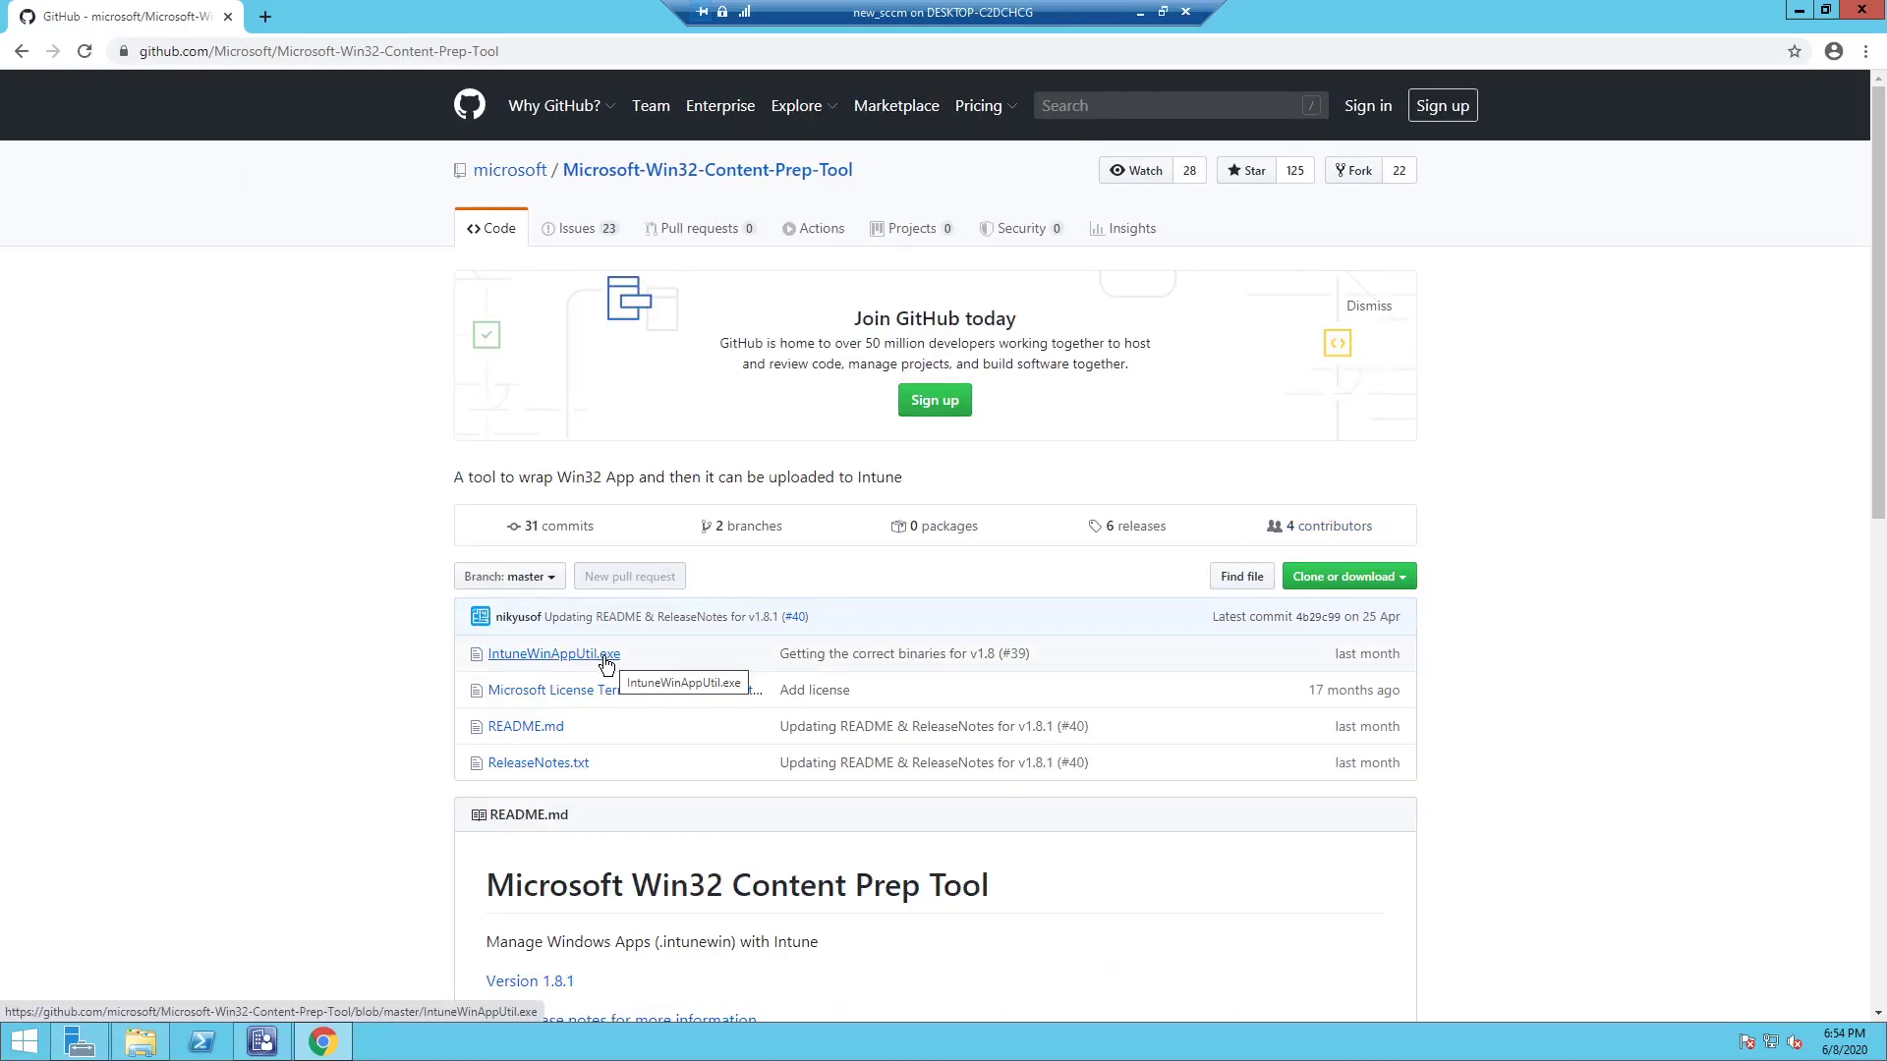
pyautogui.click(138, 1041)
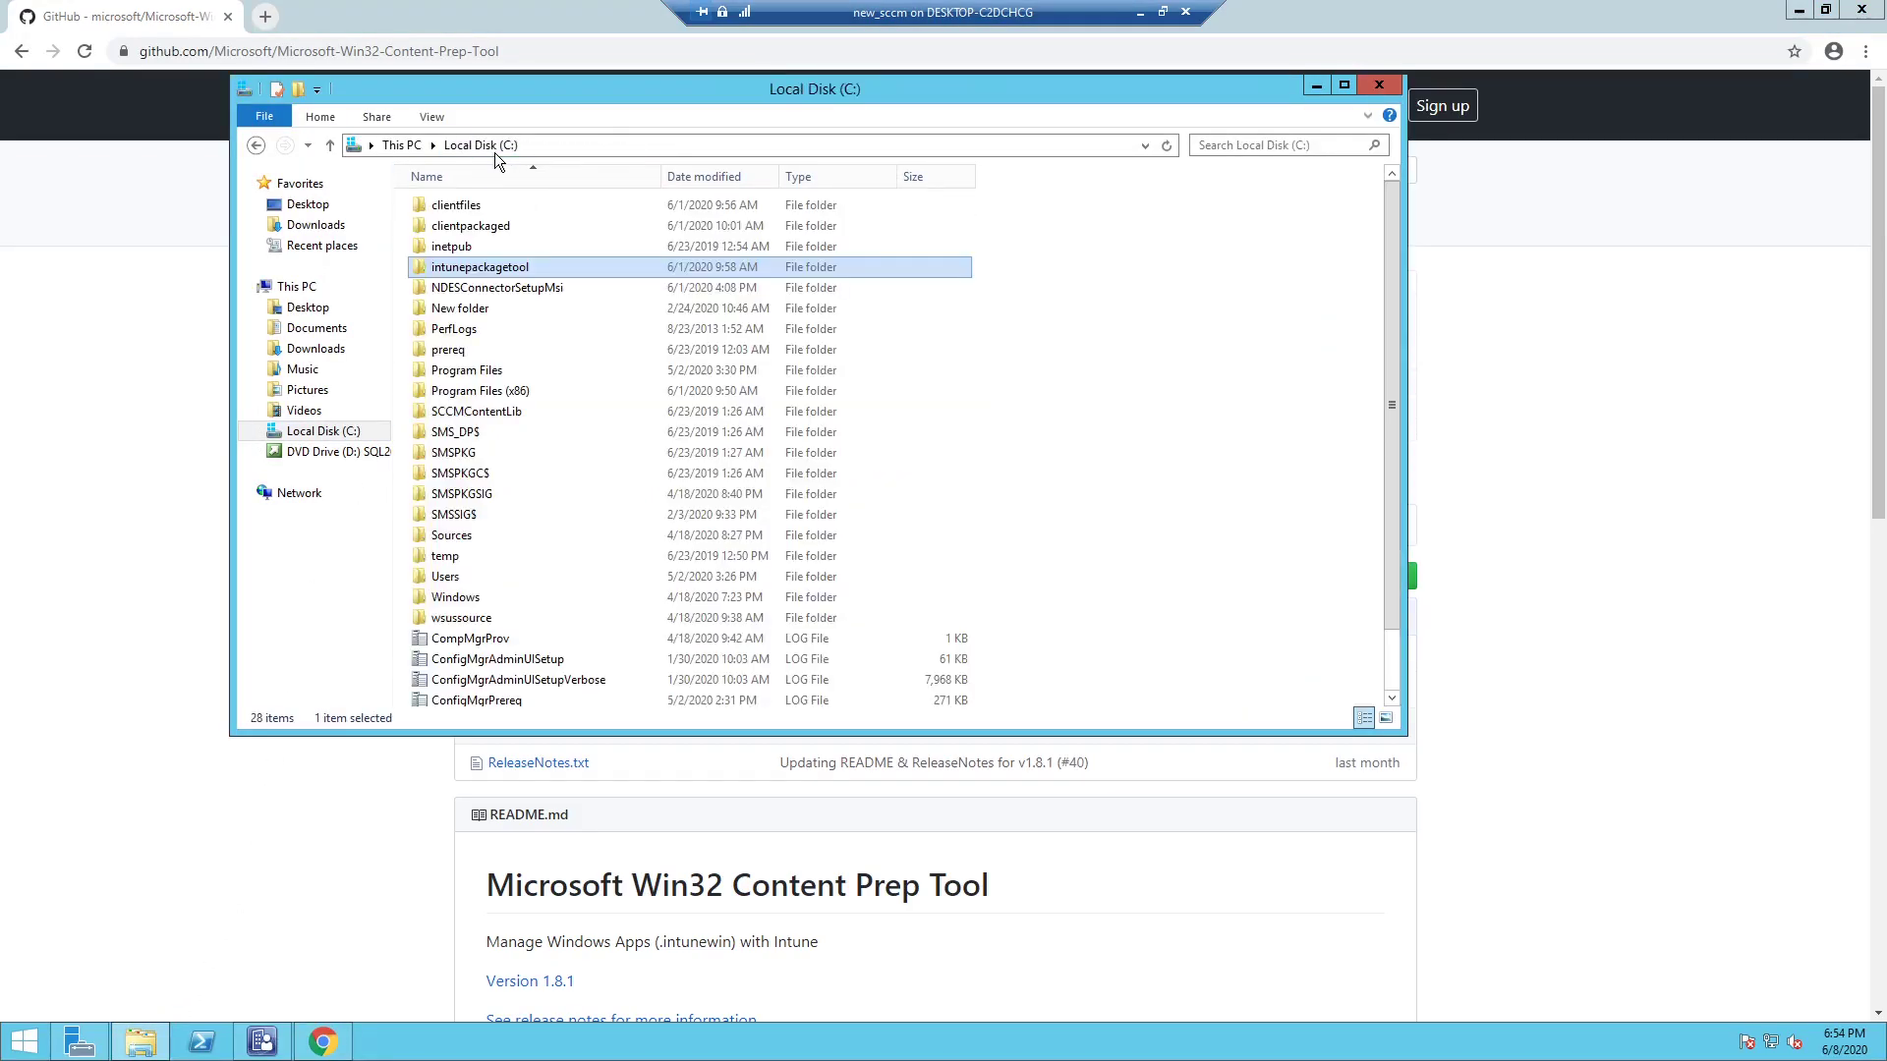
# - Inspect clientfiles and Program Files\Configuration Manager on C:, then launch an admin Command Prompt in intunepackagetool
pyautogui.doubleClick(454, 202)
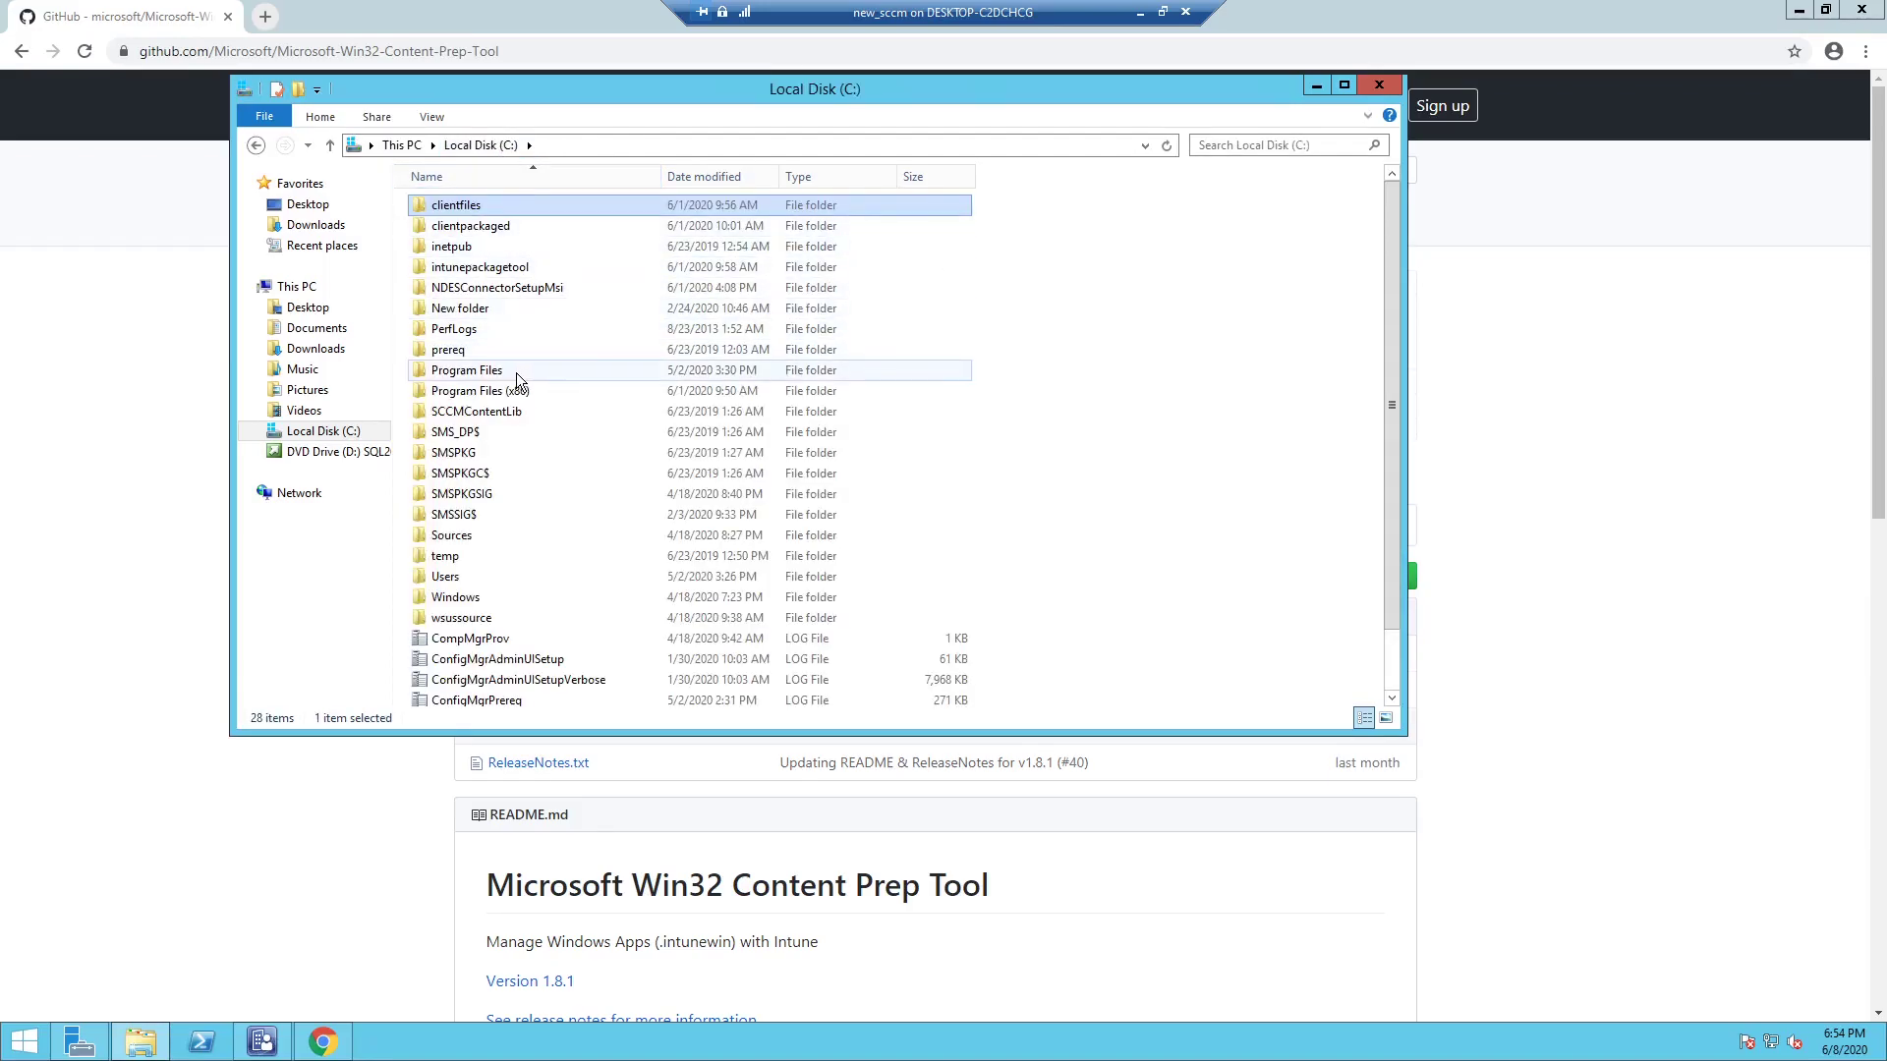
pyautogui.doubleClick(464, 369)
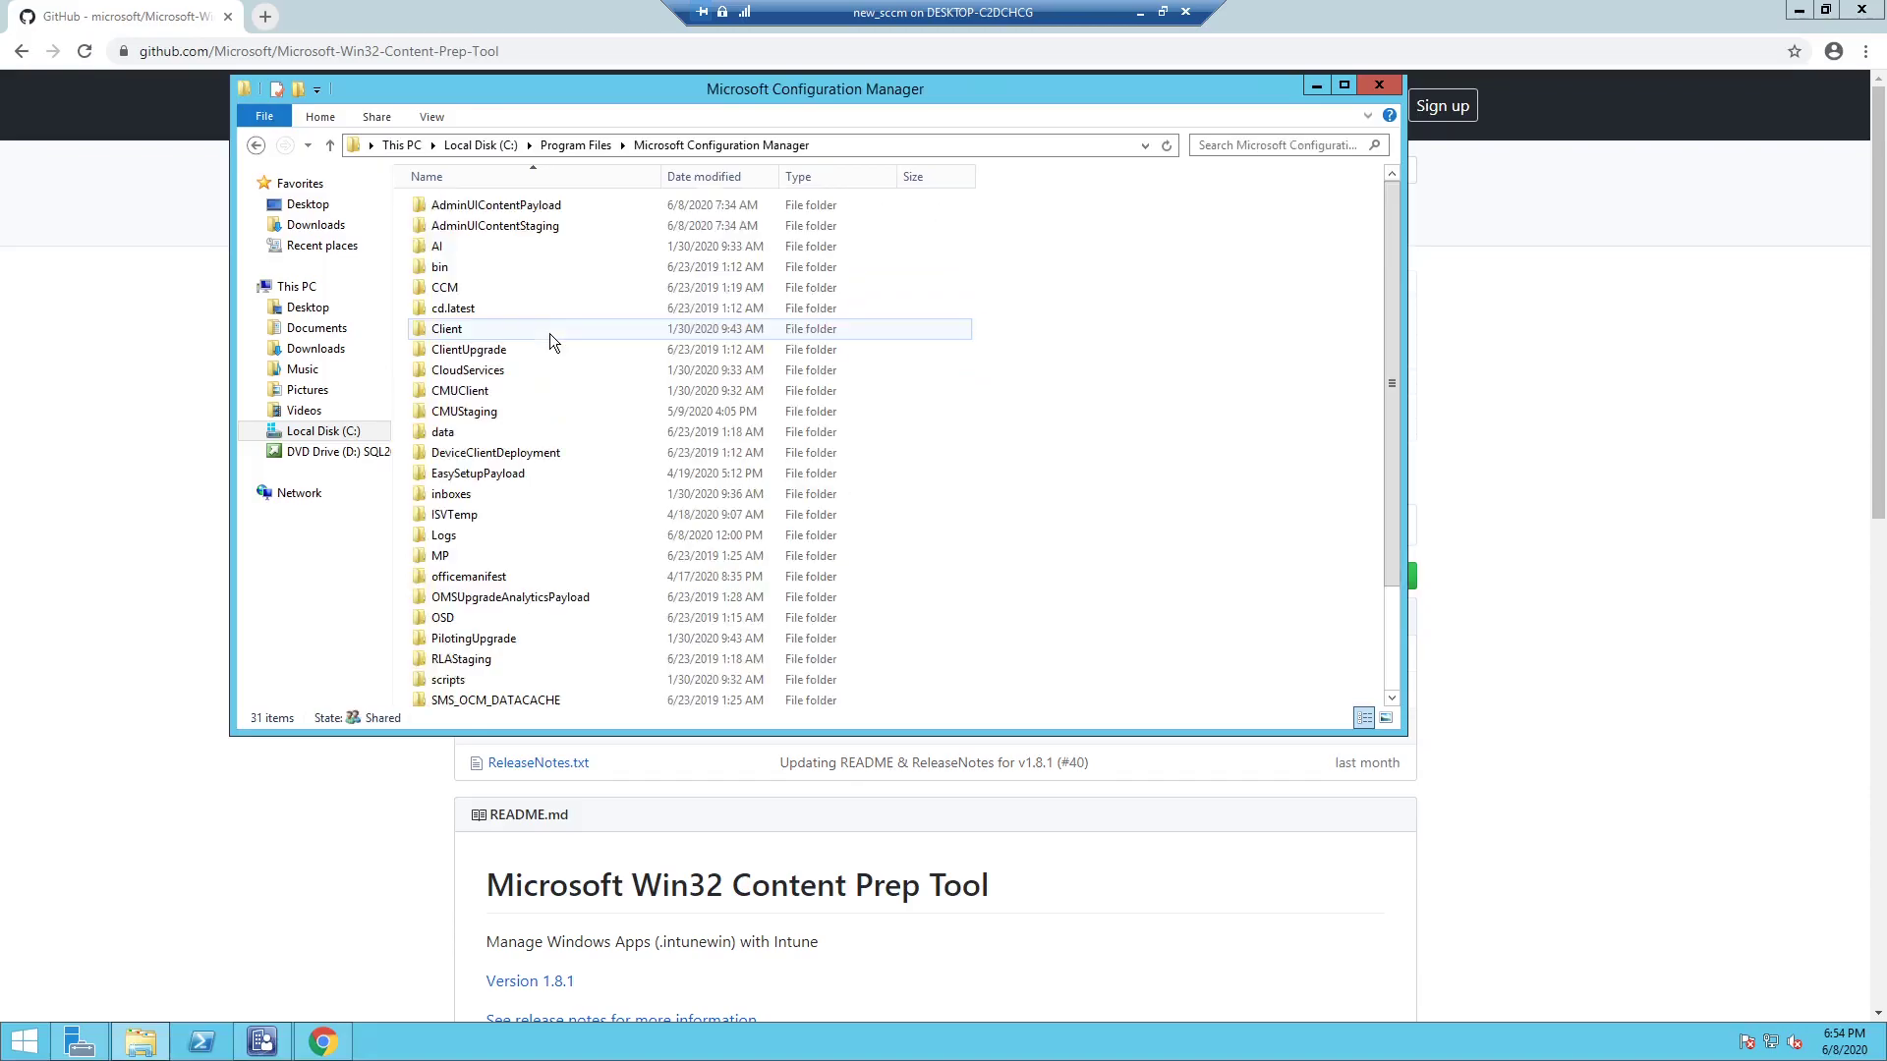
pyautogui.doubleClick(446, 328)
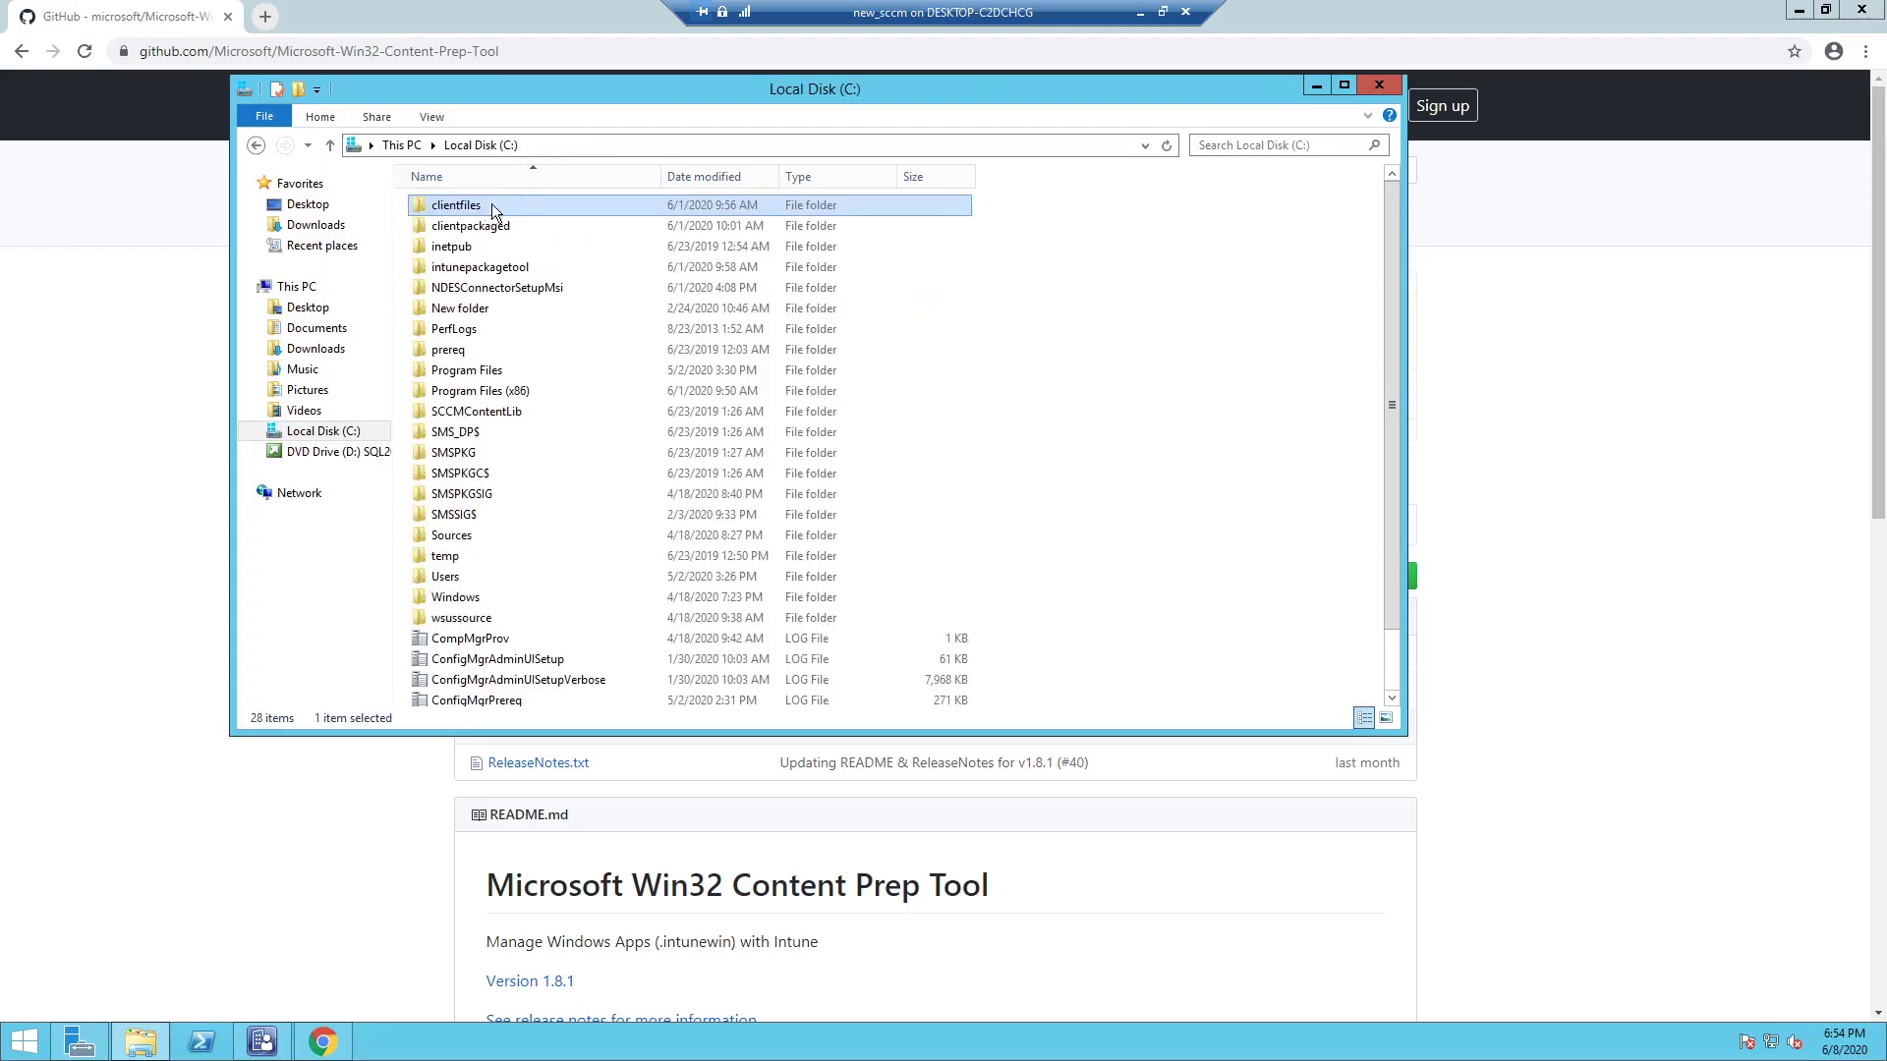
pyautogui.click(480, 265)
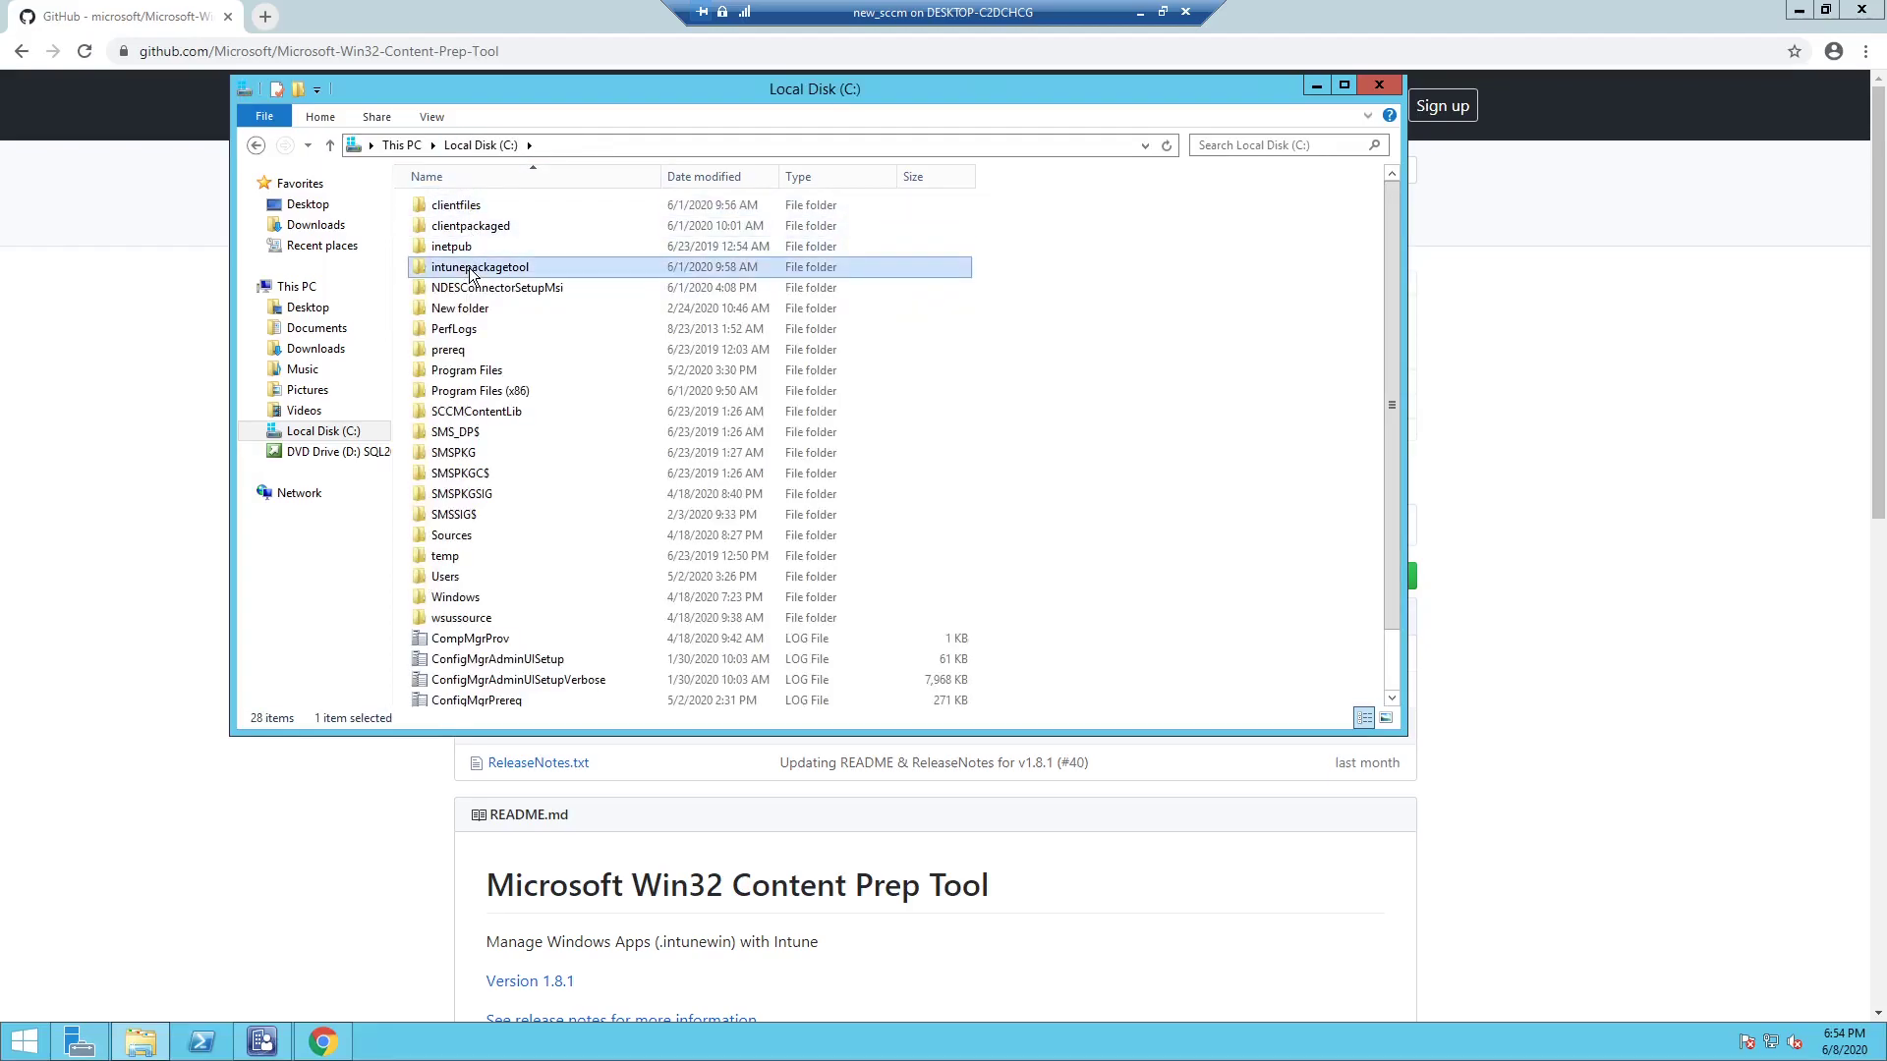
pyautogui.moveTo(1407, 442)
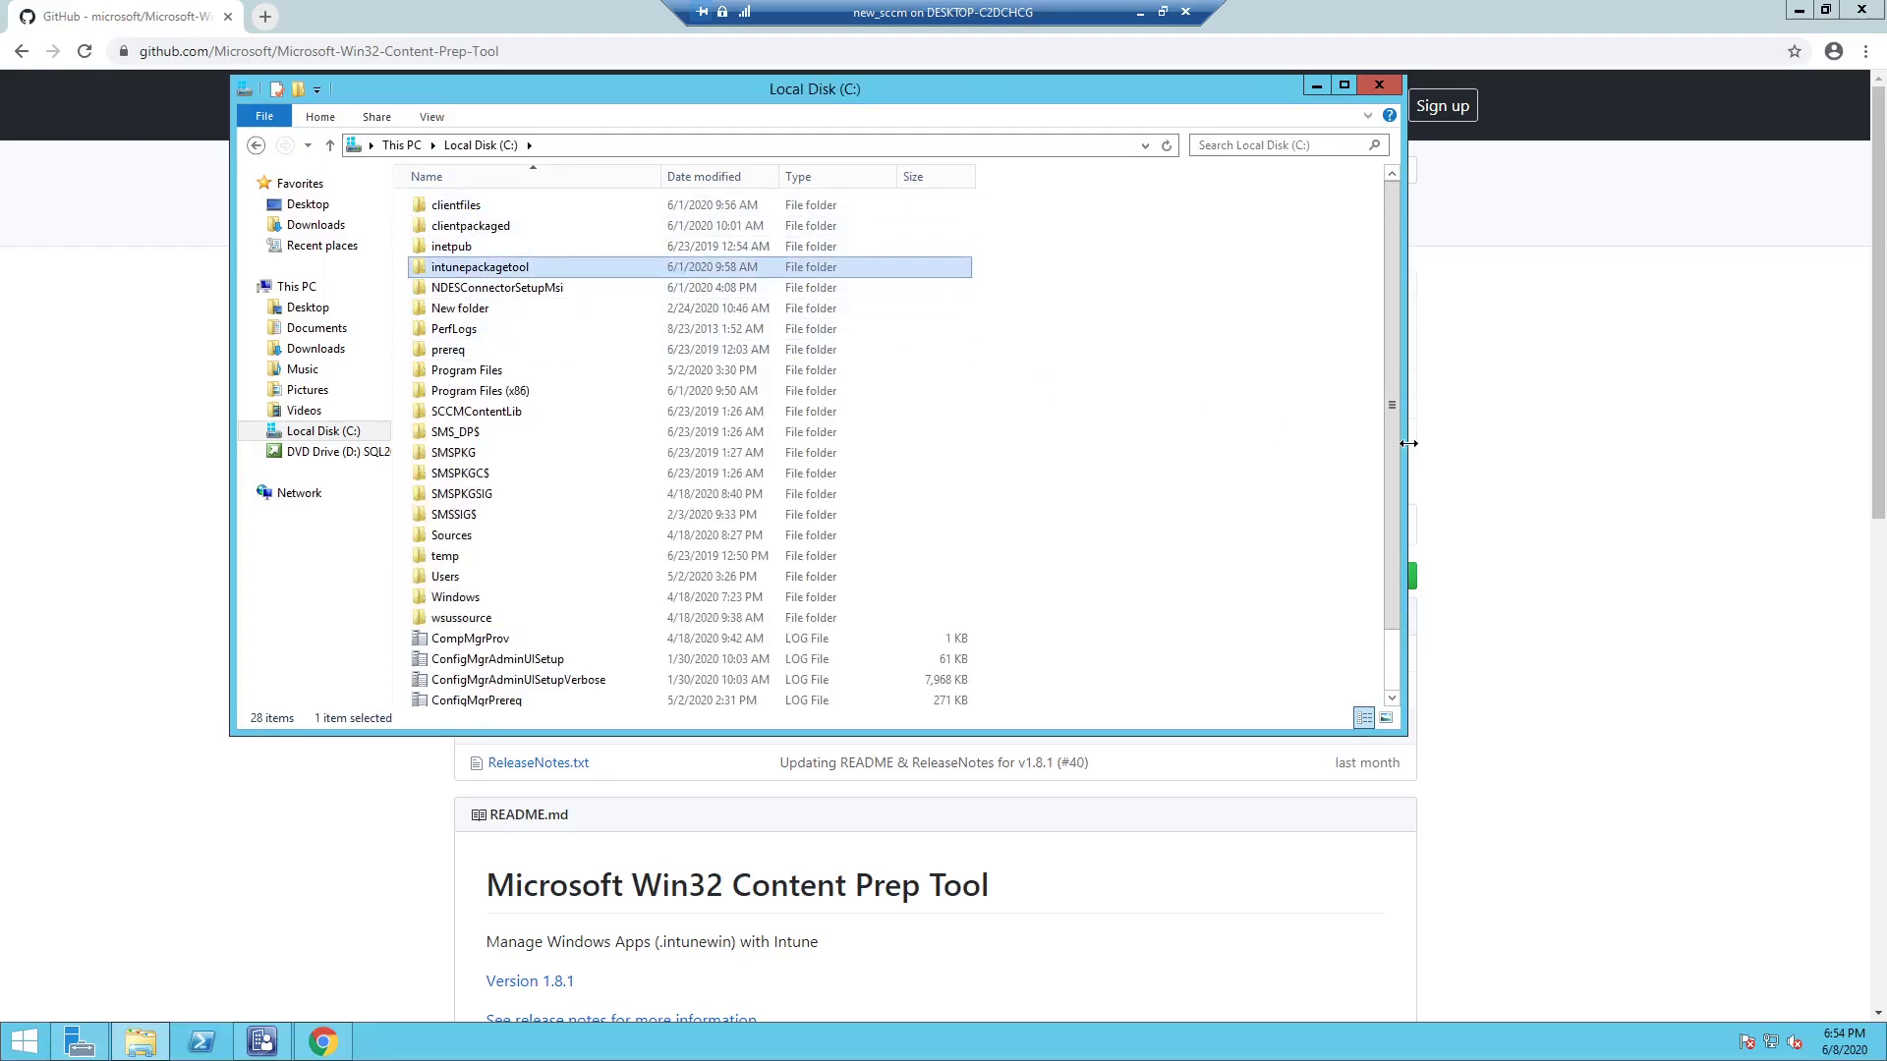
pyautogui.click(383, 1042)
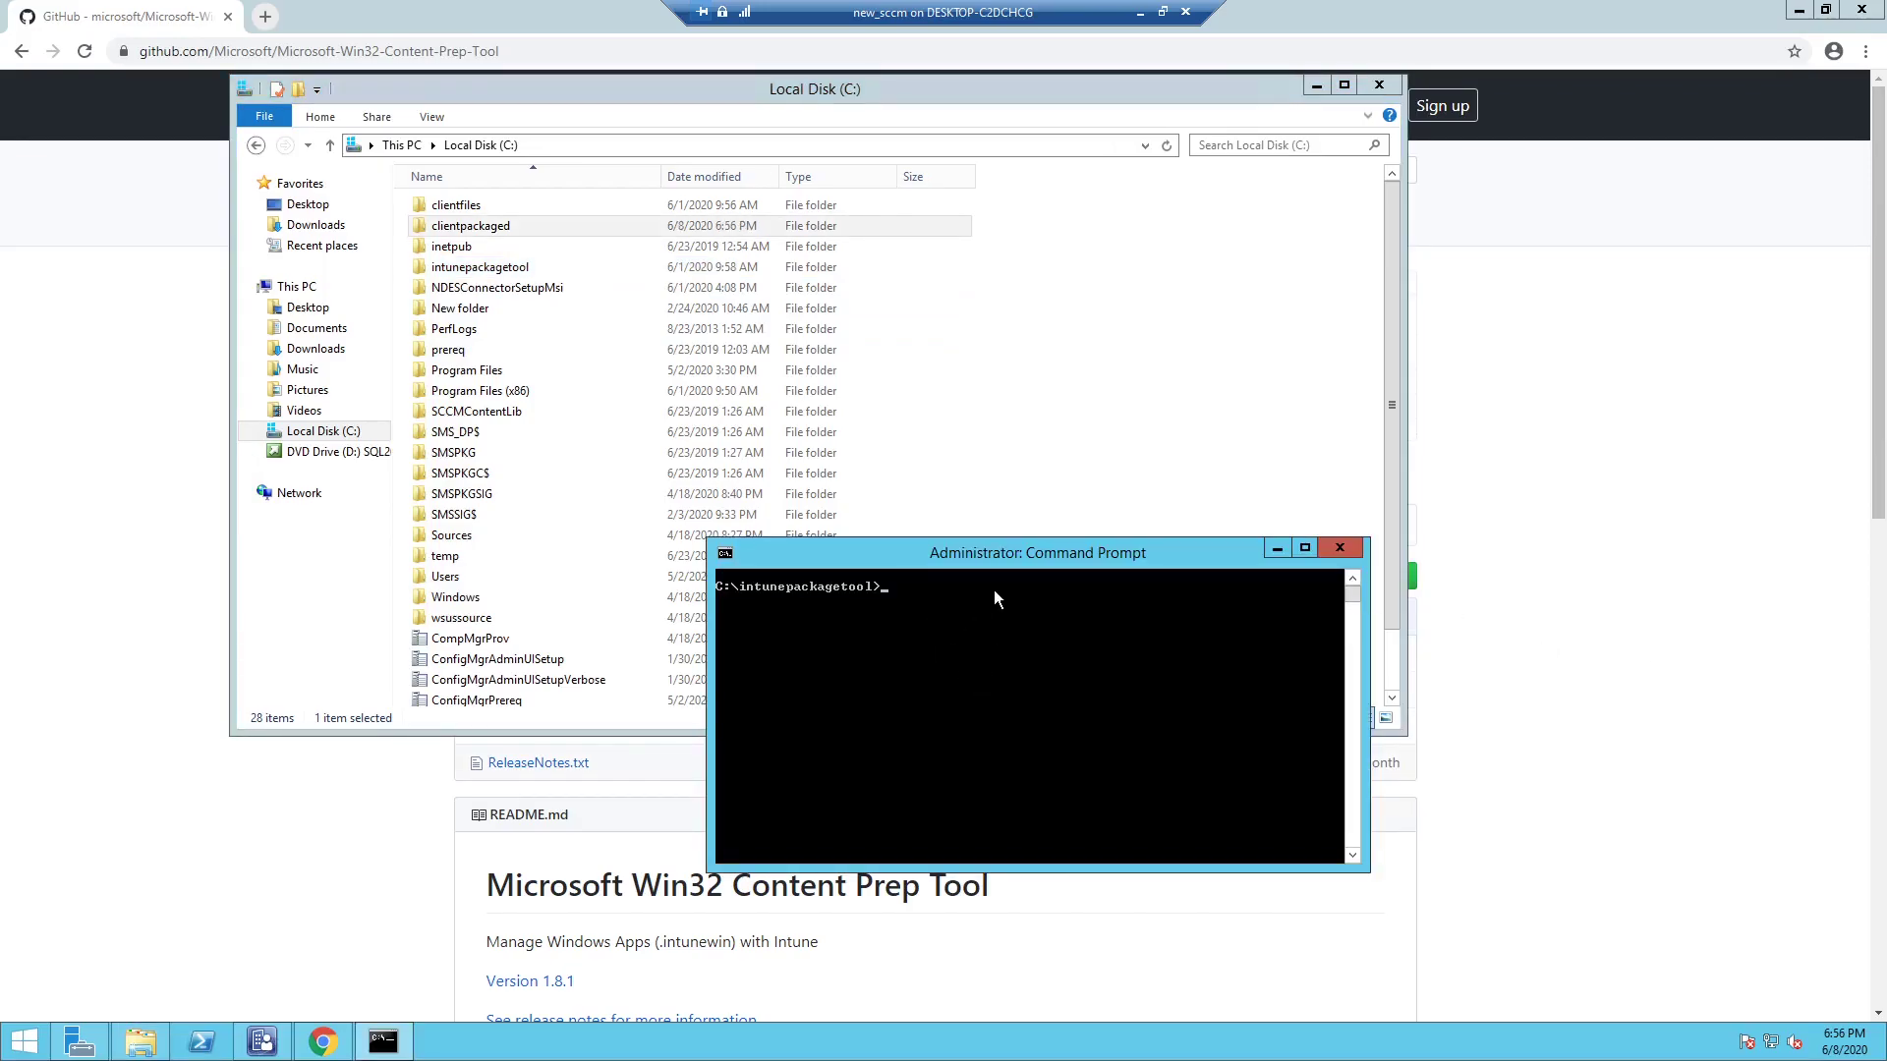
pyautogui.moveTo(845, 633)
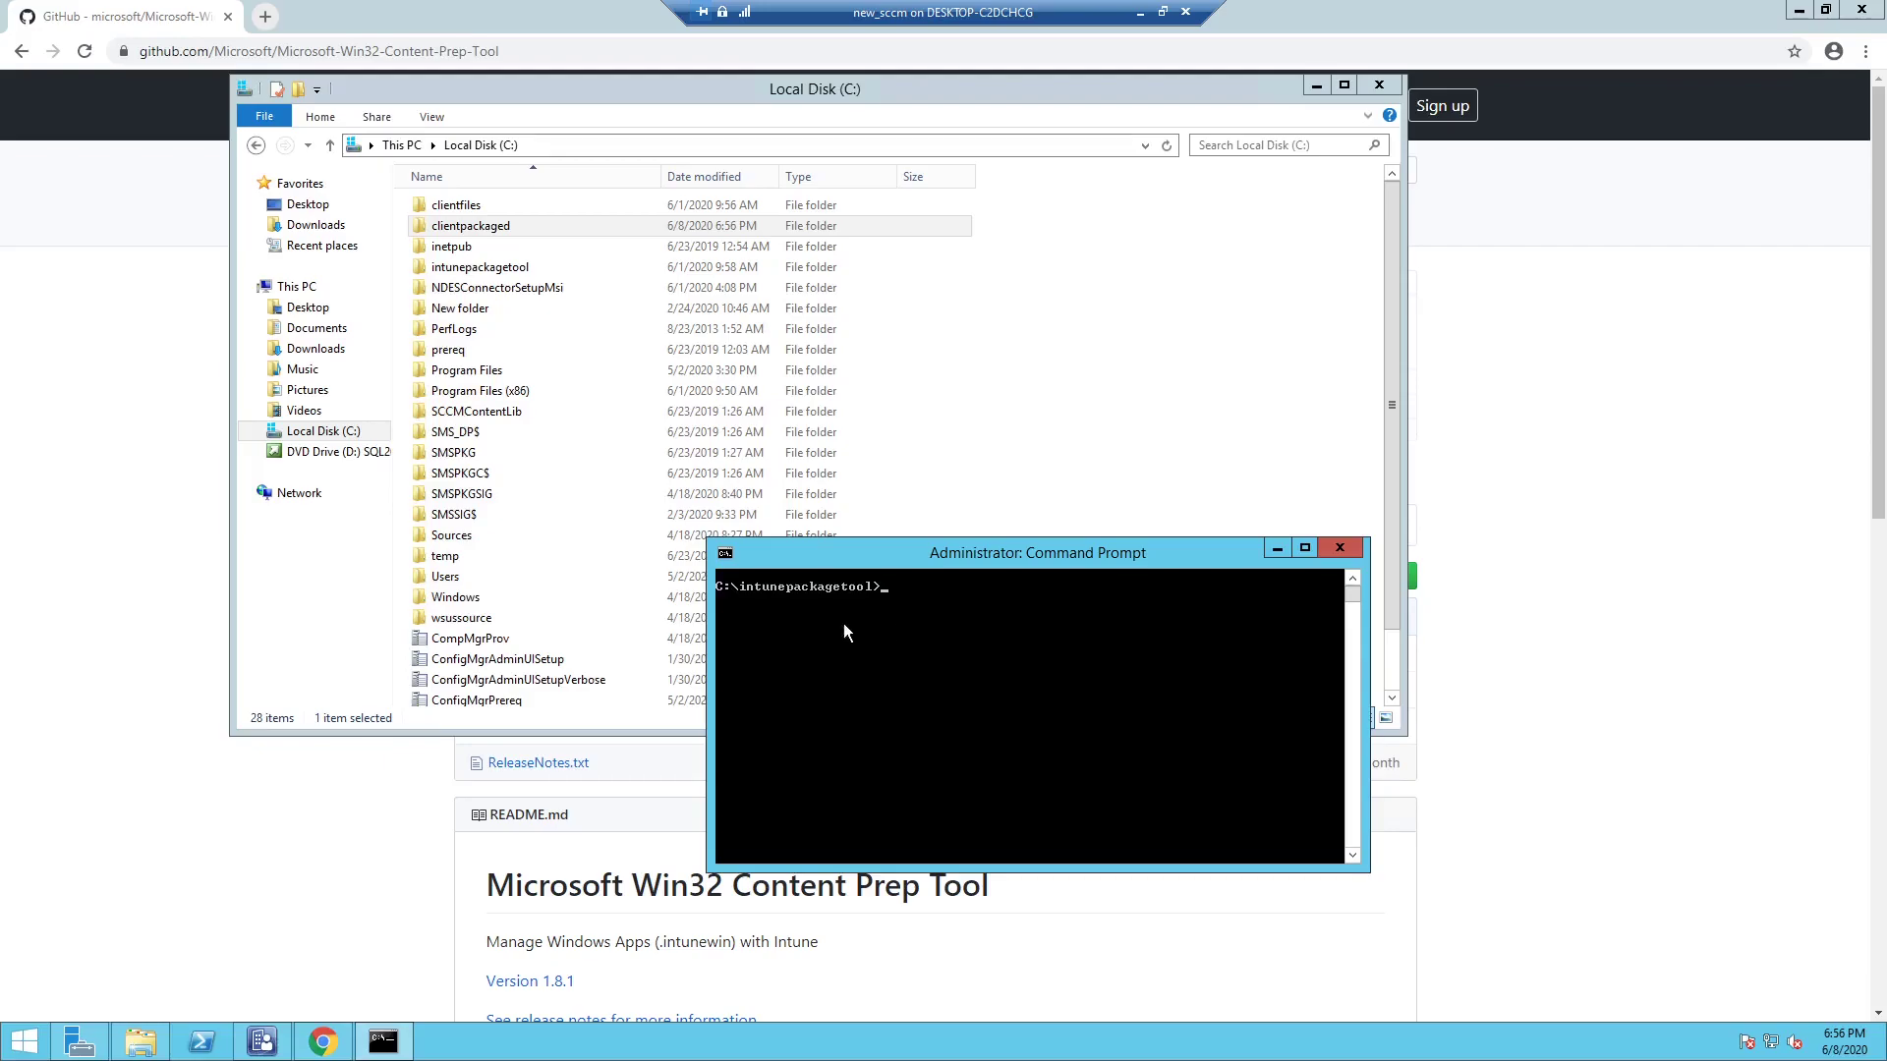
pyautogui.moveTo(882, 625)
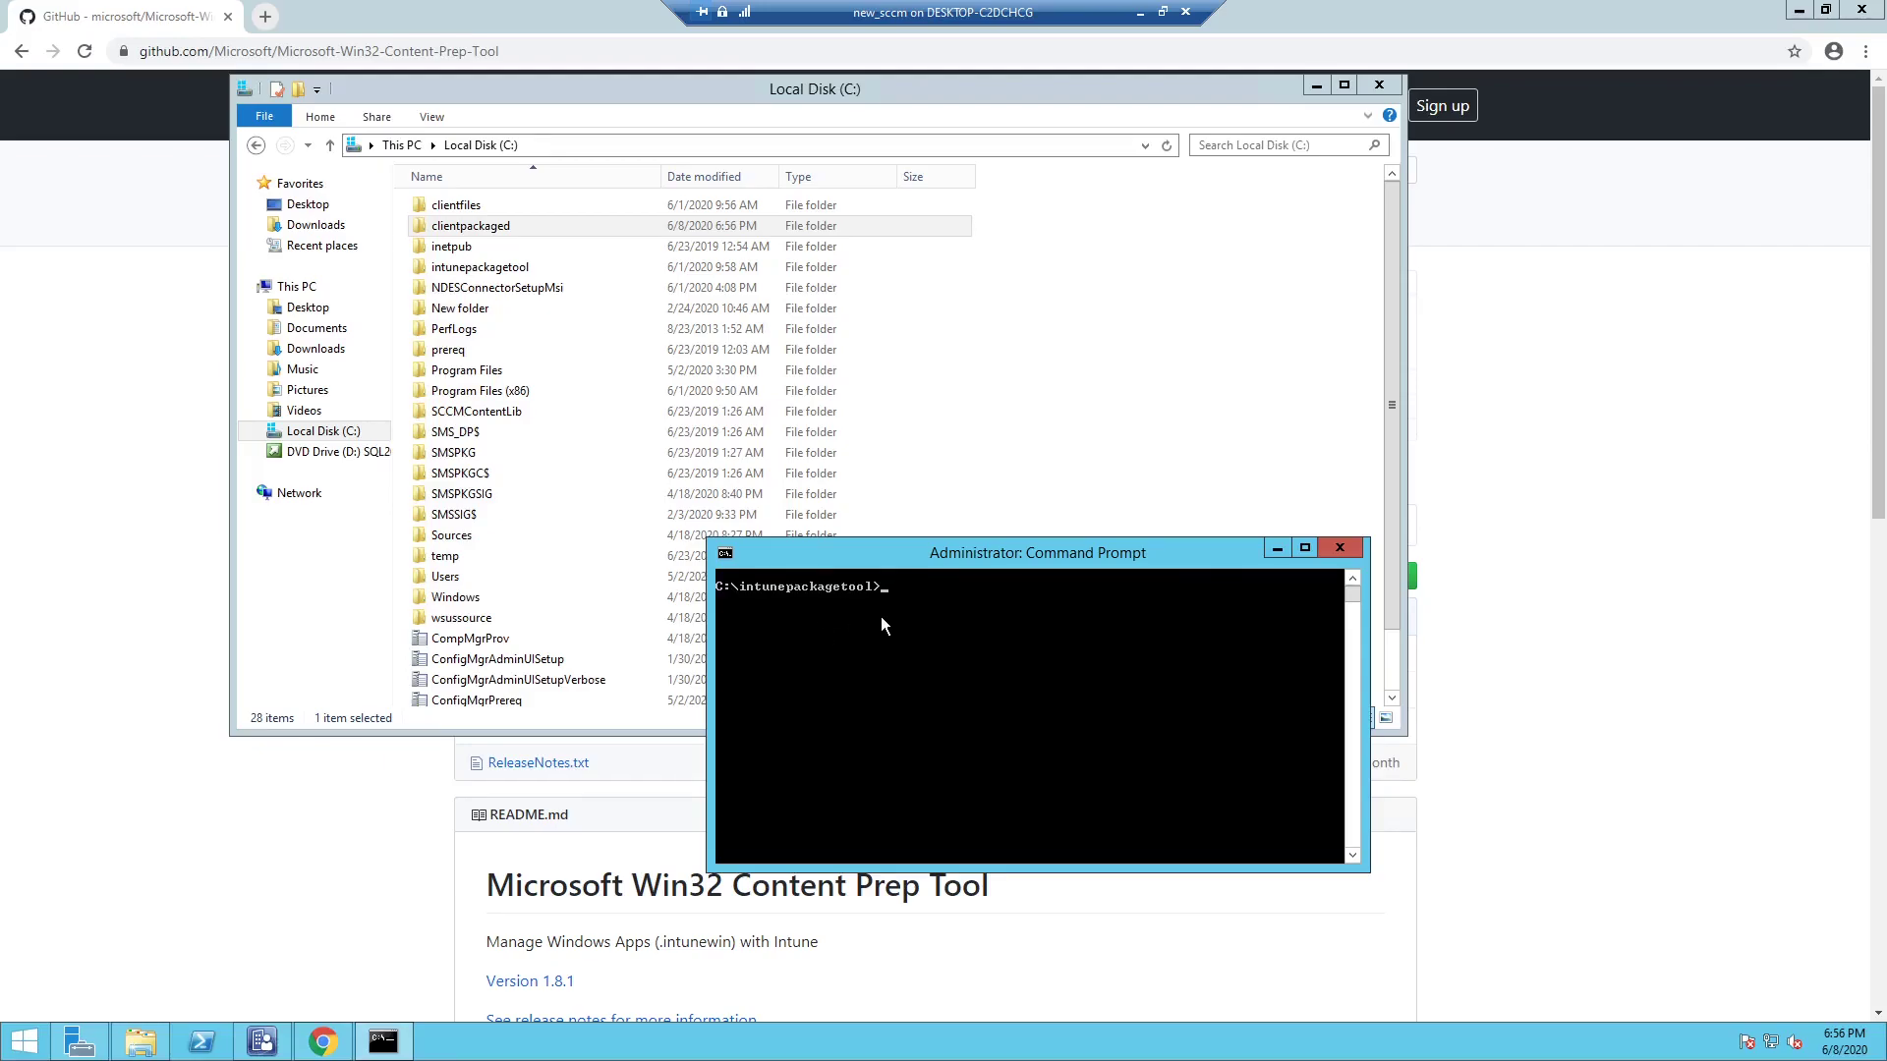
# - Run IntuneWinAppUtil.exe with source c:\clientfiles, setup ccmsetup.exe, output c:\clientpackaged, and check the result
pyautogui.write('IntuneWinAppUtil.exe')
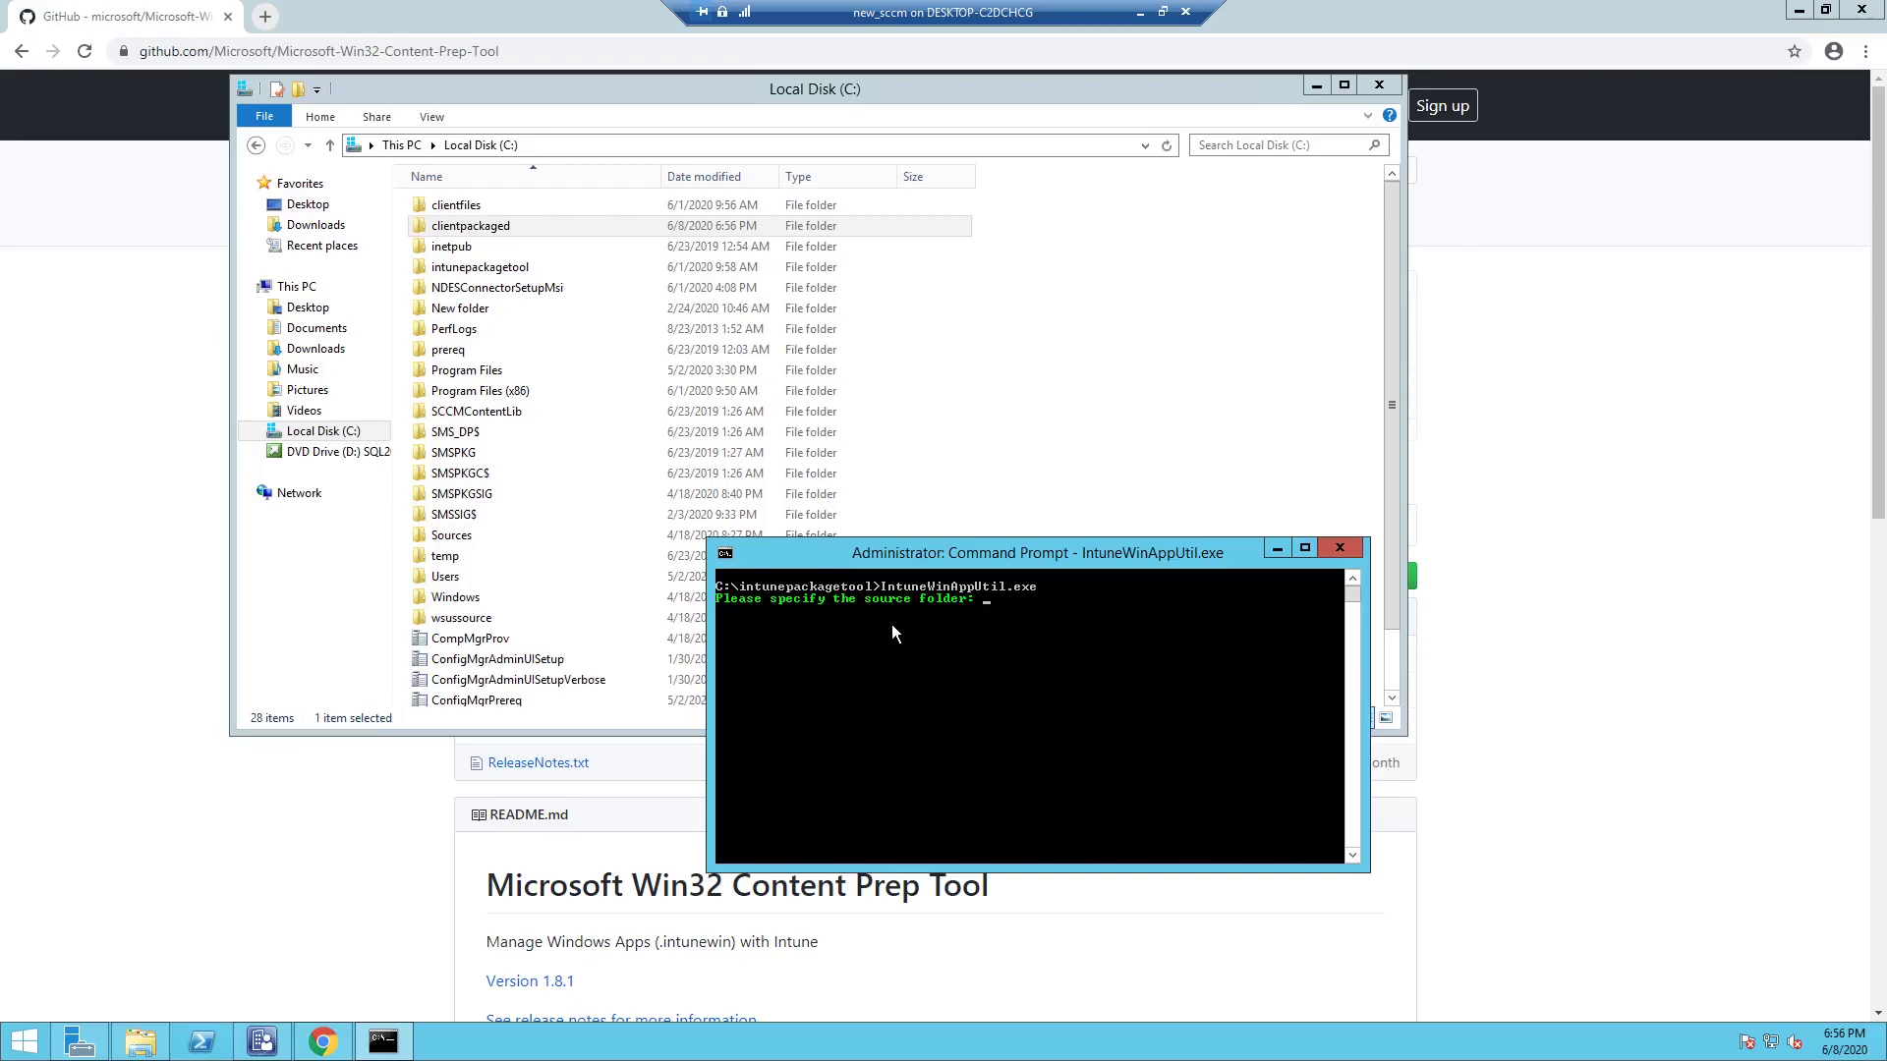
pyautogui.write('c:\\clientfiles')
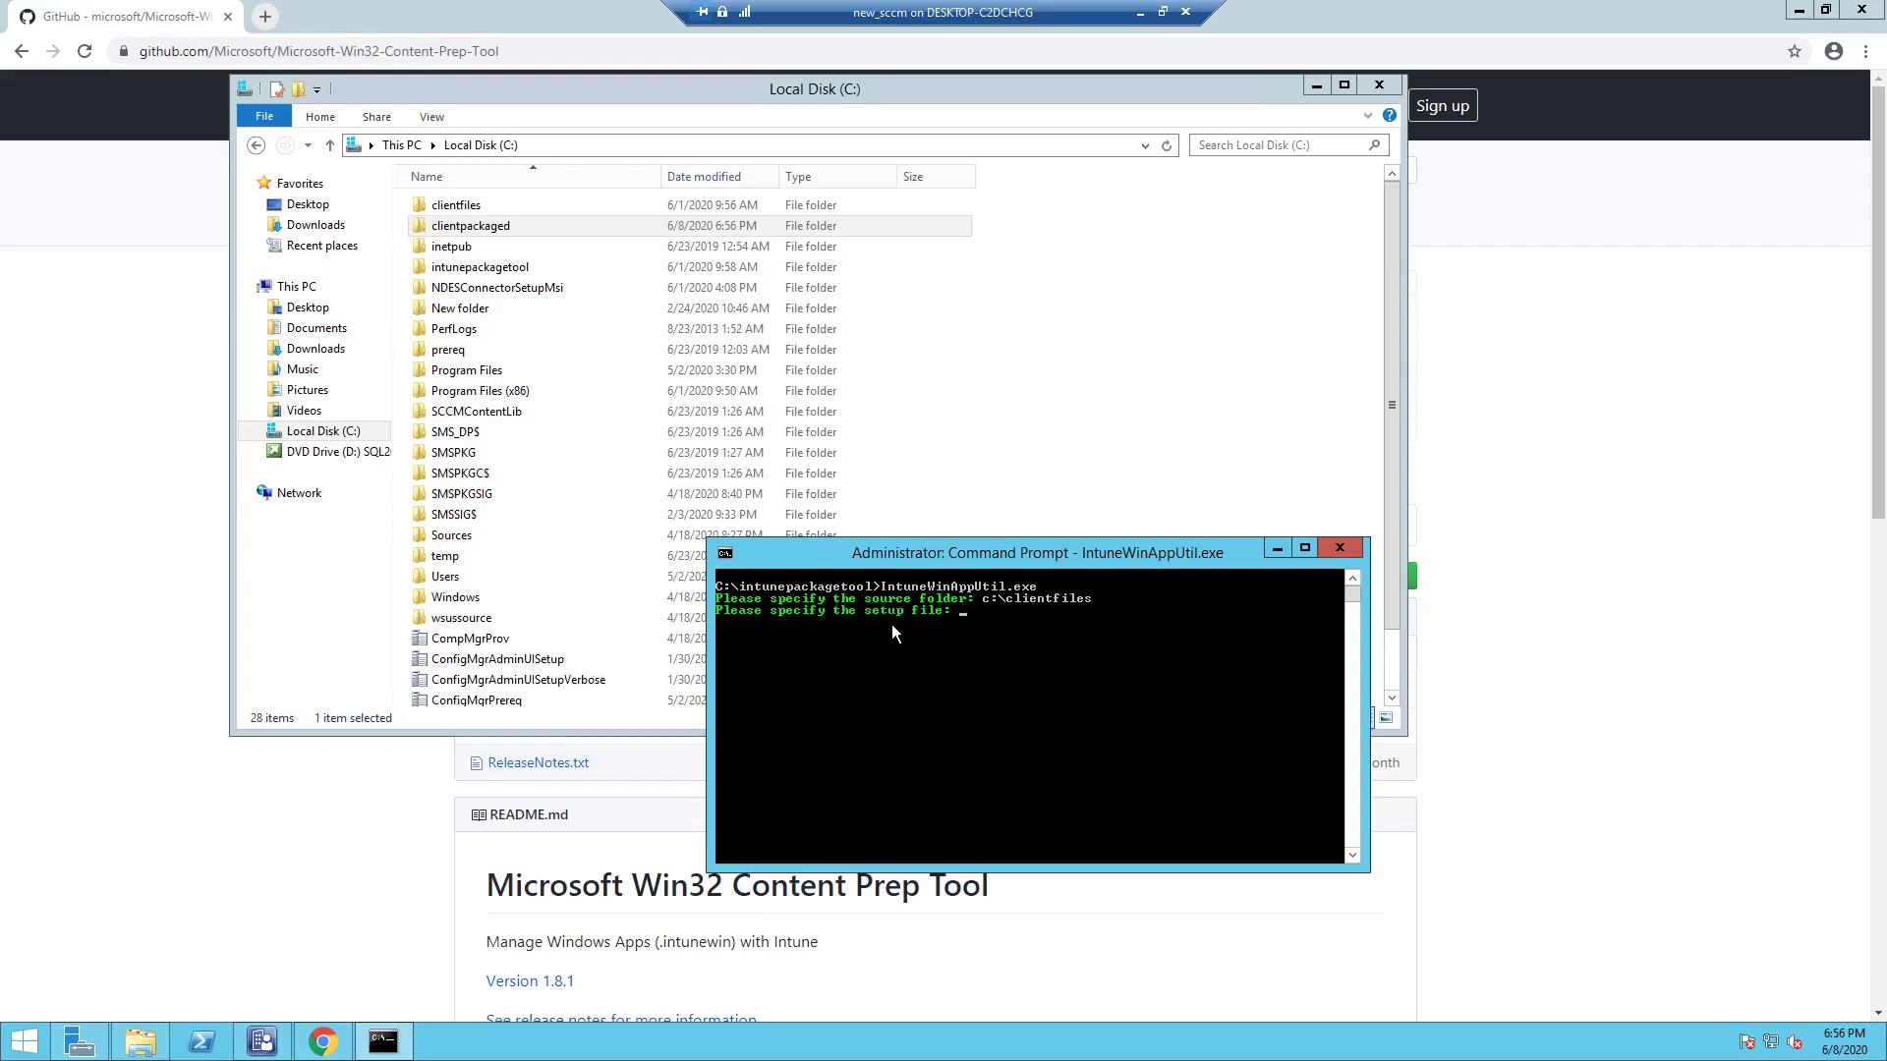
pyautogui.write('ccmsetup.exe')
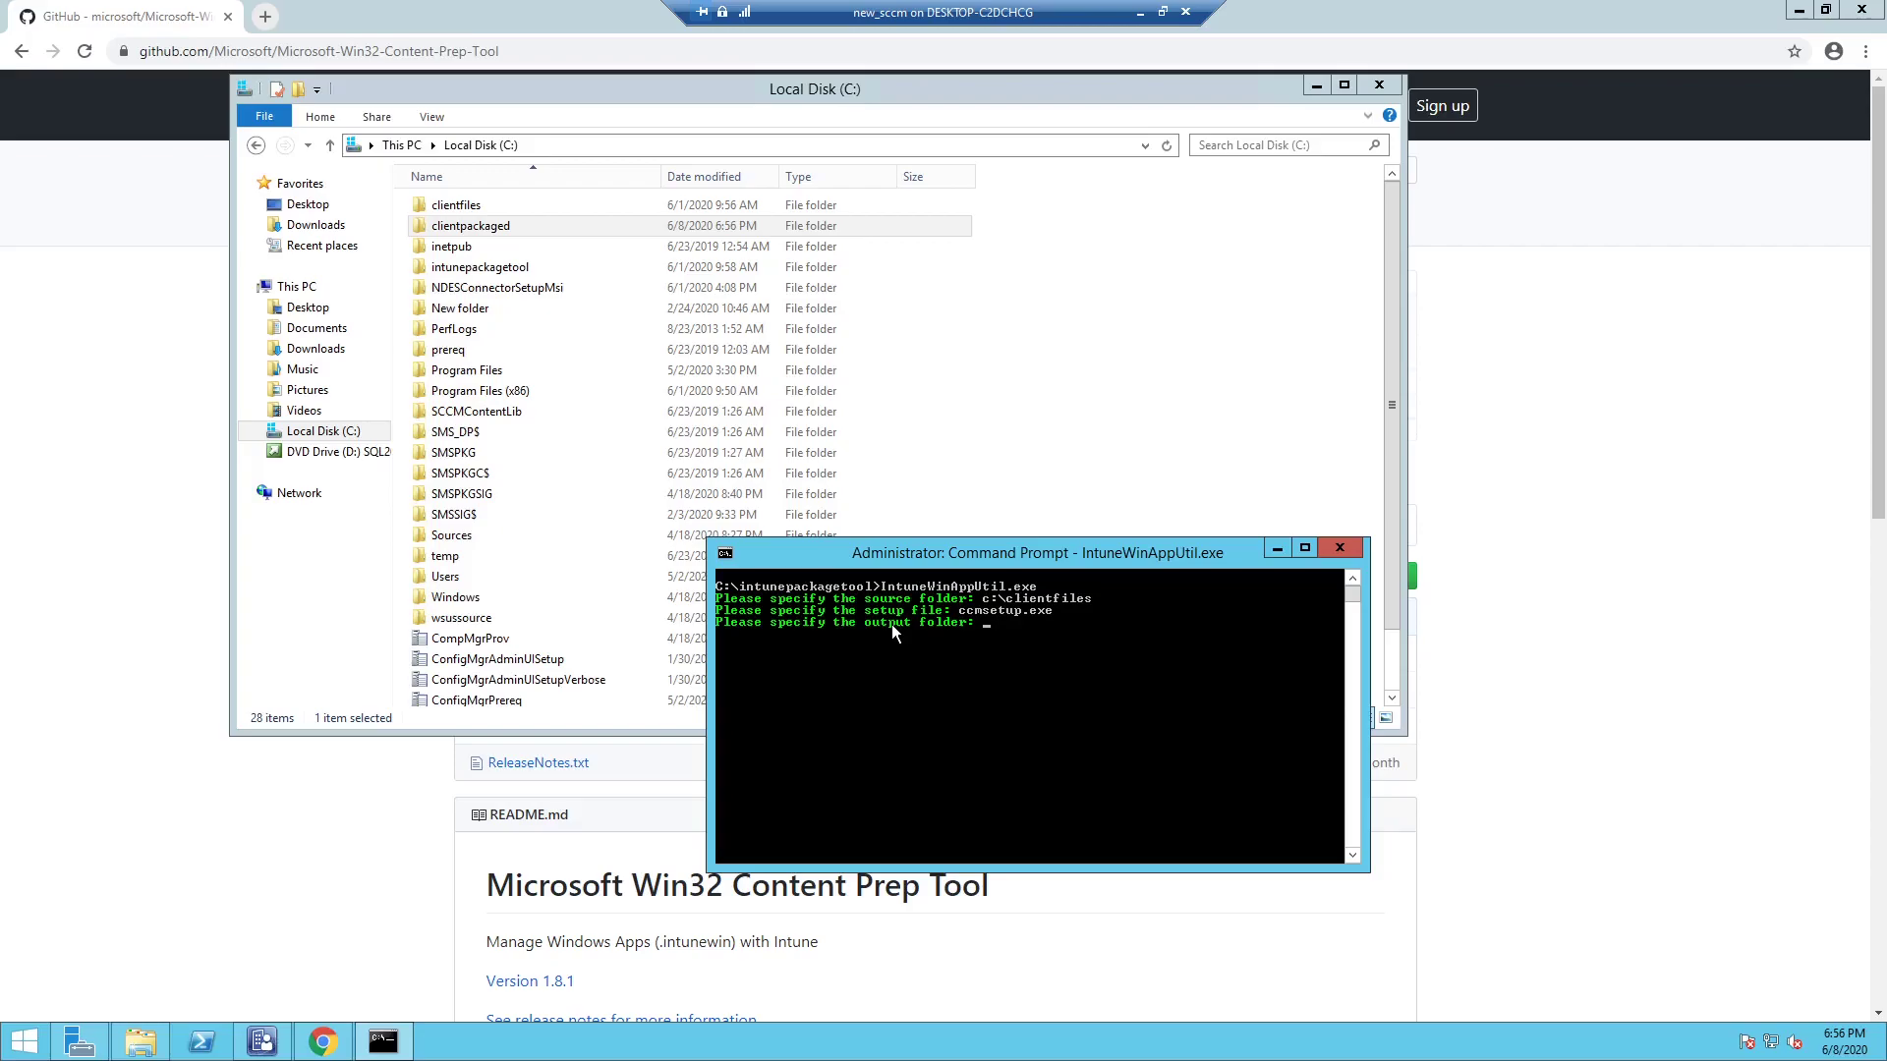
pyautogui.write('c:\\c')
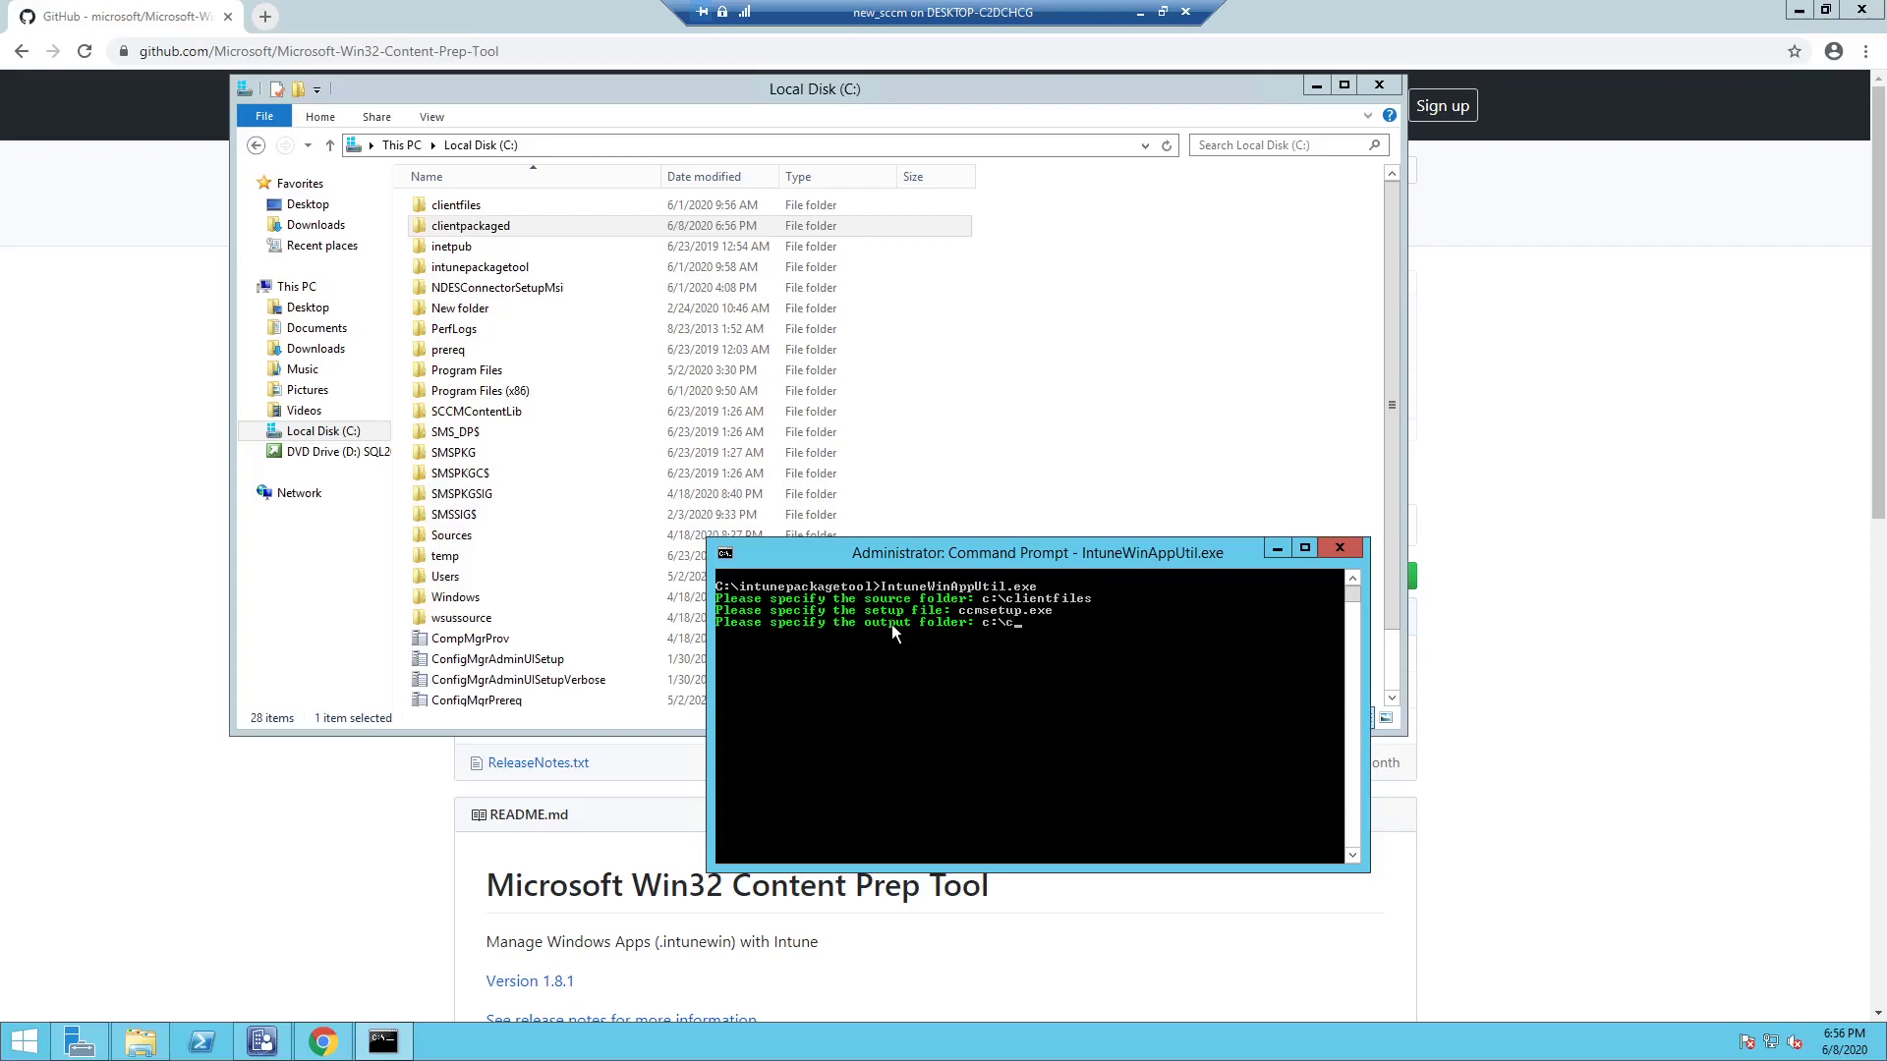
pyautogui.write('lientpackaged')
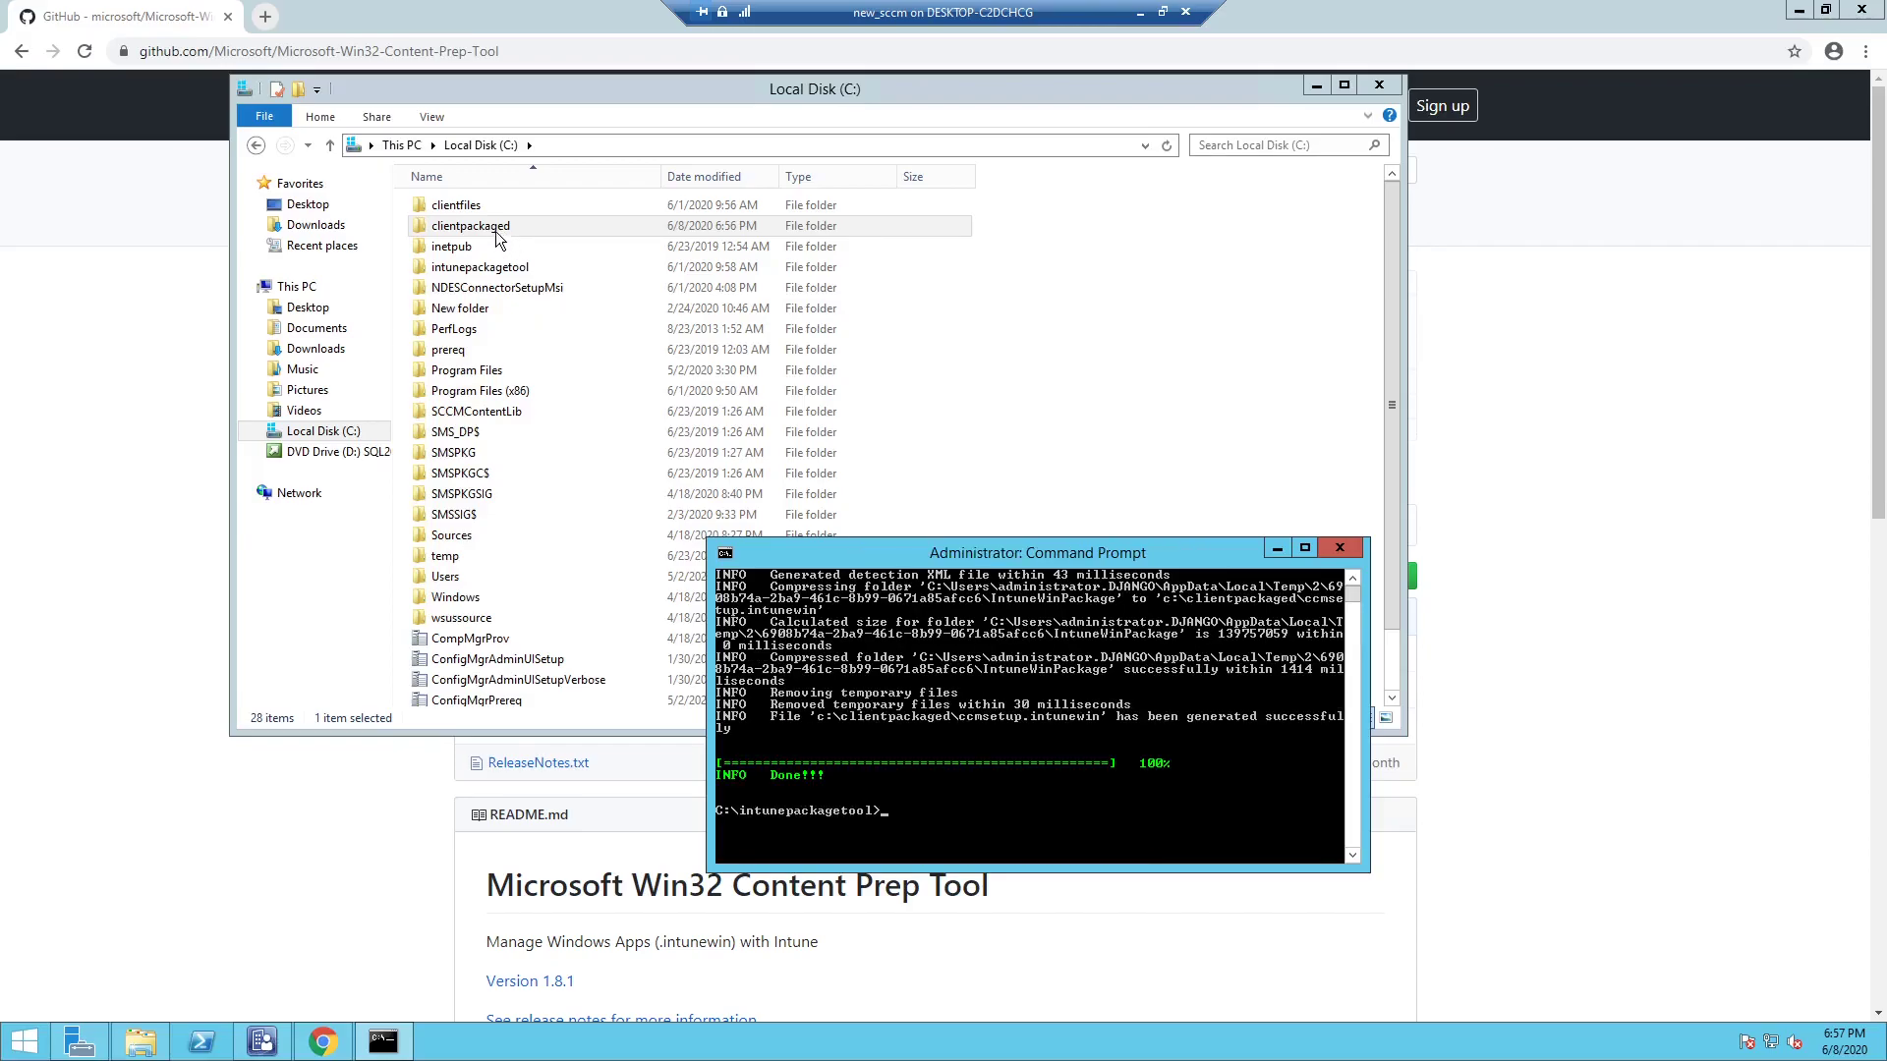
pyautogui.doubleClick(470, 224)
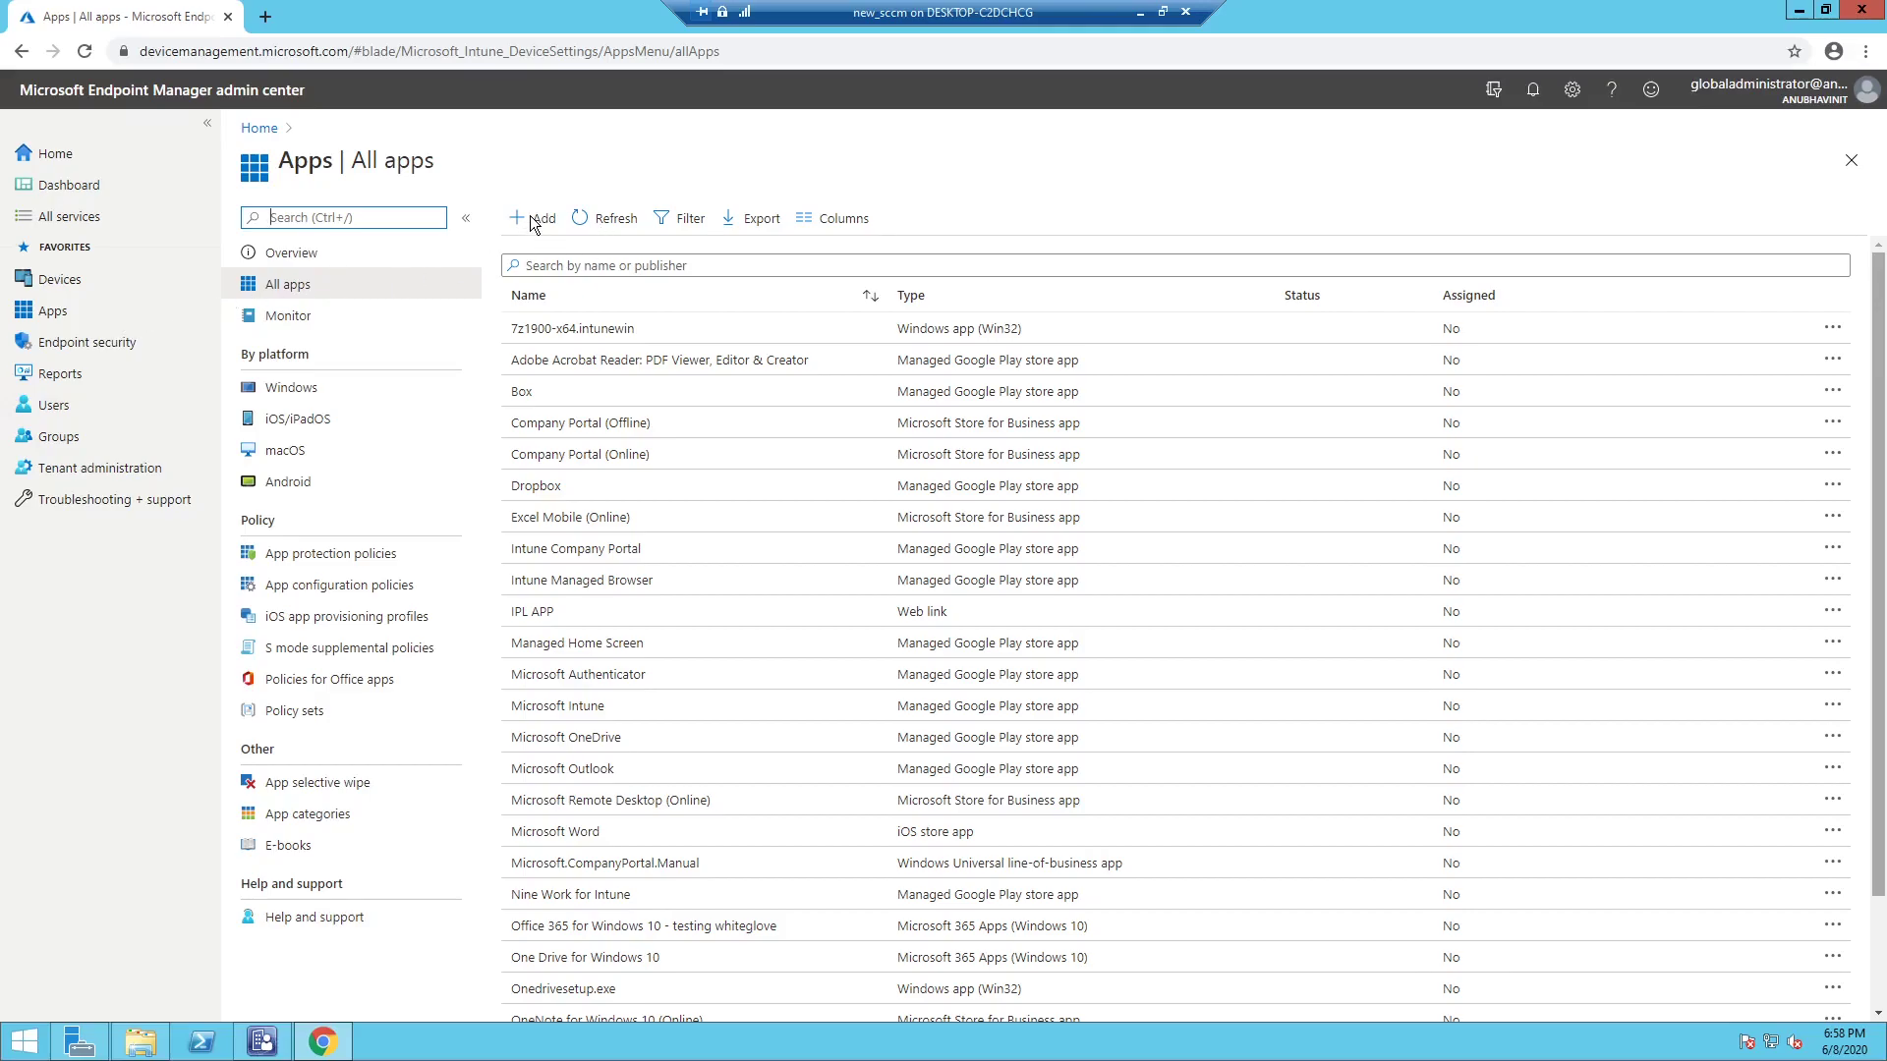
# - Add a Windows app (Win32) and upload ccmsetup.intunewin as its package file
pyautogui.click(535, 218)
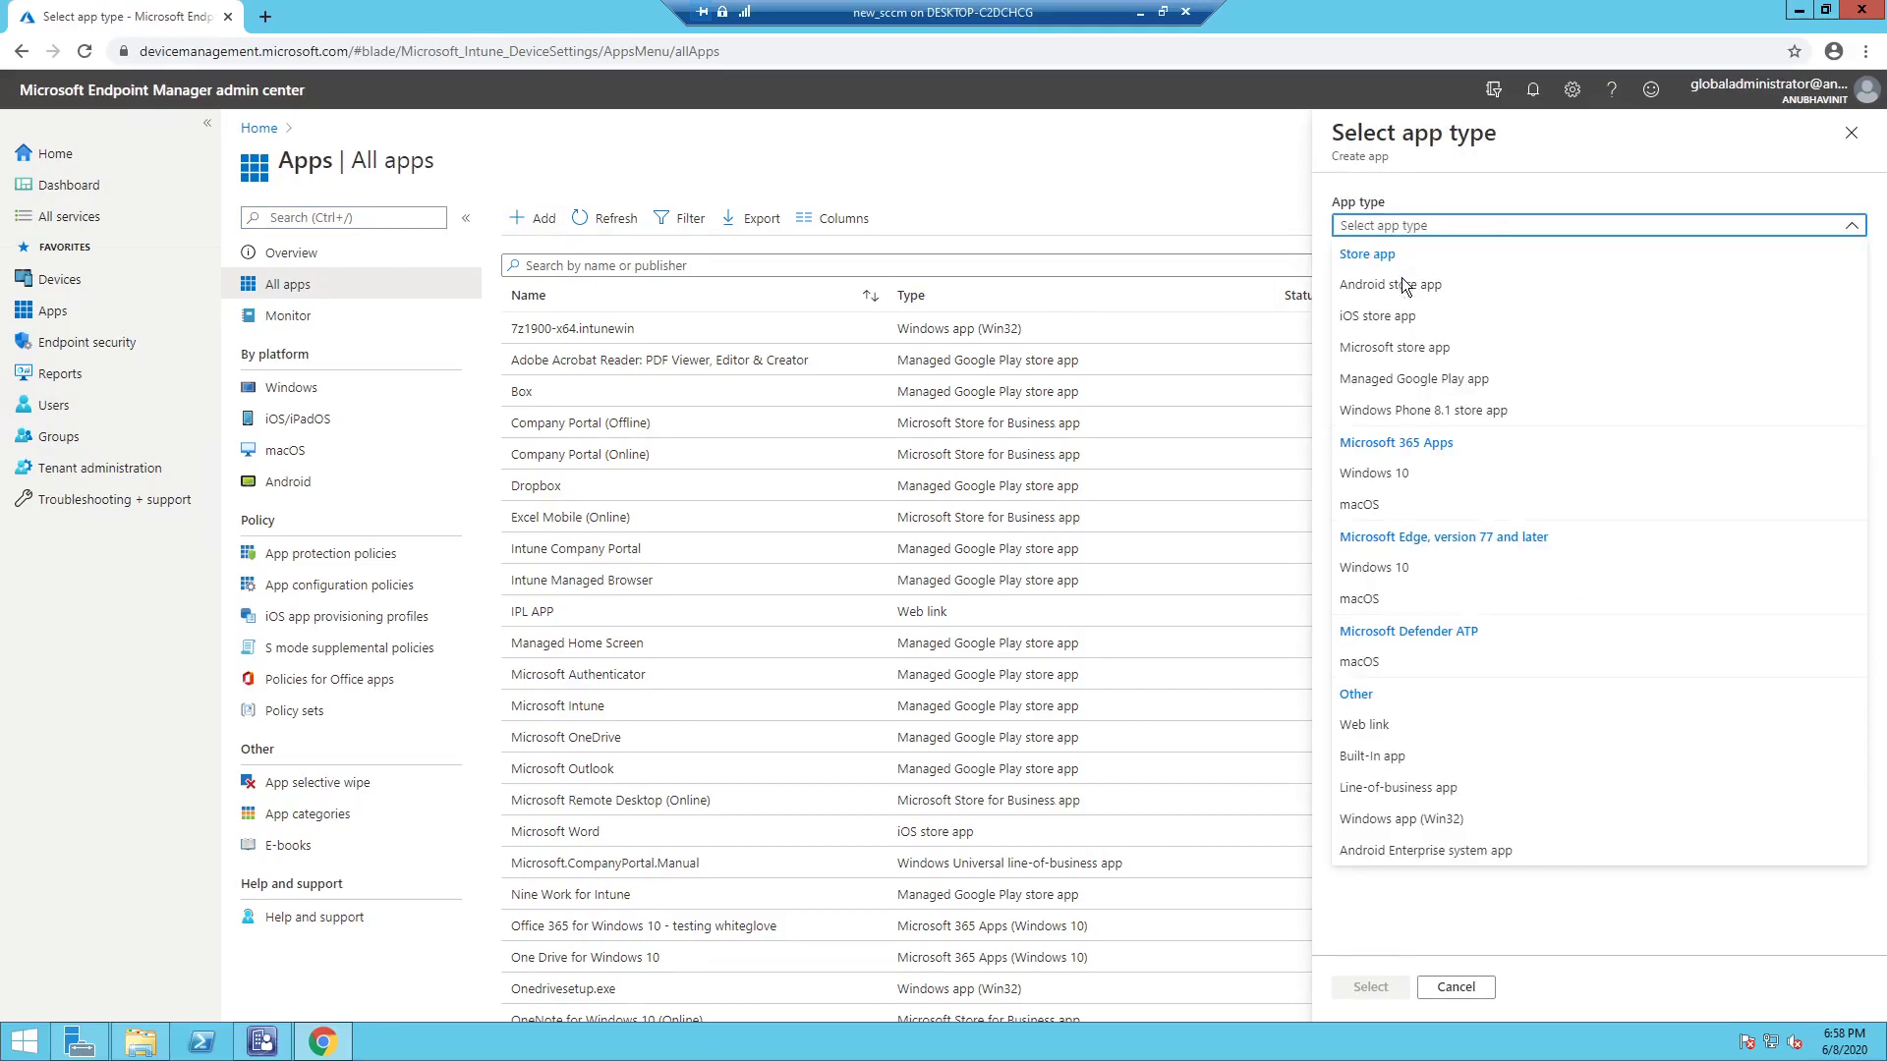
pyautogui.moveTo(1407, 731)
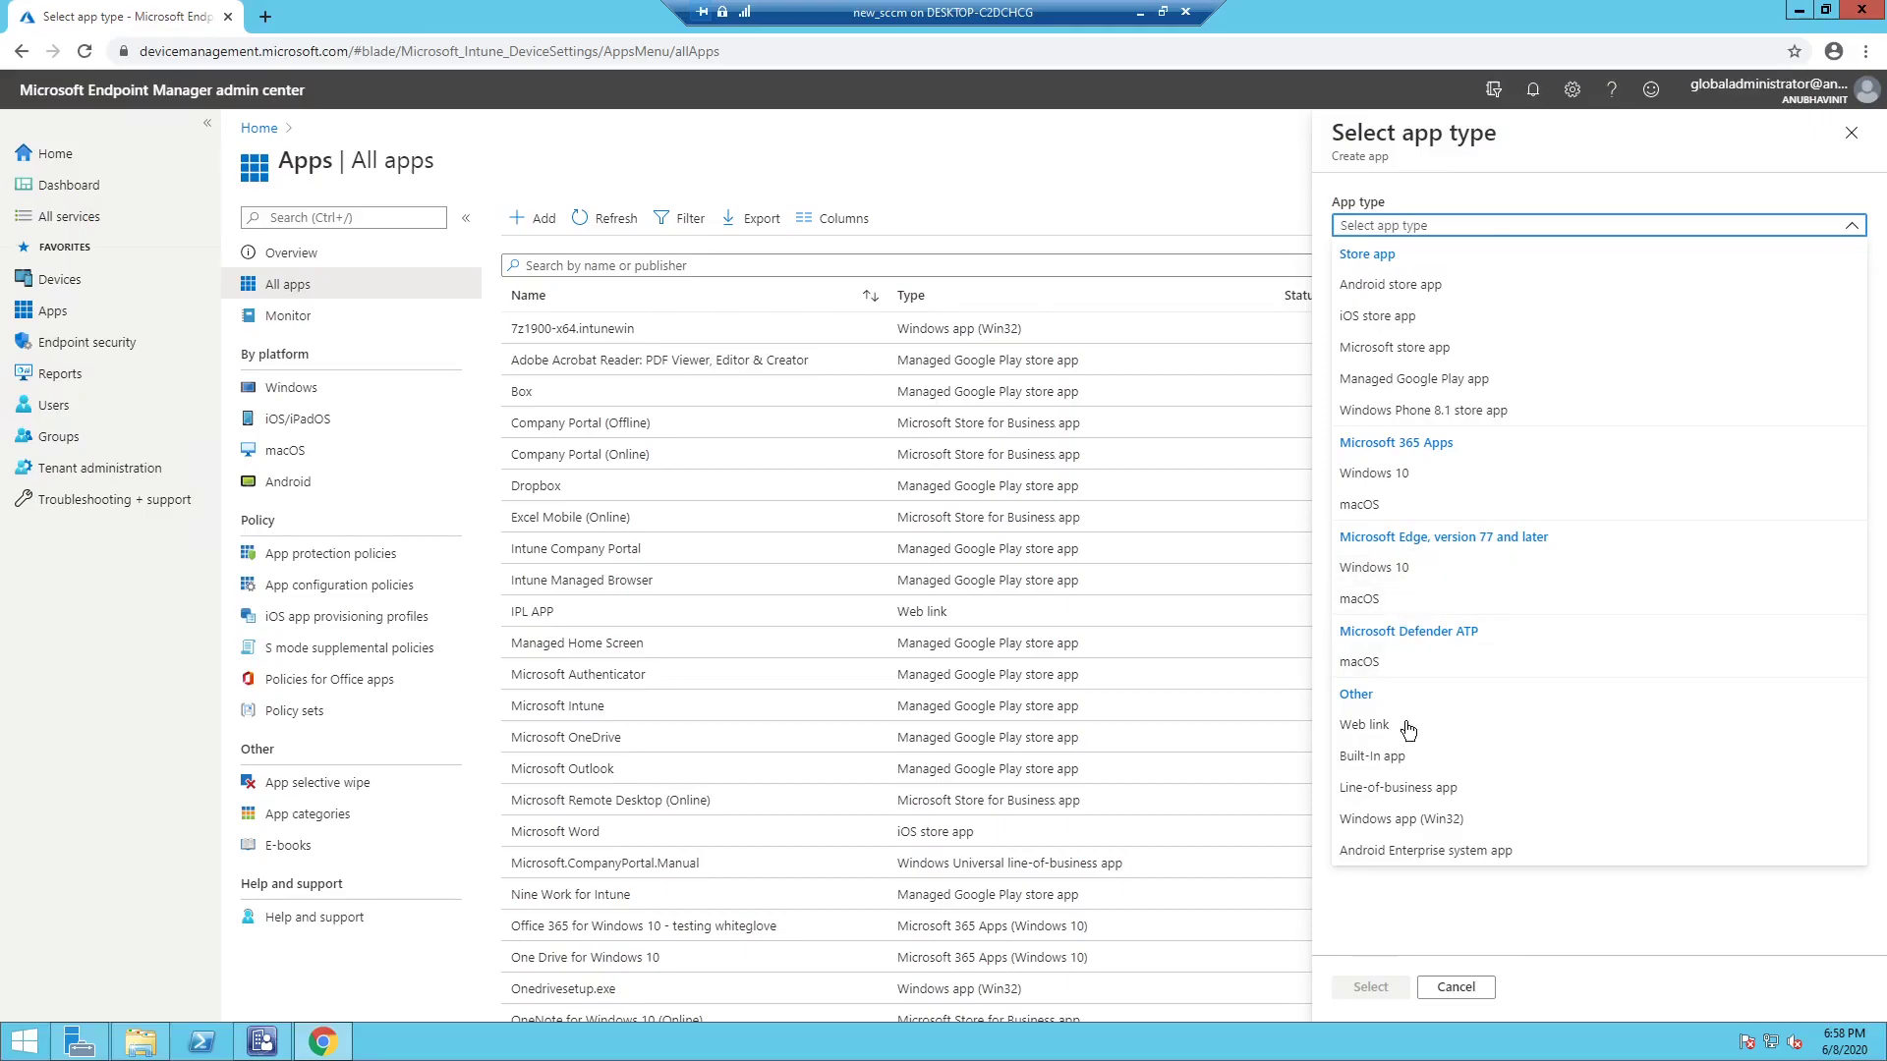
pyautogui.click(1401, 820)
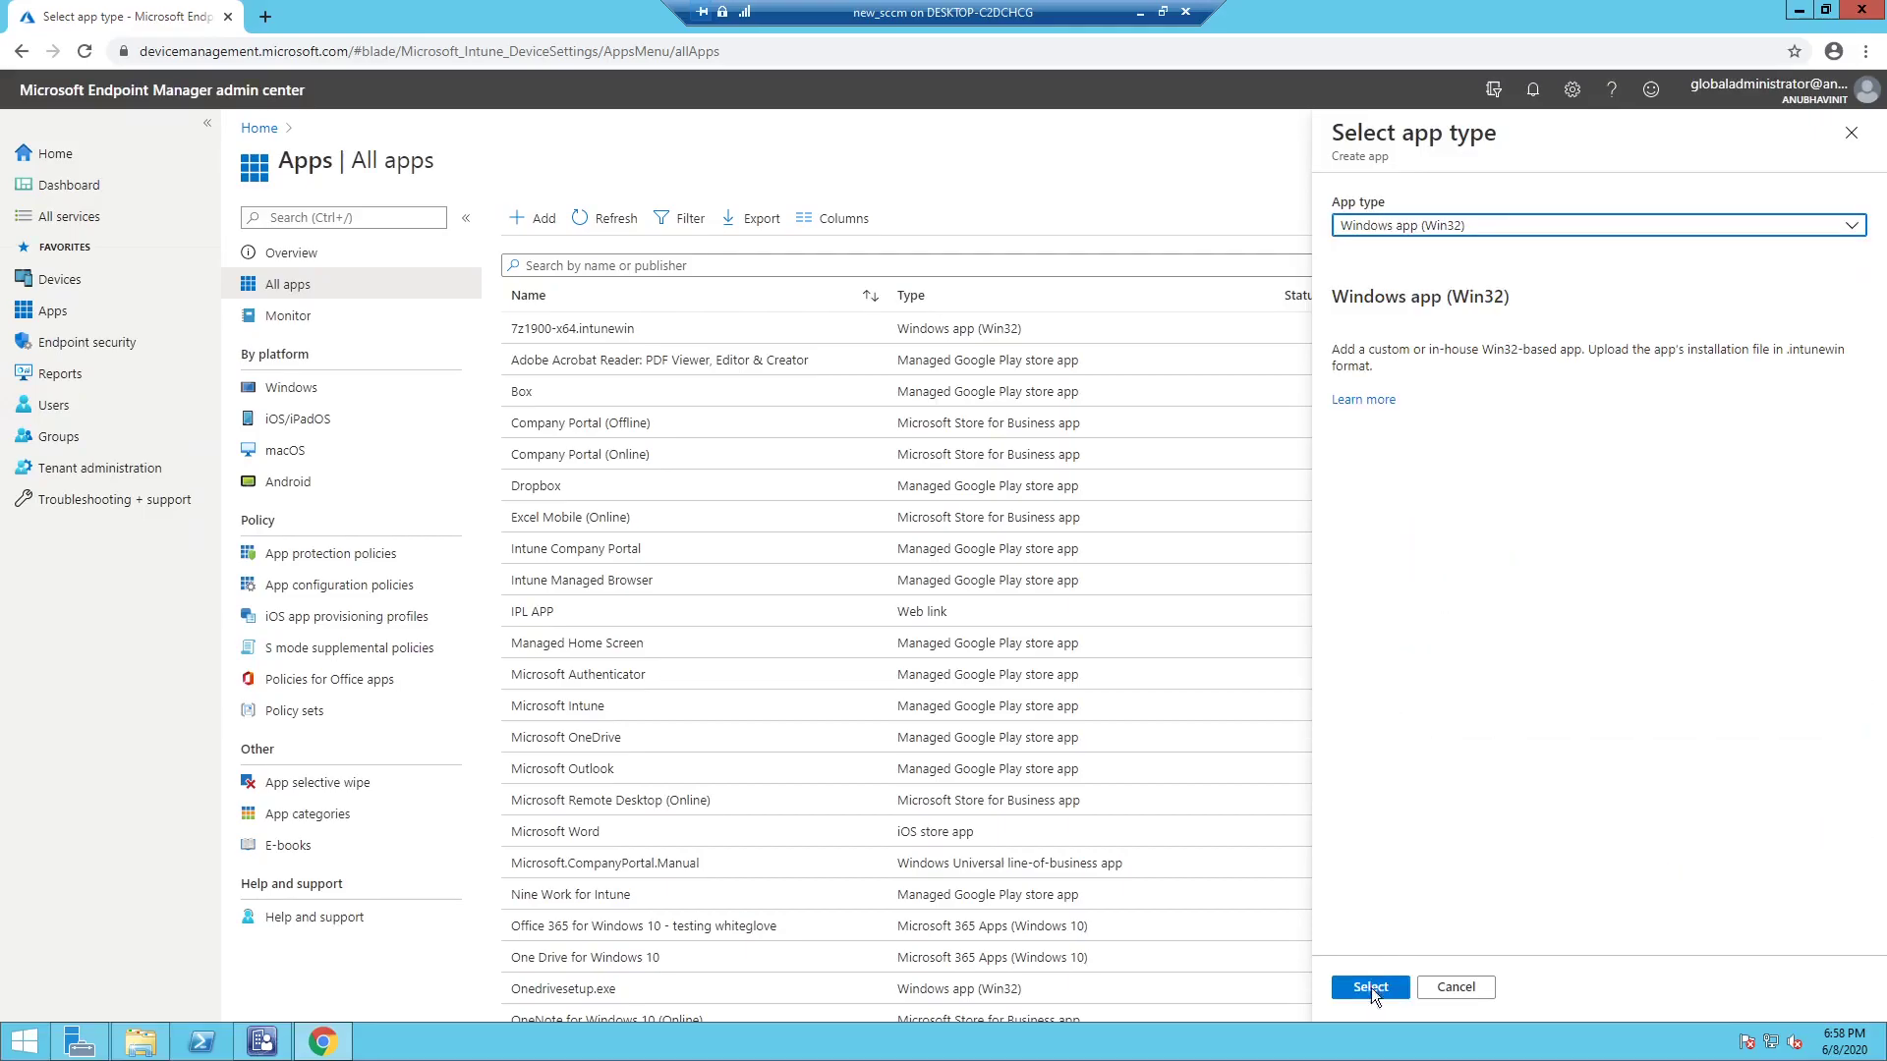
pyautogui.click(1370, 987)
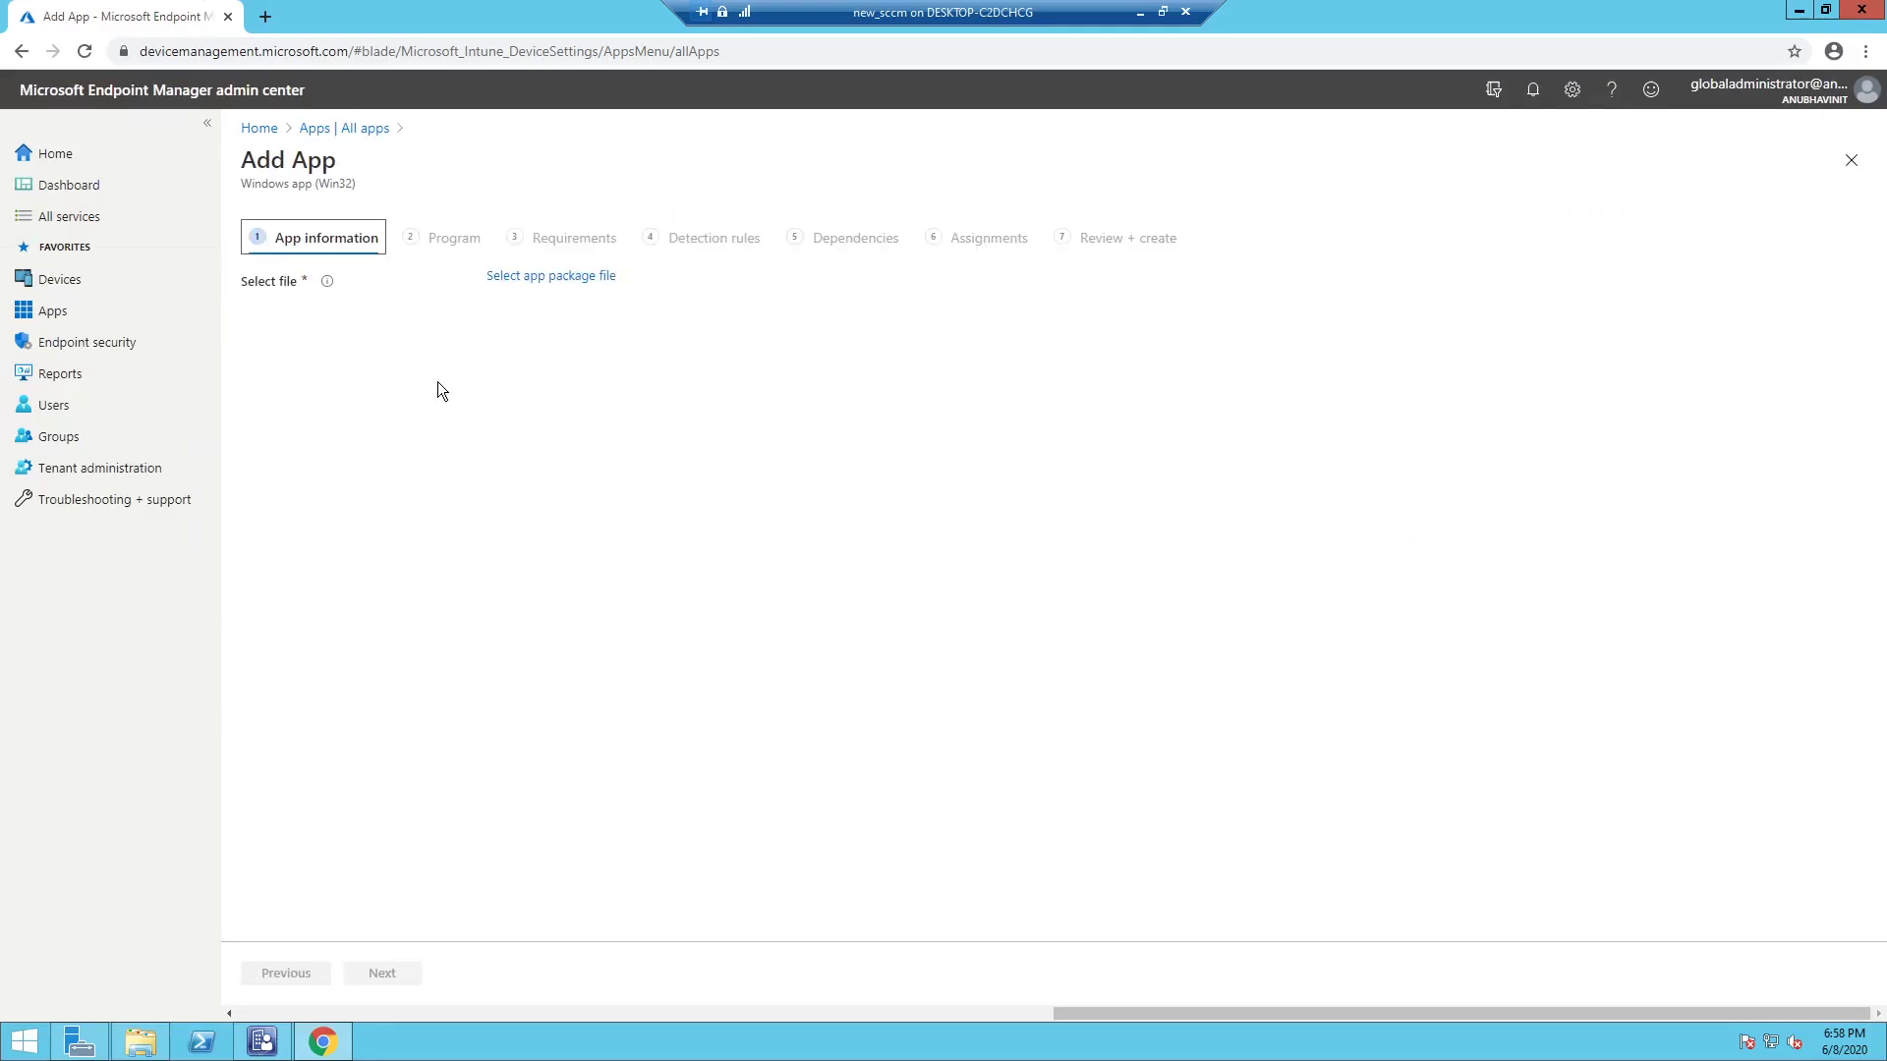
pyautogui.click(550, 275)
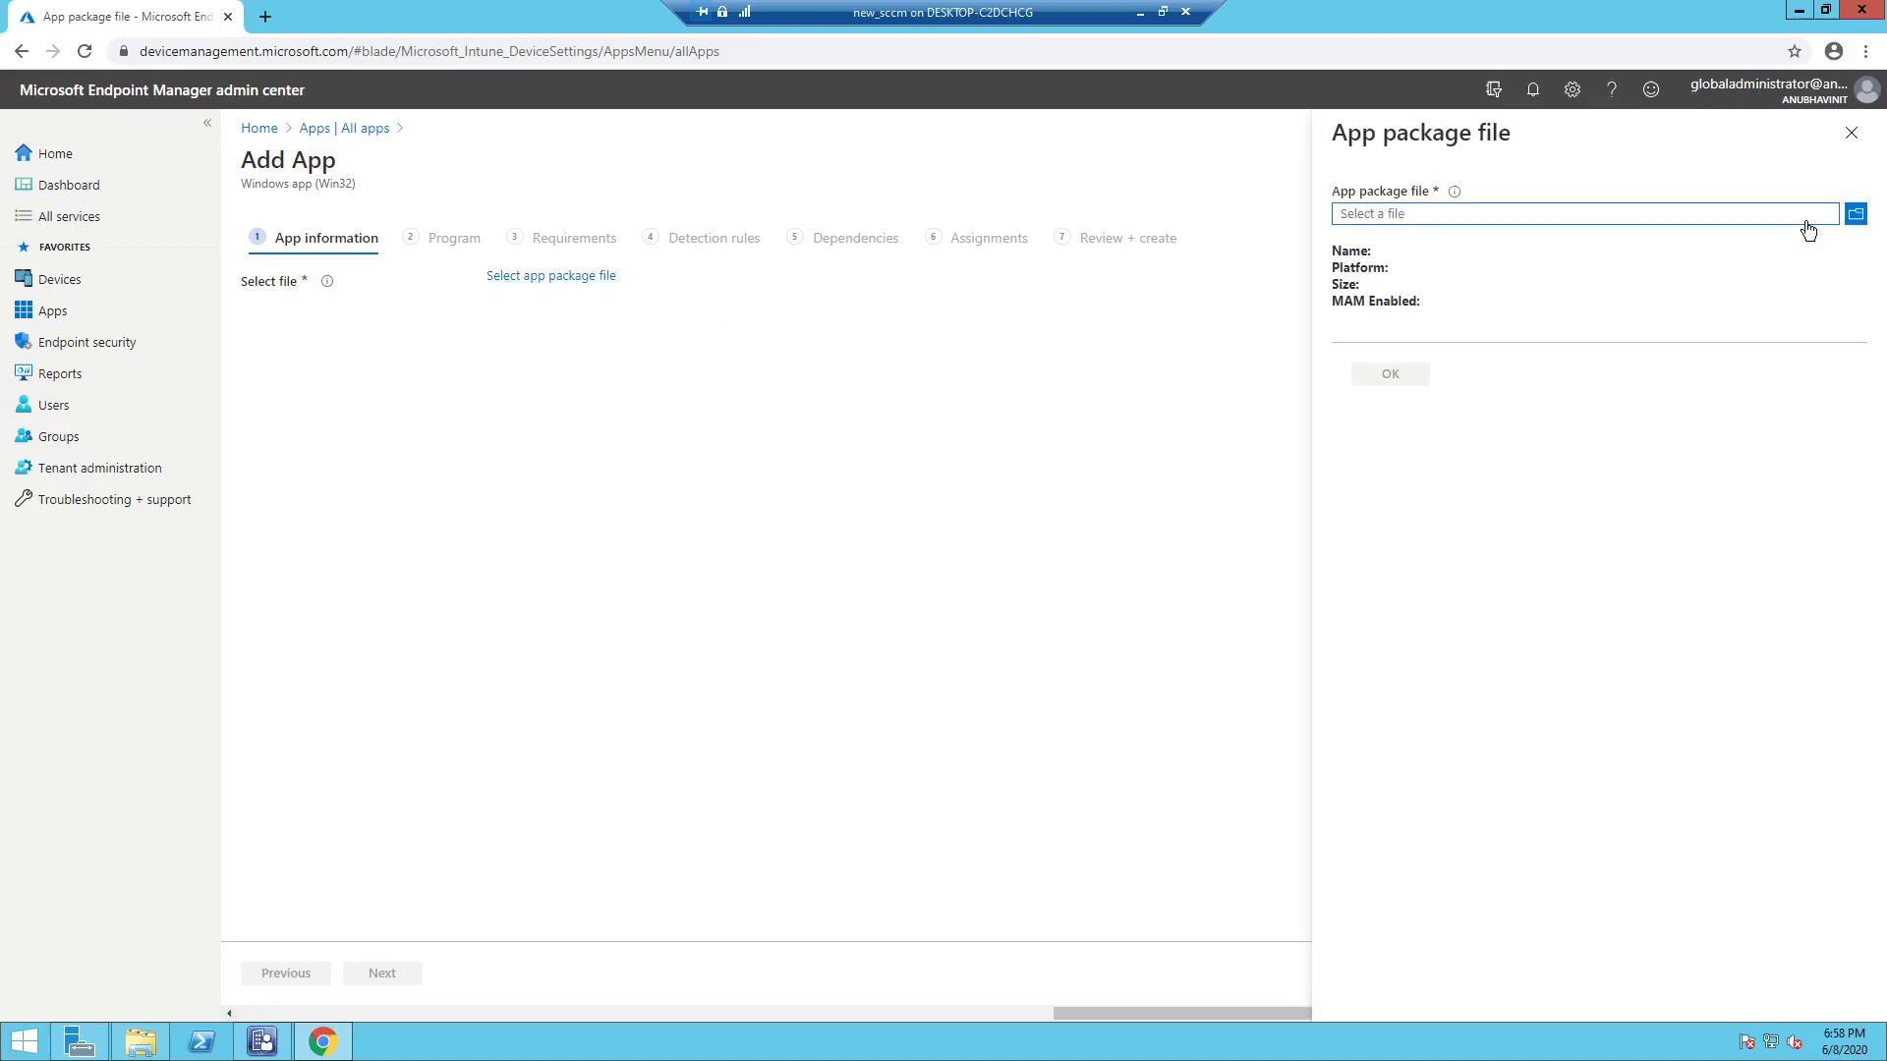
pyautogui.click(1855, 214)
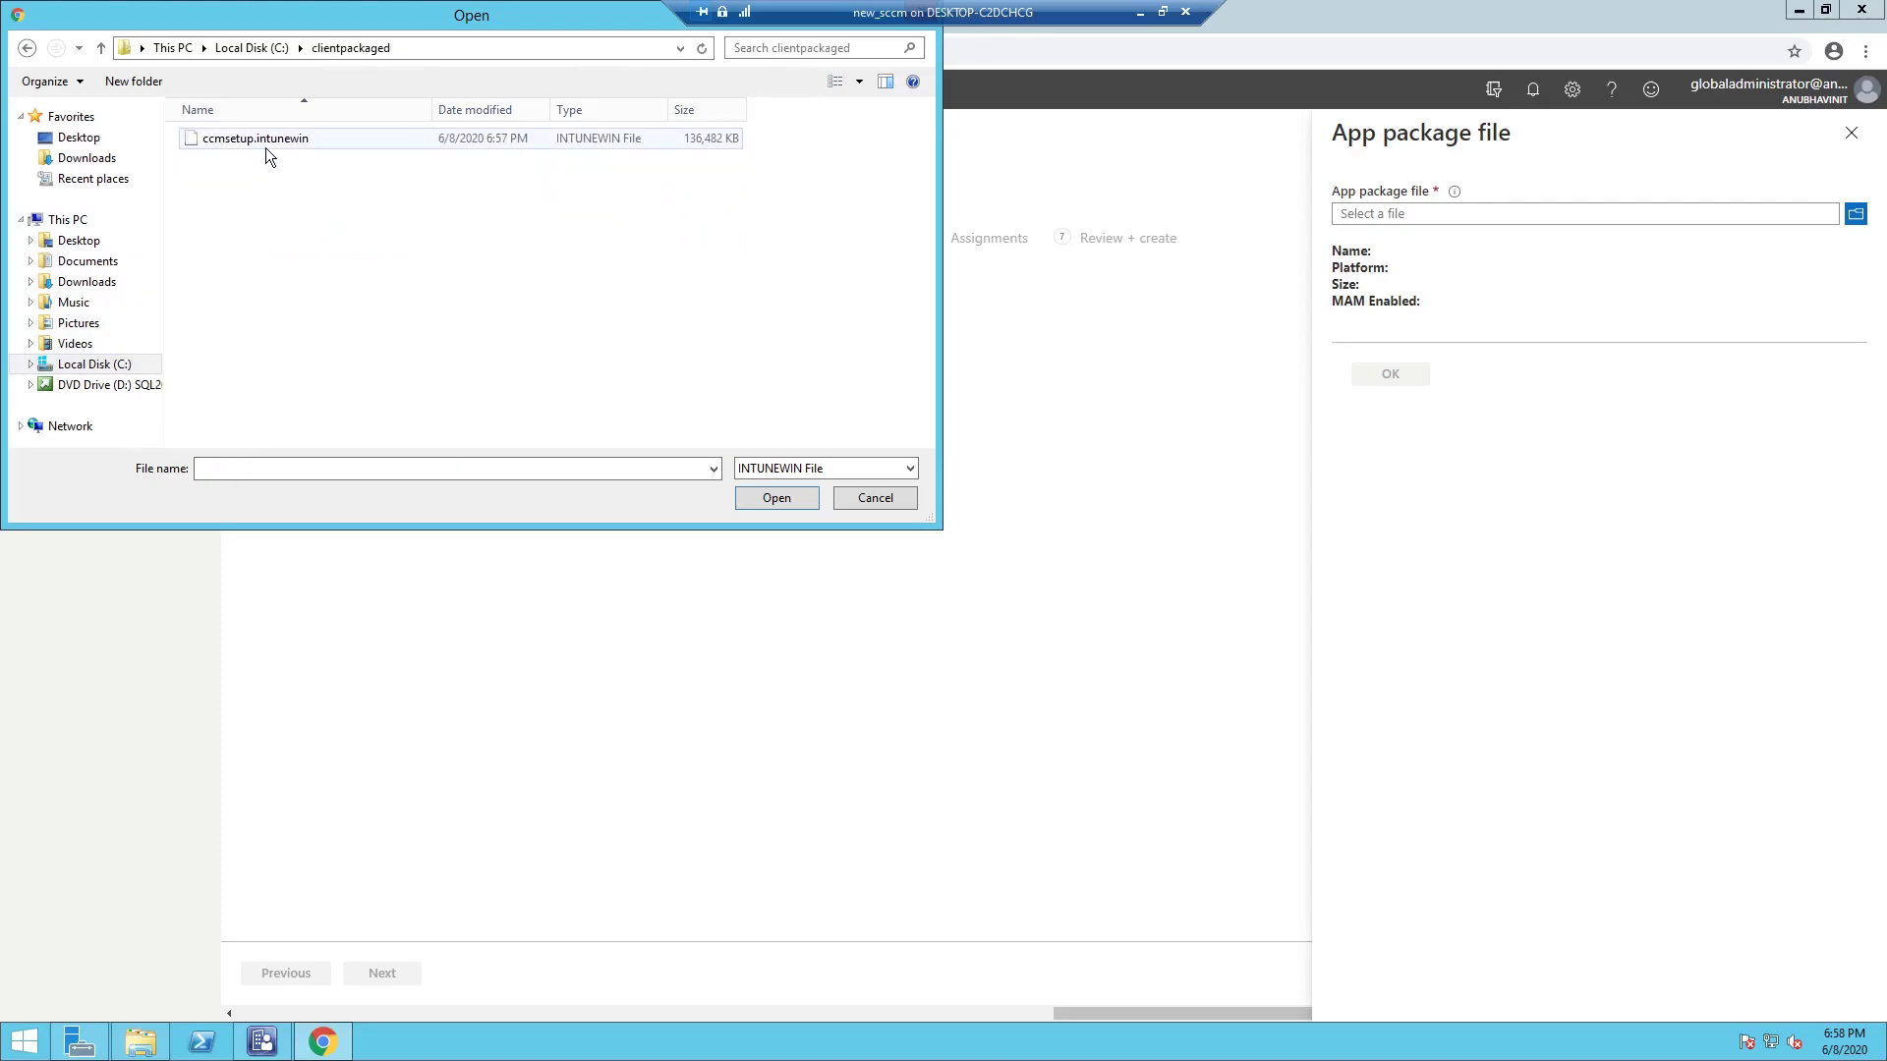
pyautogui.click(774, 497)
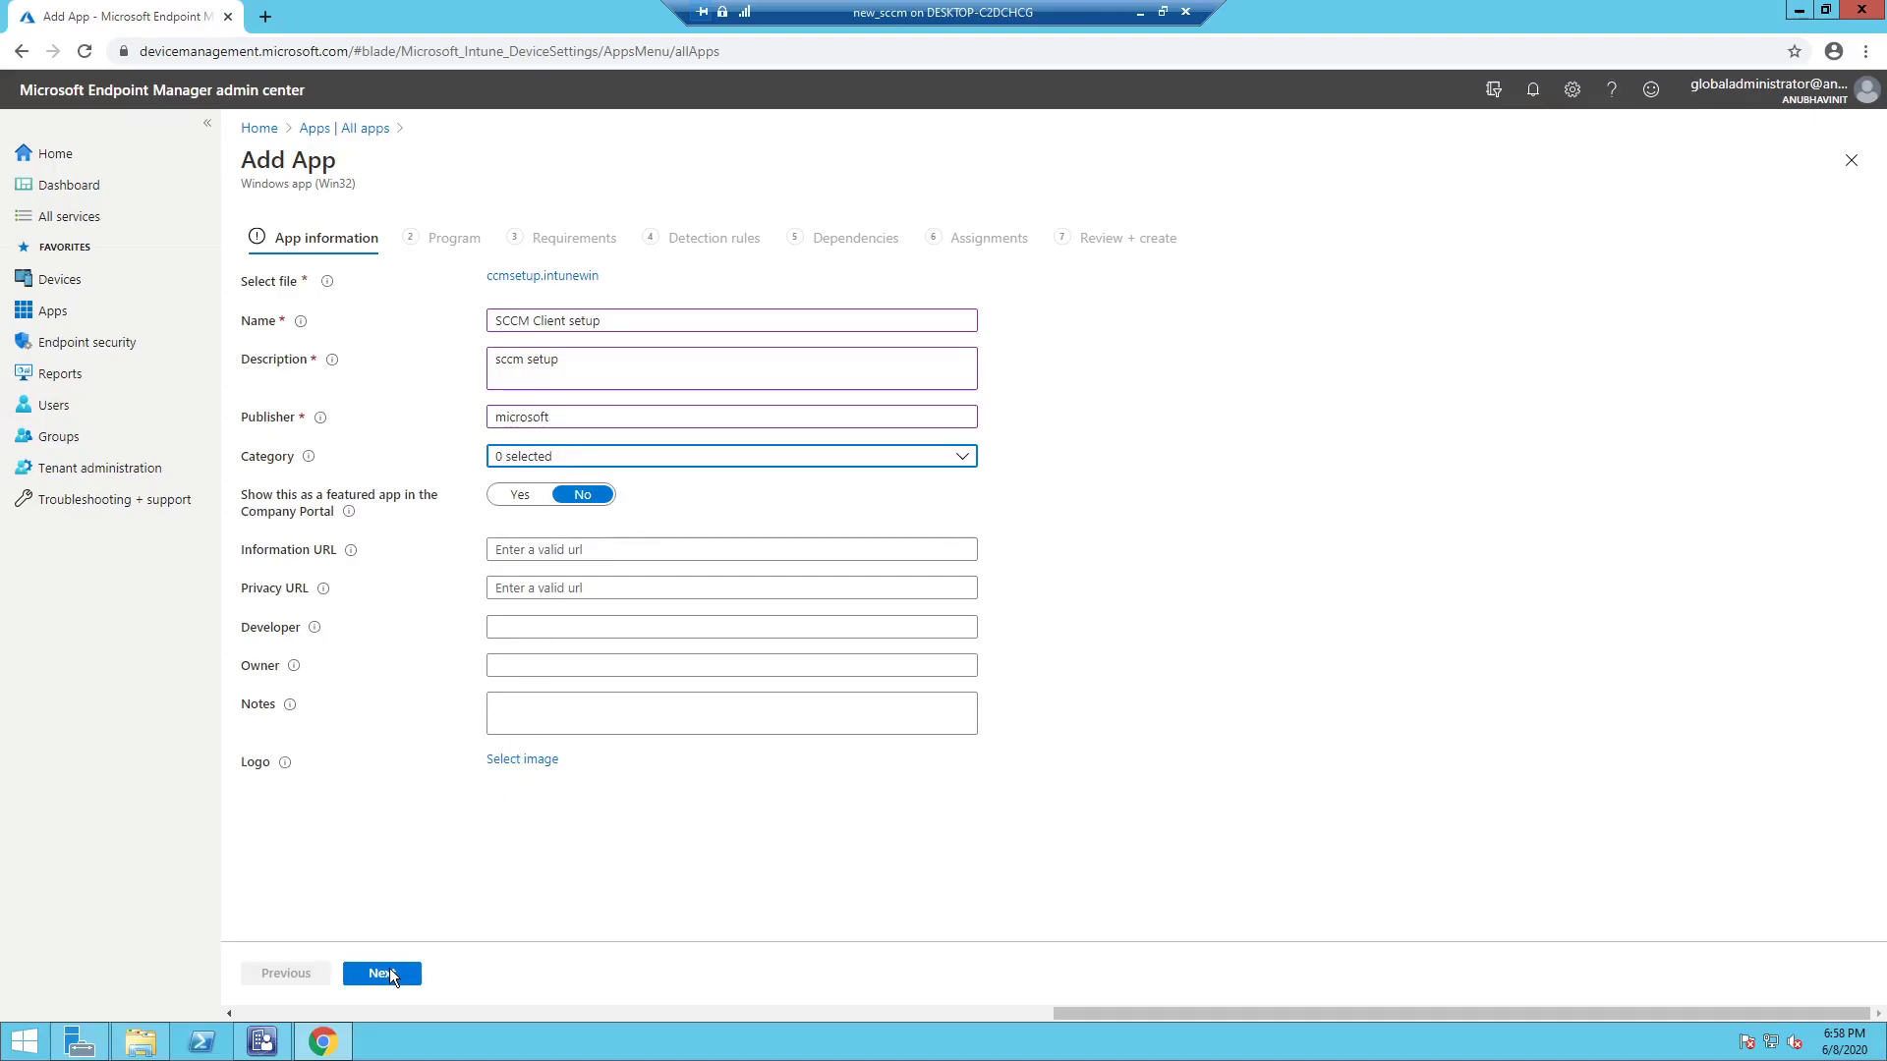
# - Enter install command ccmsetup.exe CCMHOSTNAME=newsccm.django.local SMSSiteCode=IPL /nocrlcheck on the Program page
pyautogui.click(382, 972)
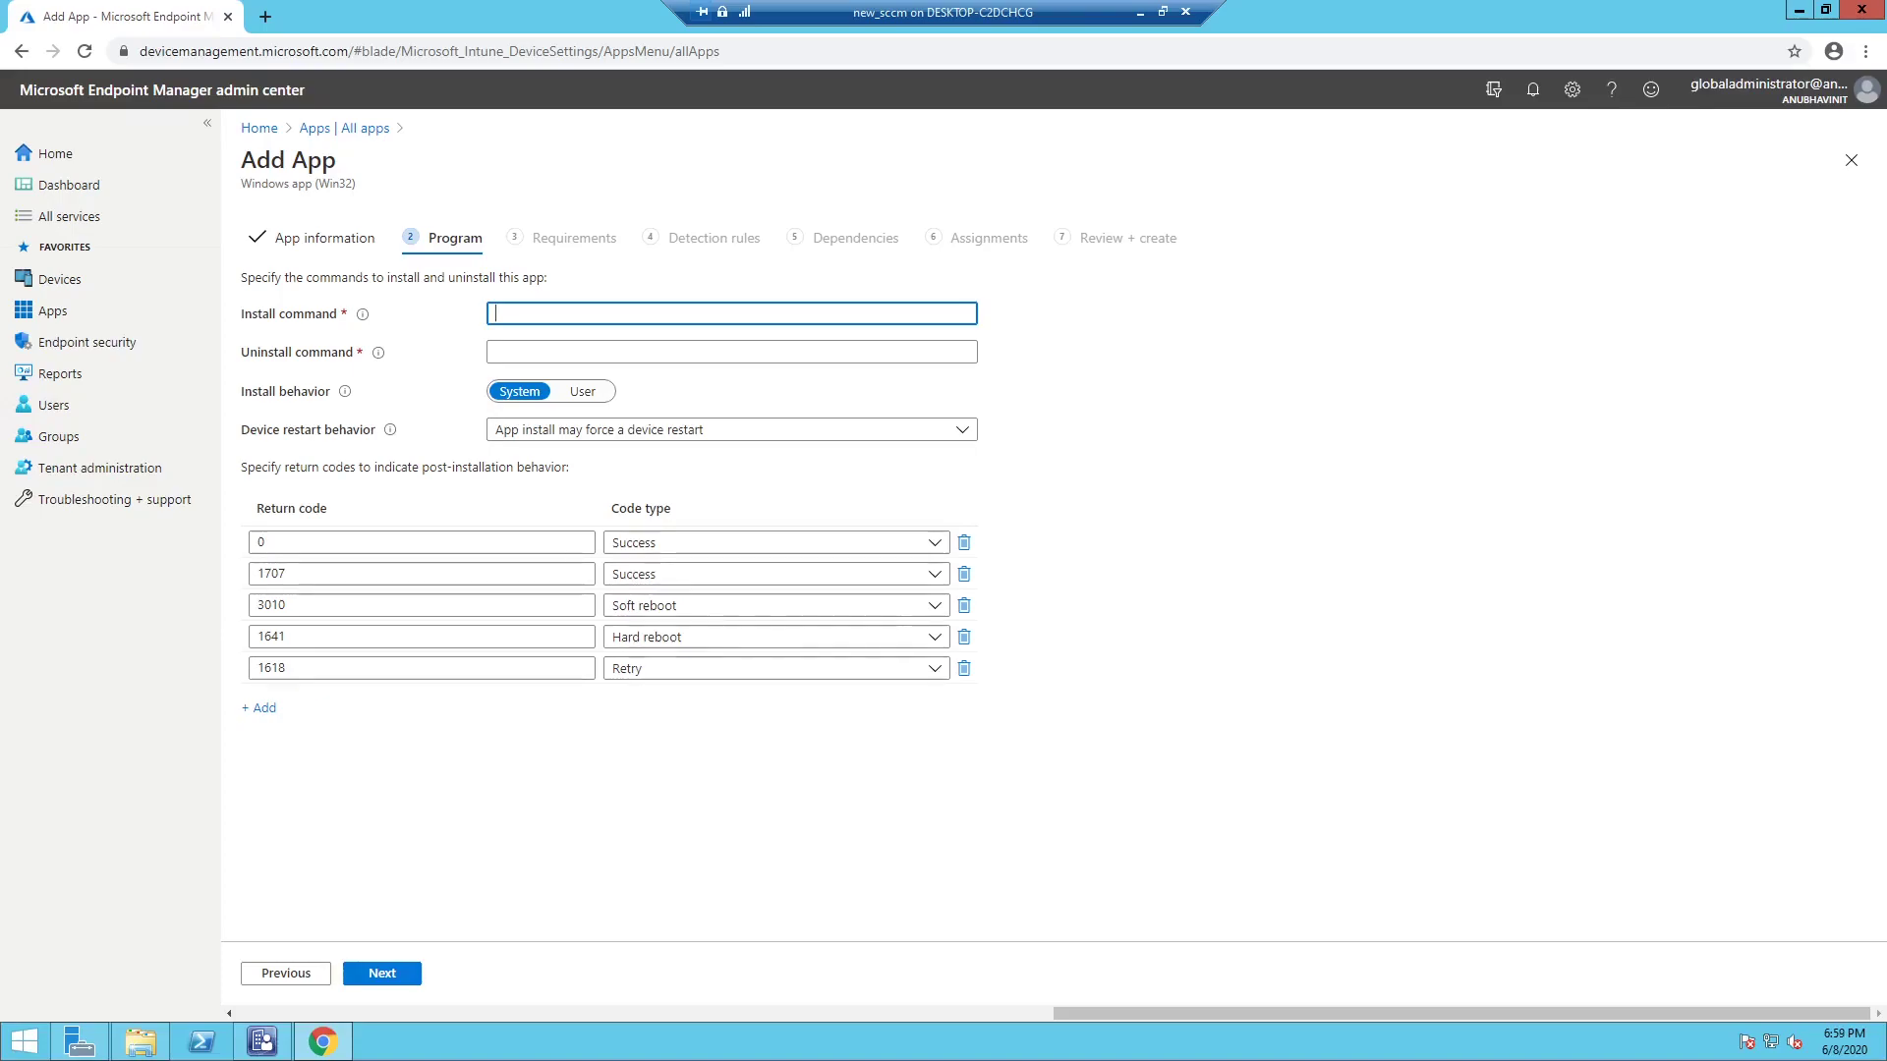
pyautogui.write('ccmsetup.exe CCMHOSTNAME=newsccm.django.local SMSSiteCode=IPL /nocrlche')
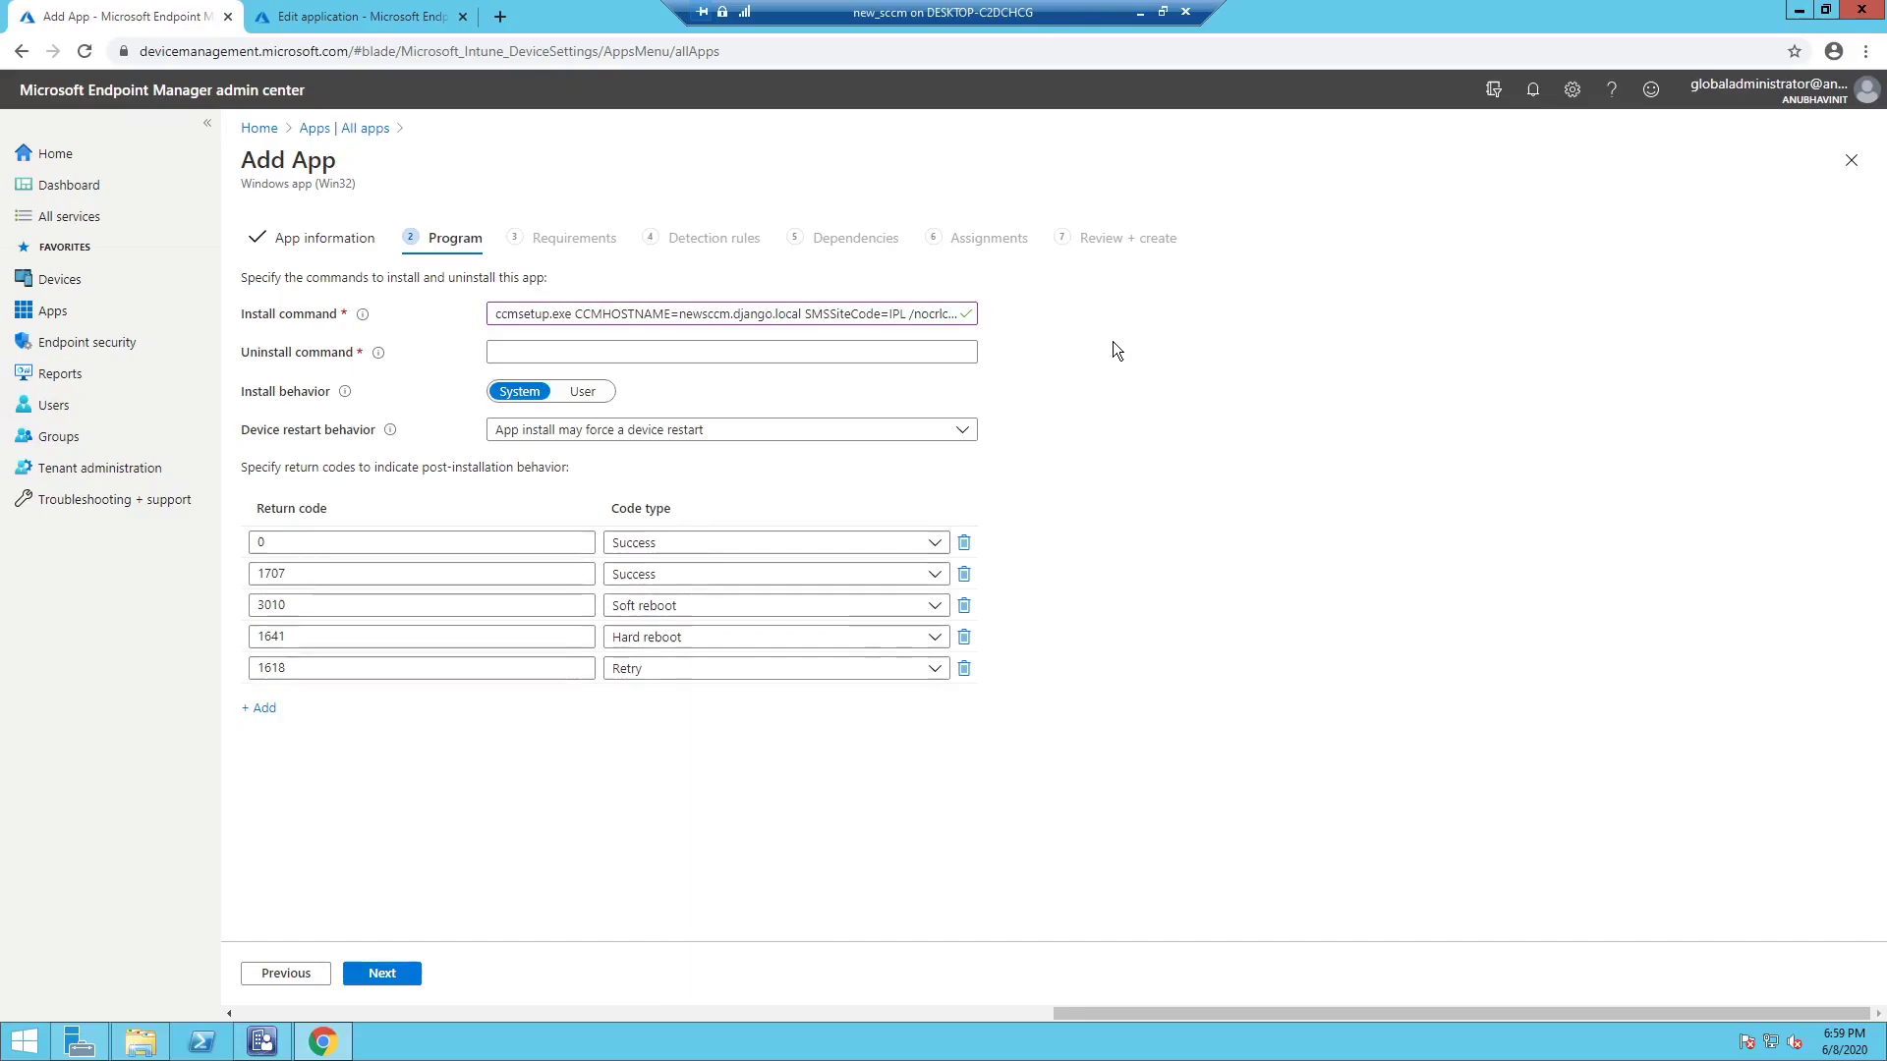
pyautogui.click(731, 352)
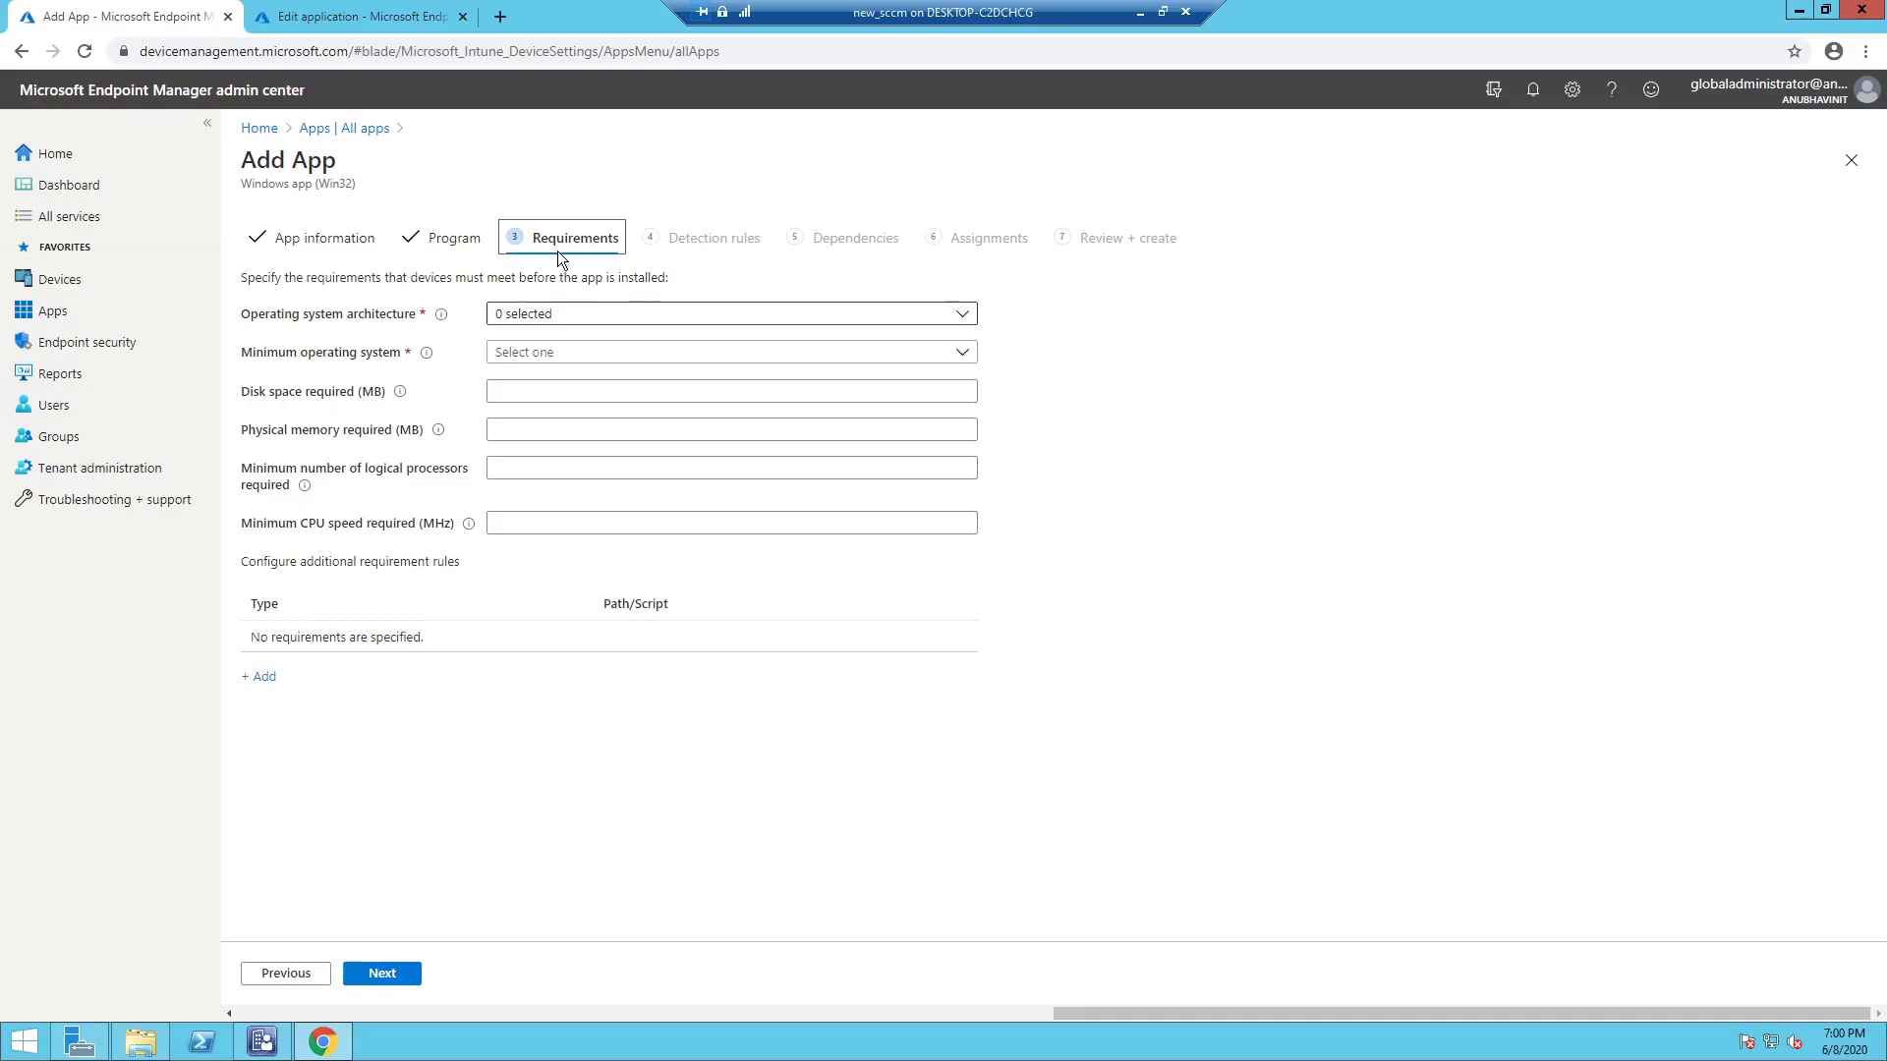
# - Require both OS architectures and minimum Windows 10 1607, then begin a detection rule
pyautogui.click(729, 313)
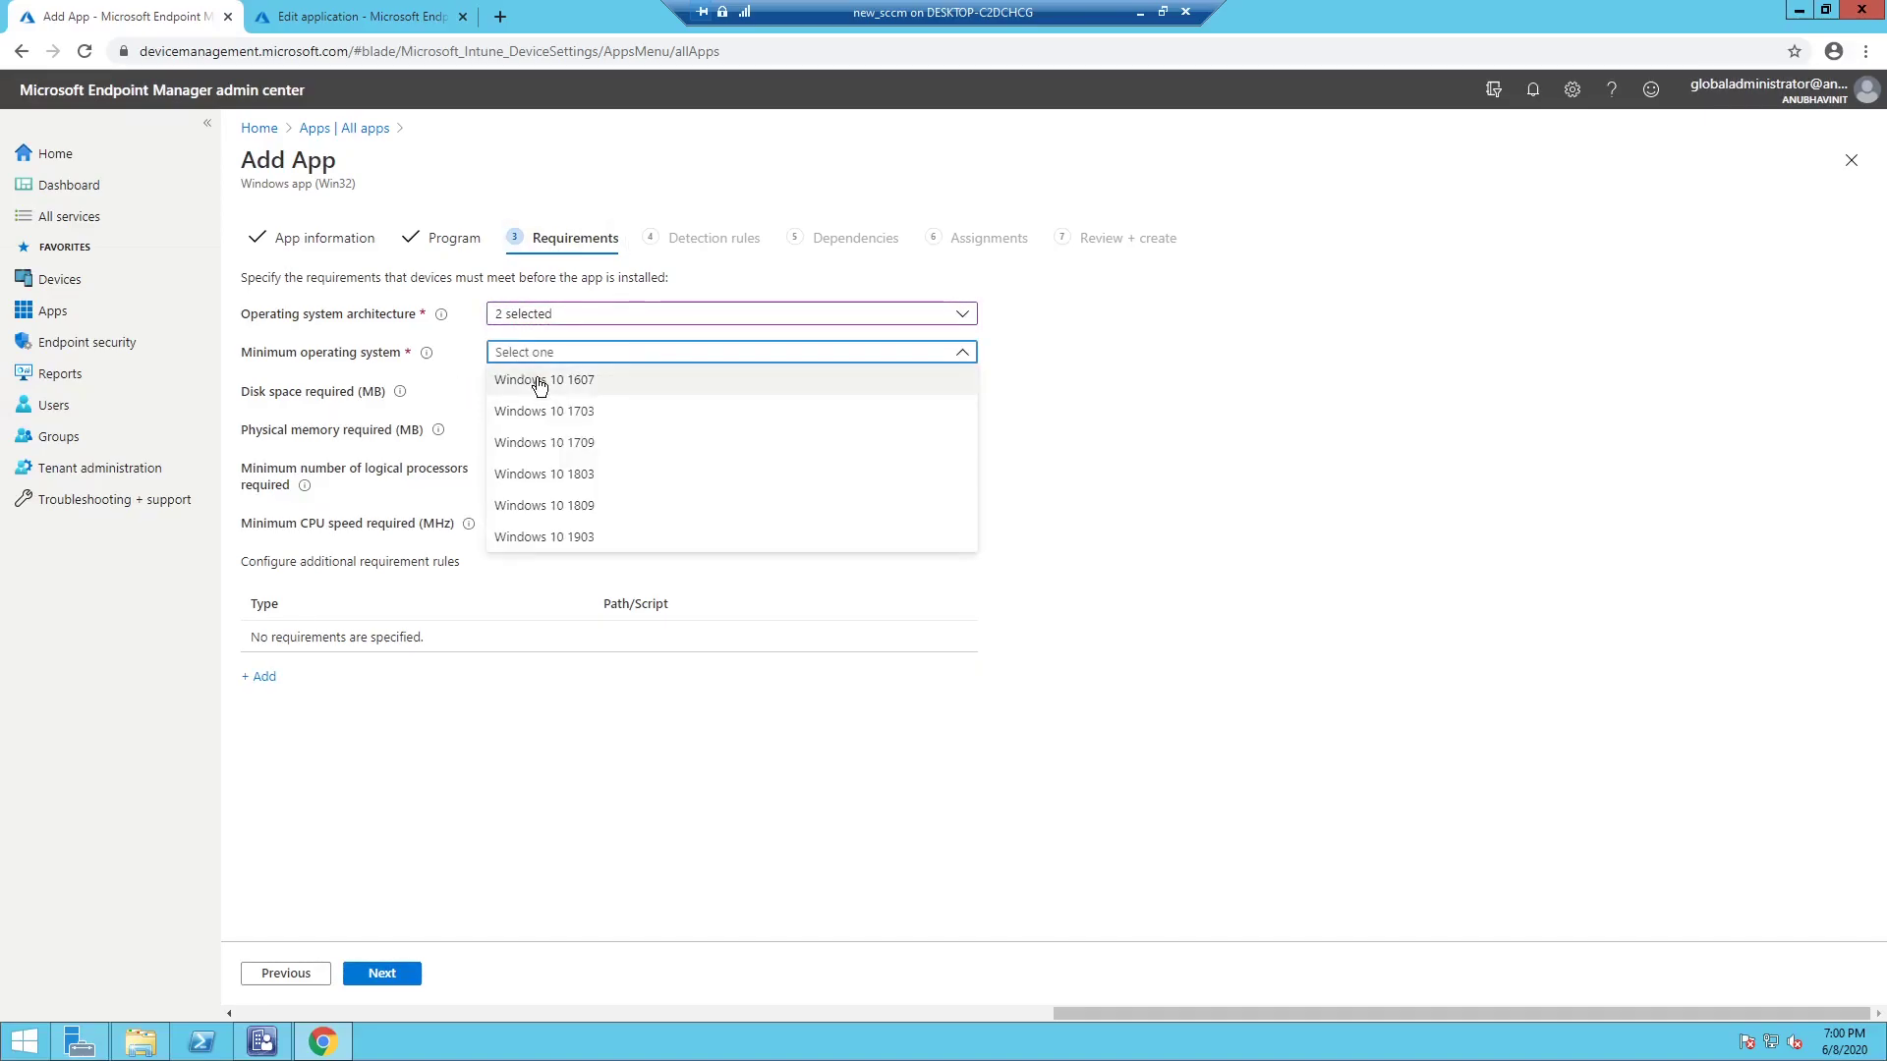
pyautogui.click(544, 379)
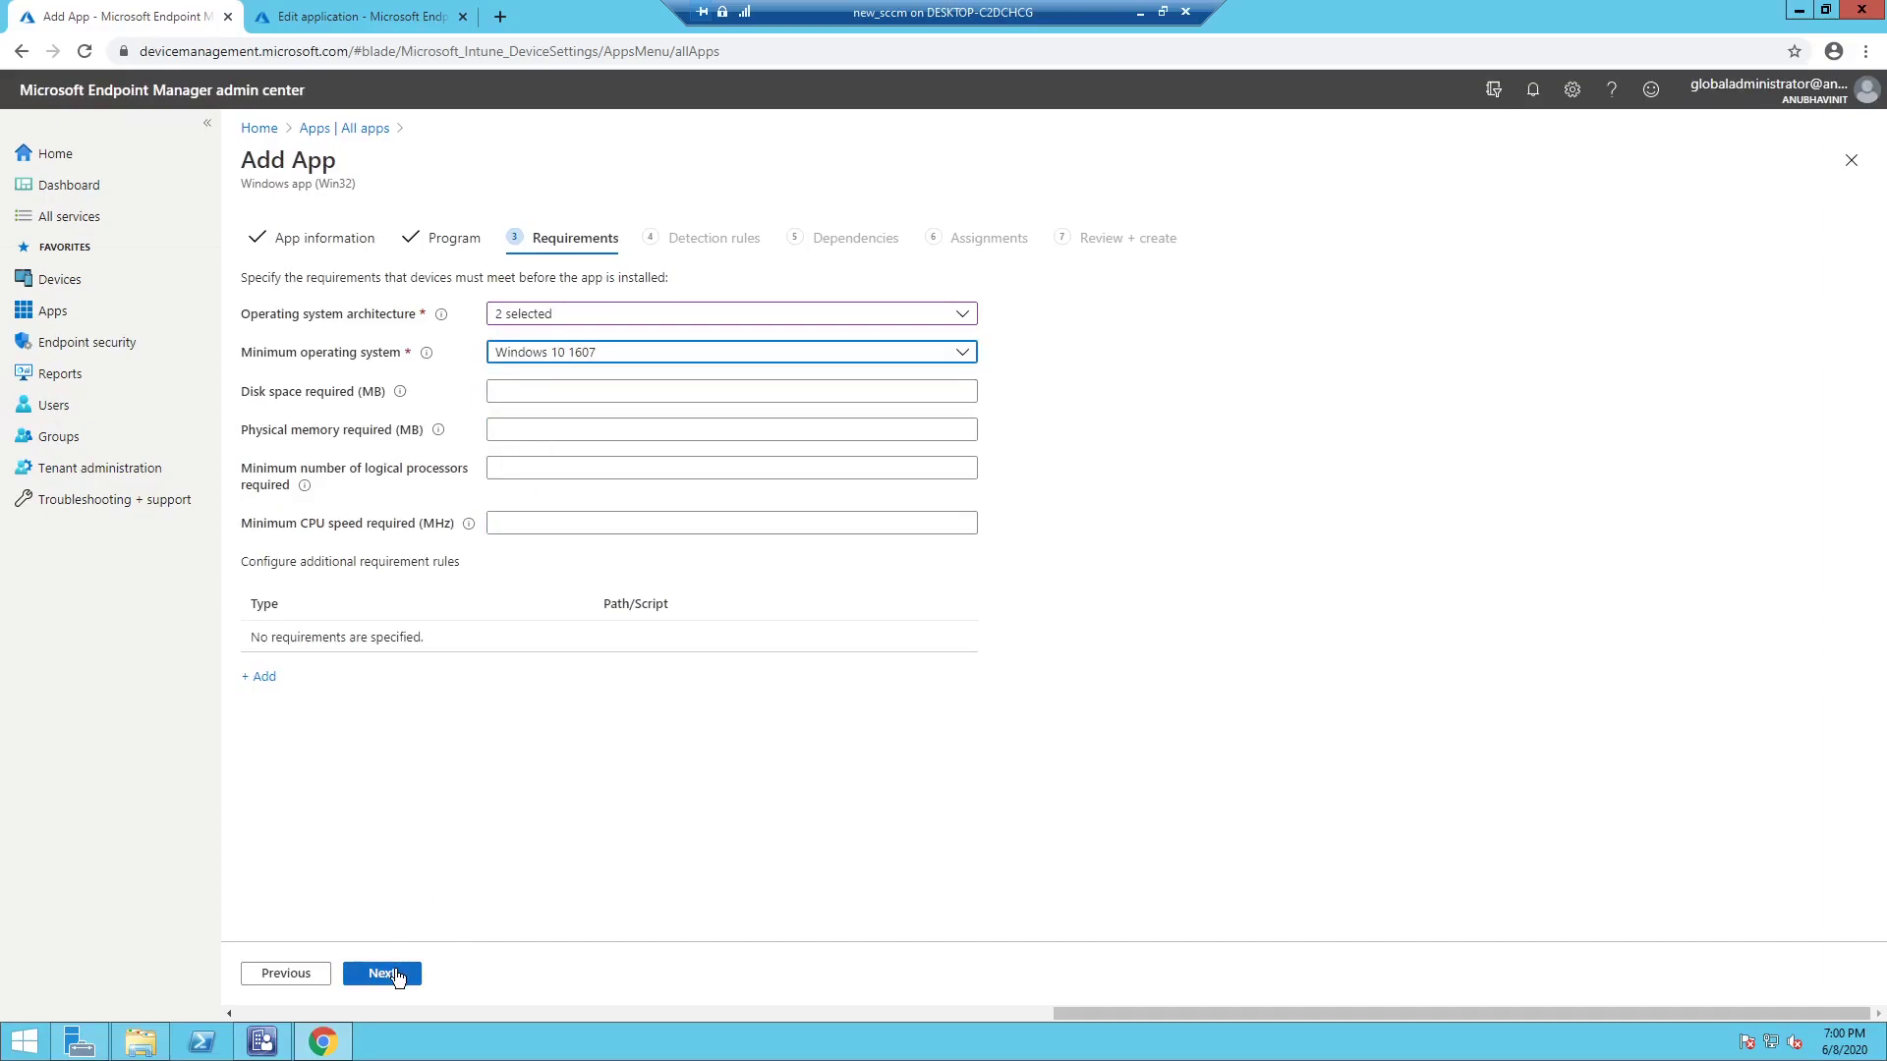
pyautogui.click(381, 972)
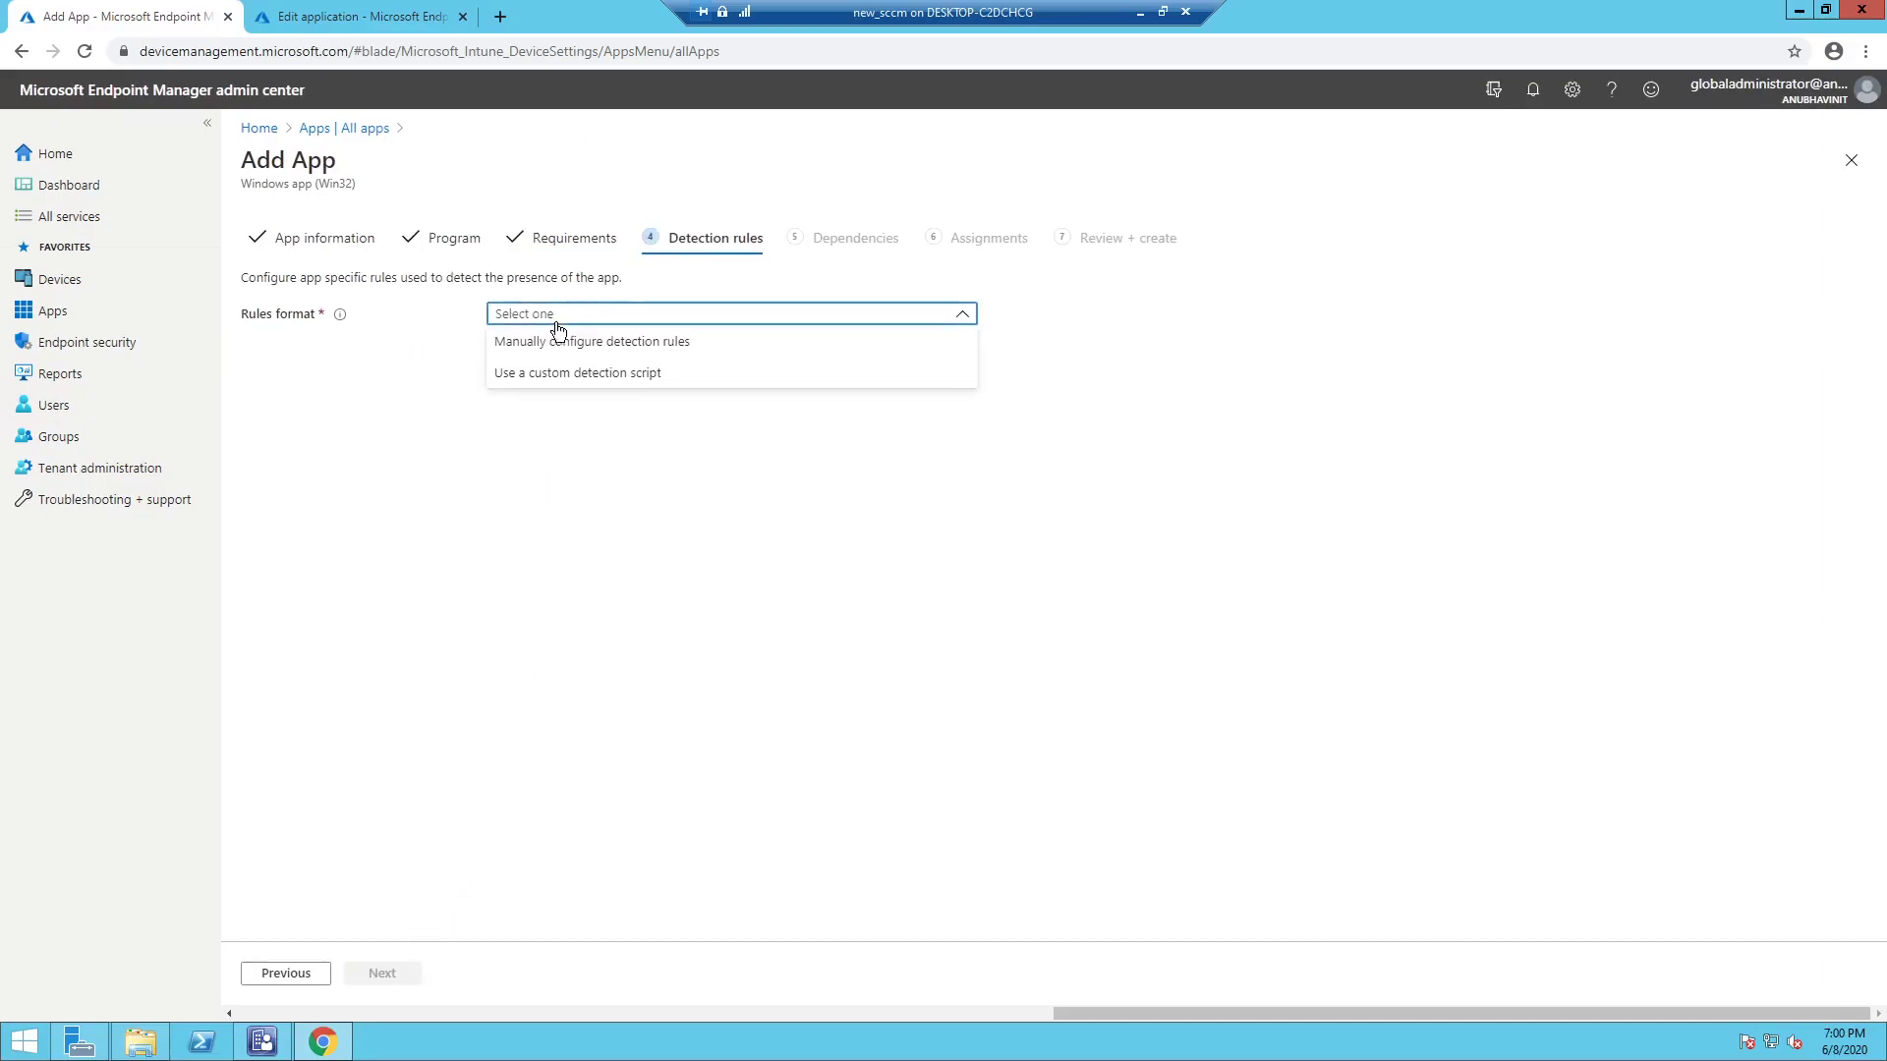
pyautogui.click(592, 340)
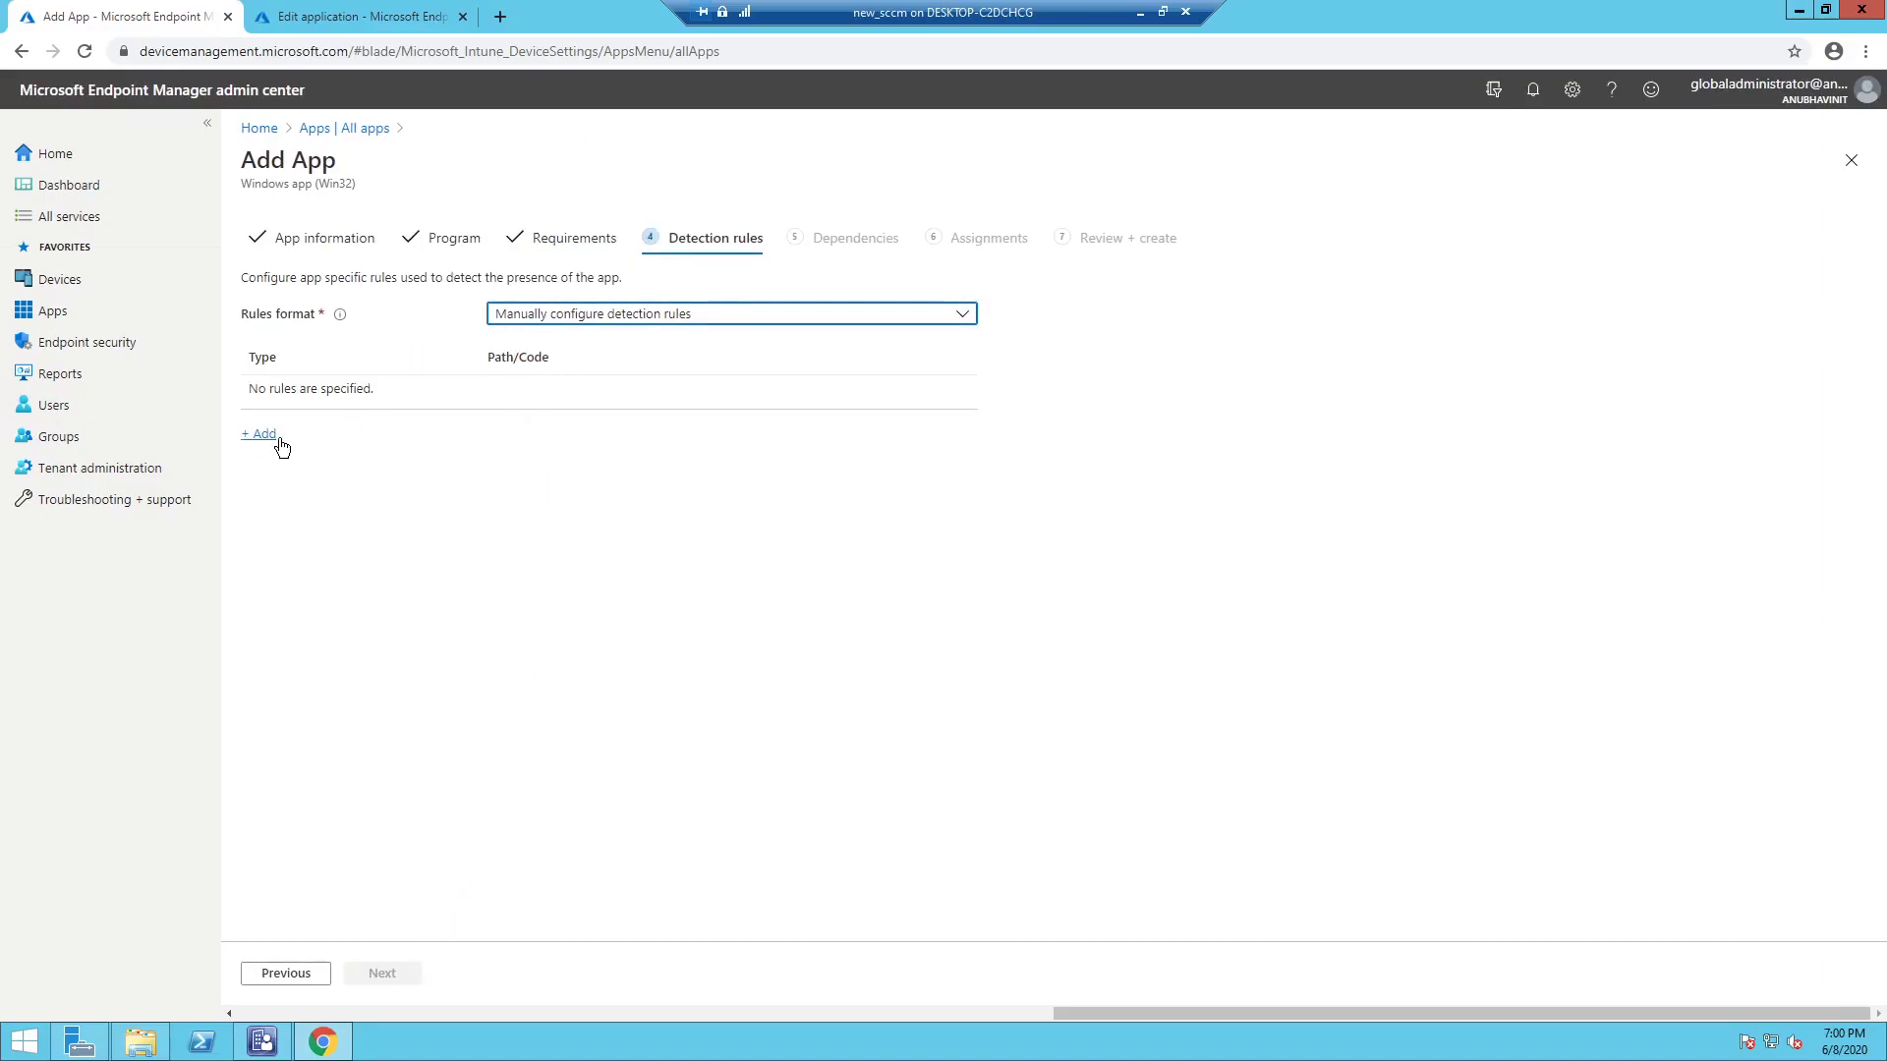
# - Save a File detection rule for path c:\windows\ccm with file ccmsetup, then continue to Dependencies
pyautogui.click(260, 432)
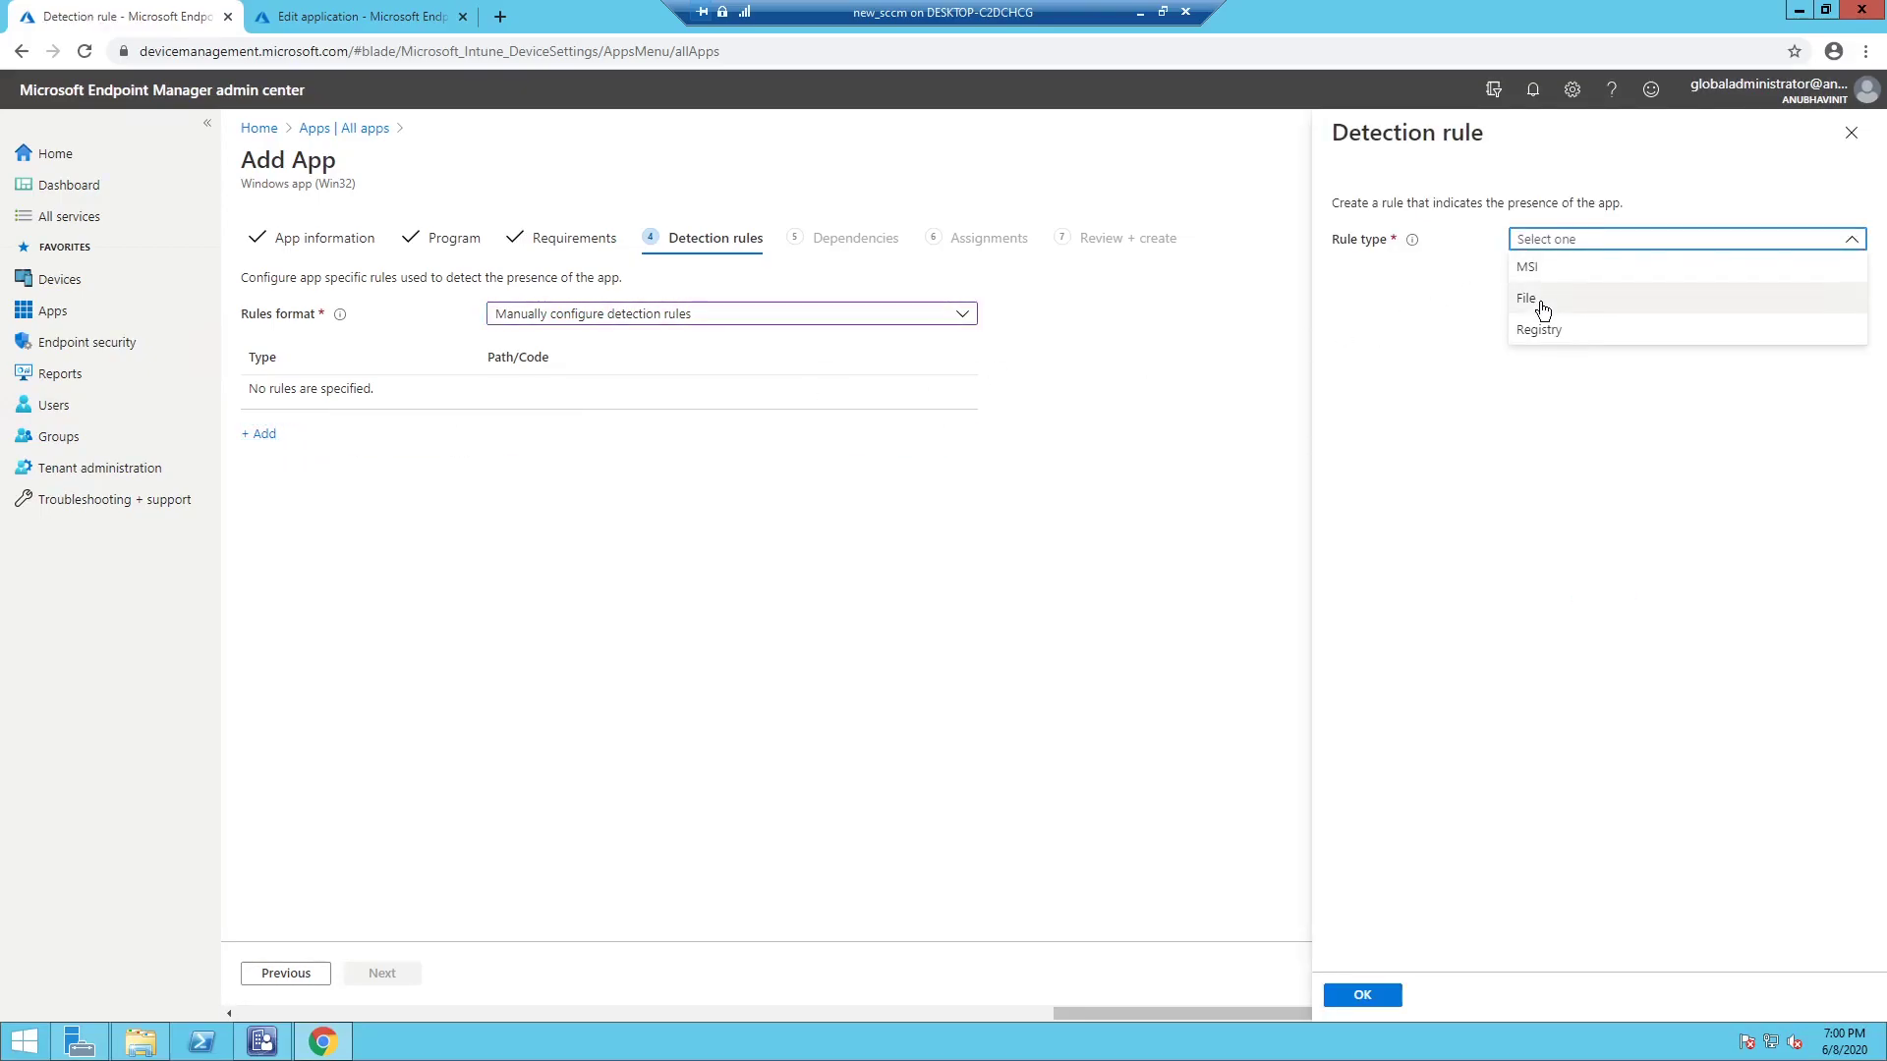
pyautogui.click(1525, 299)
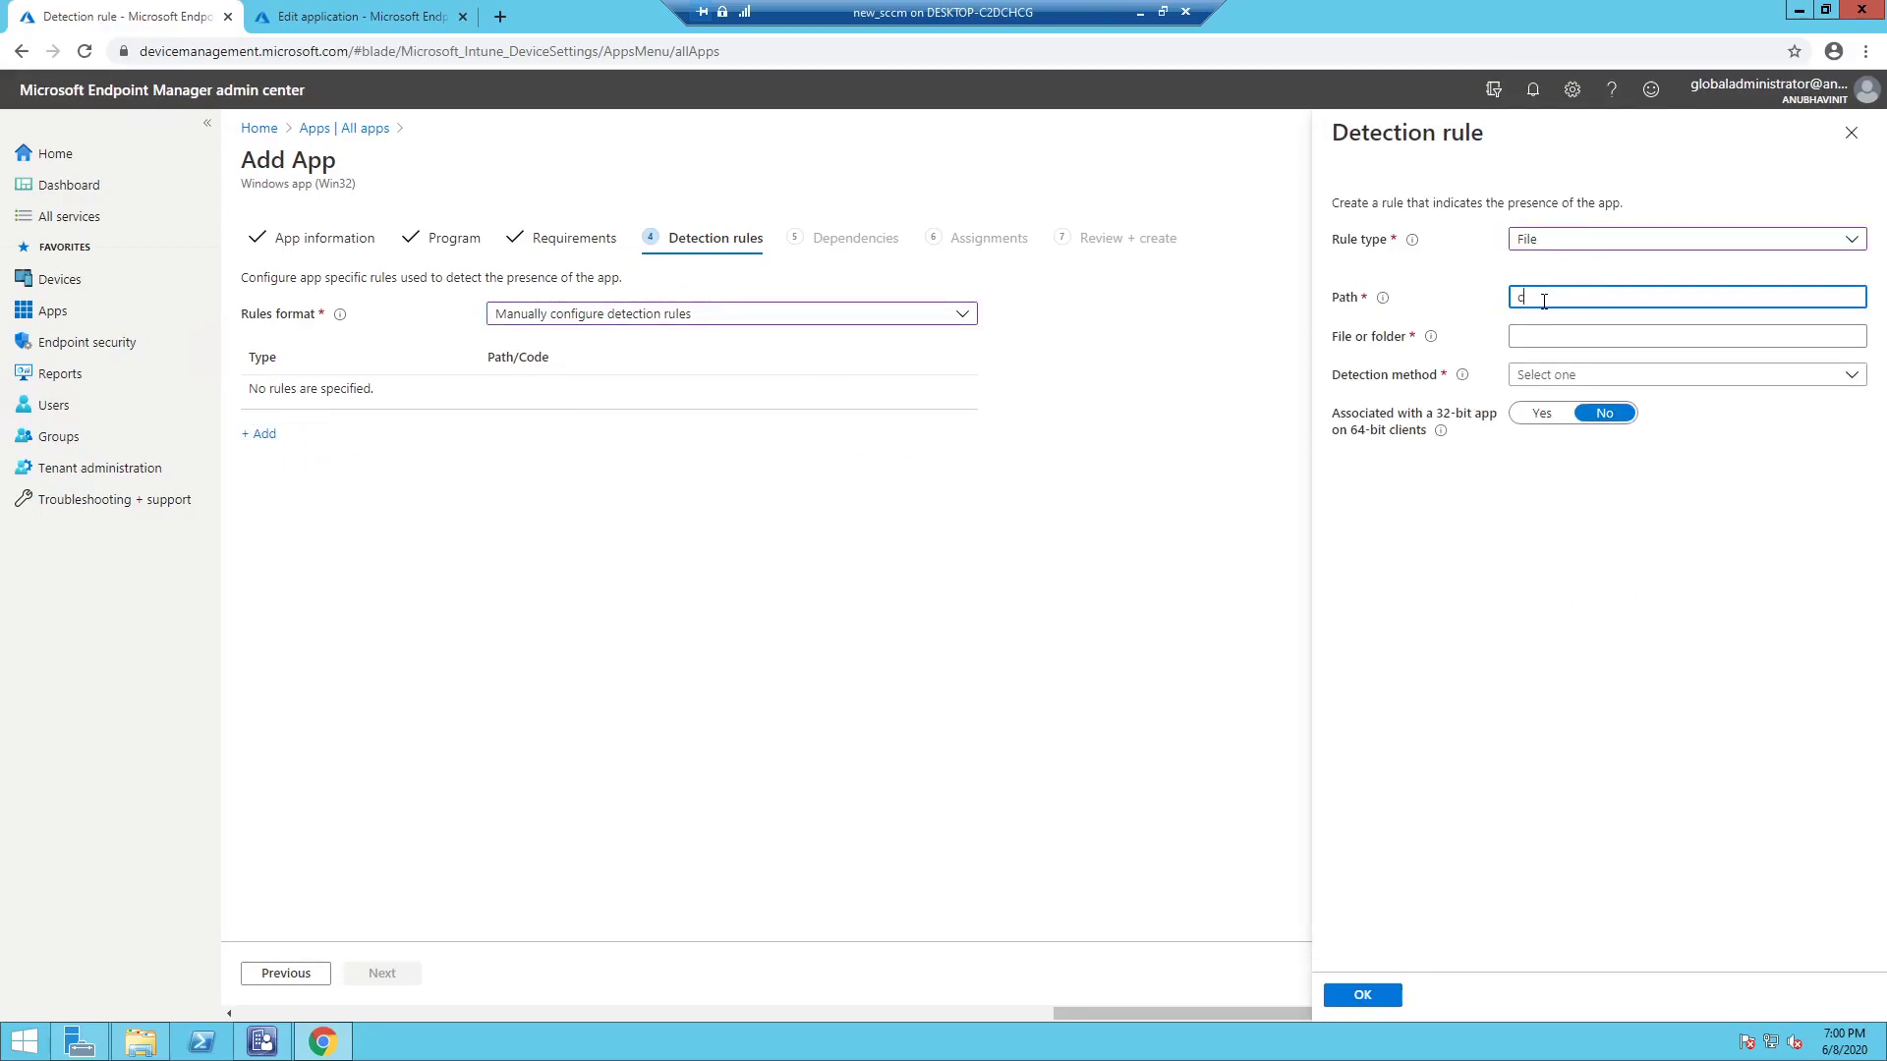
pyautogui.write(':\\windows')
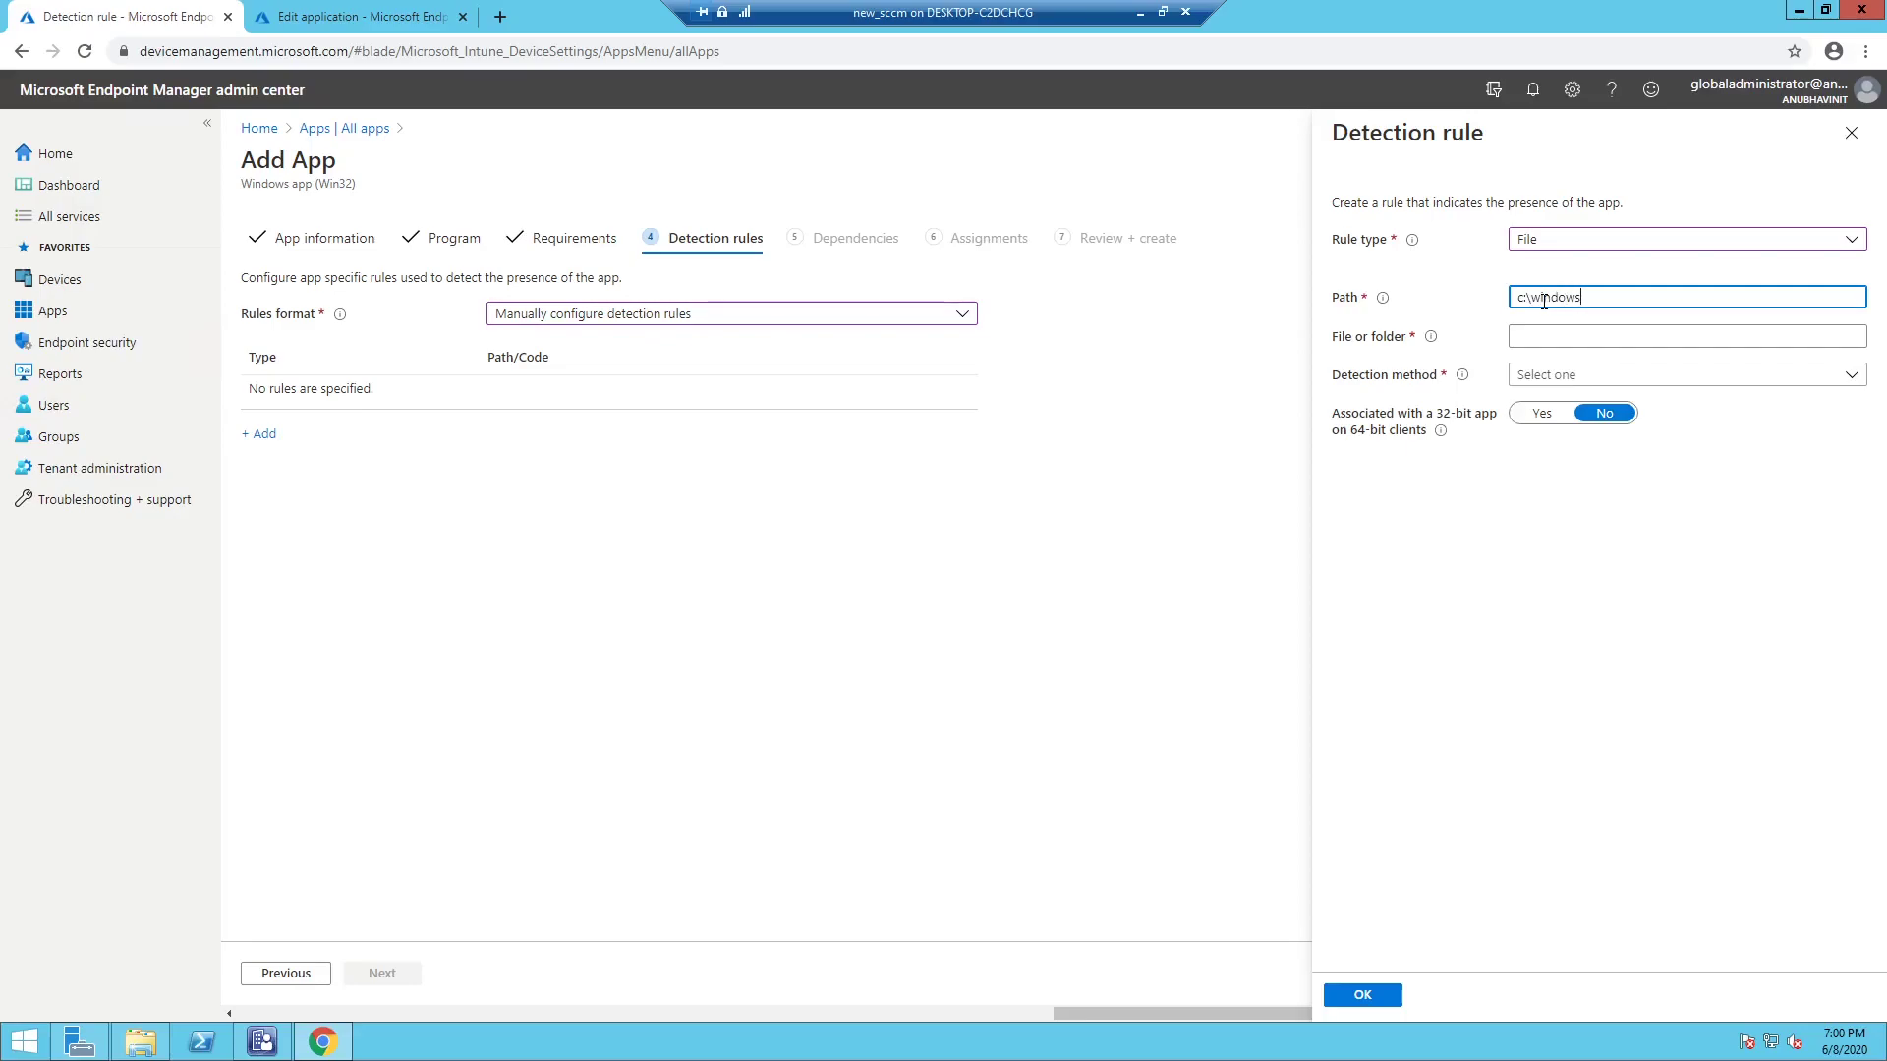
pyautogui.write('\\ccm')
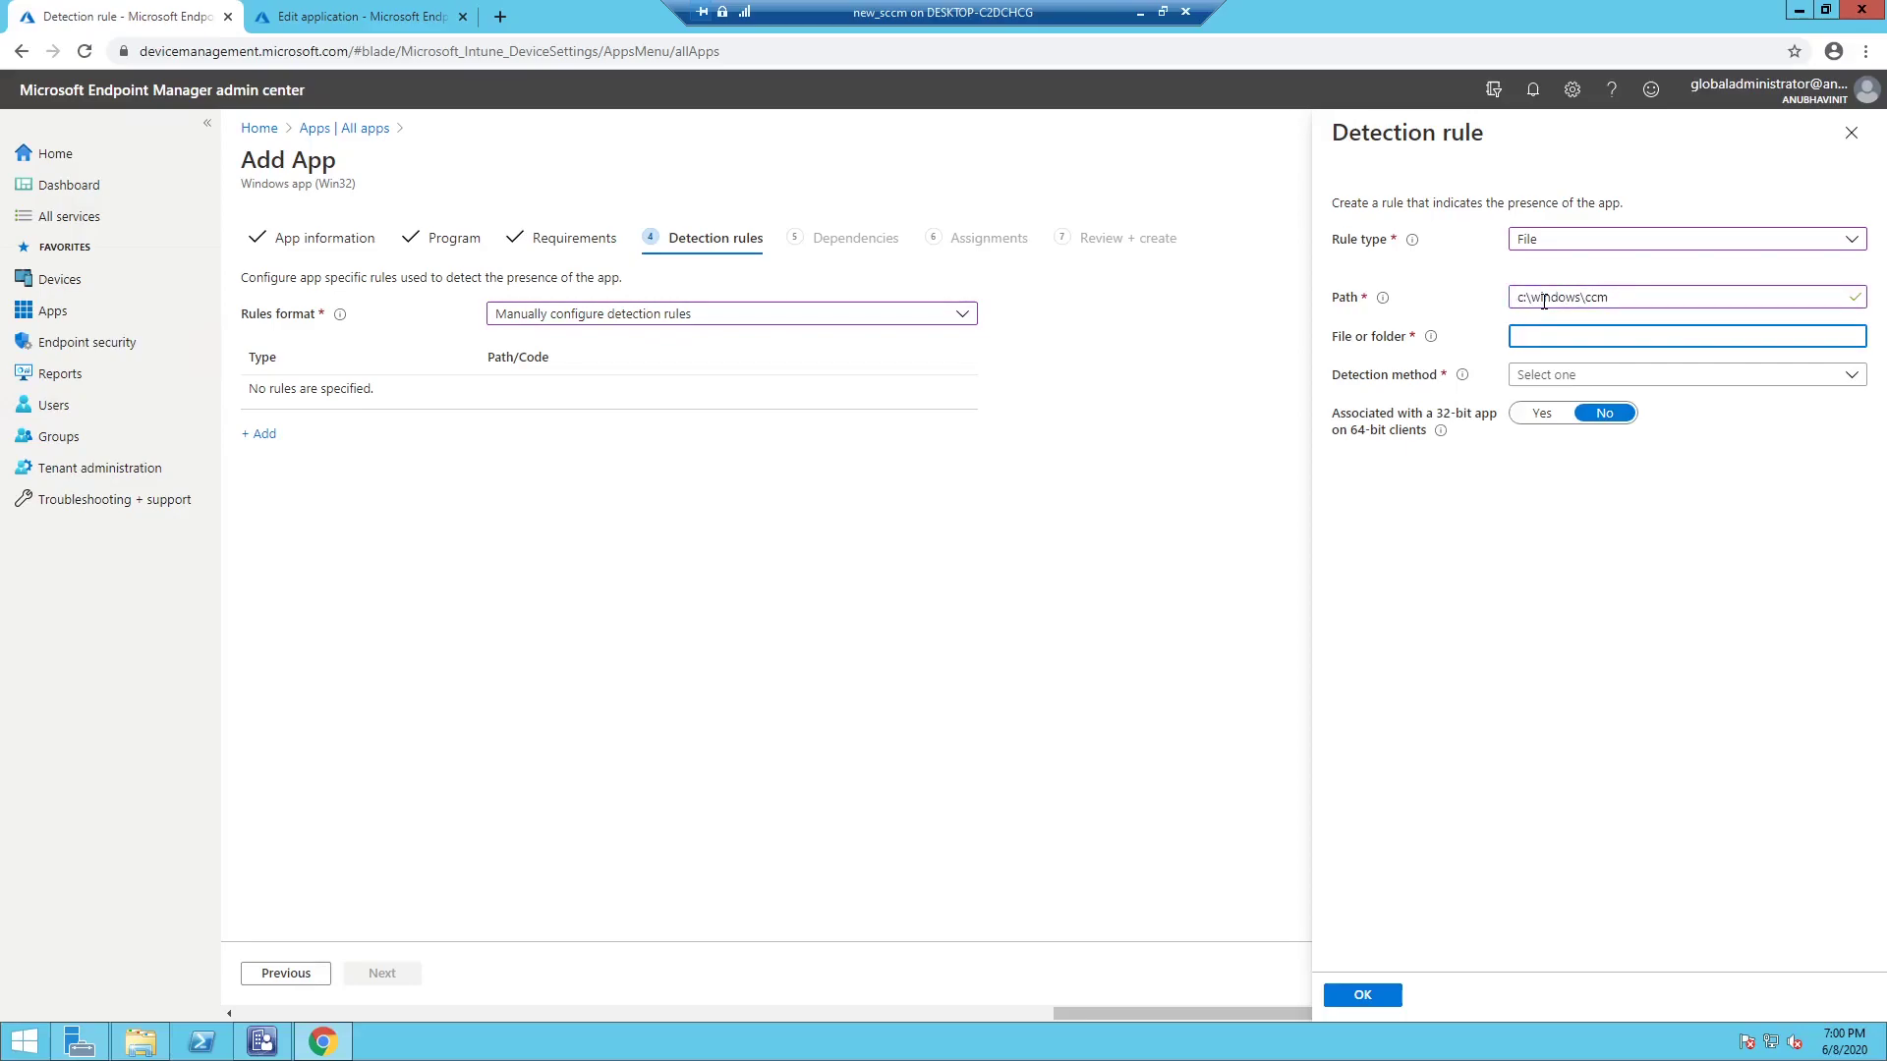
pyautogui.write('ccmsetup.')
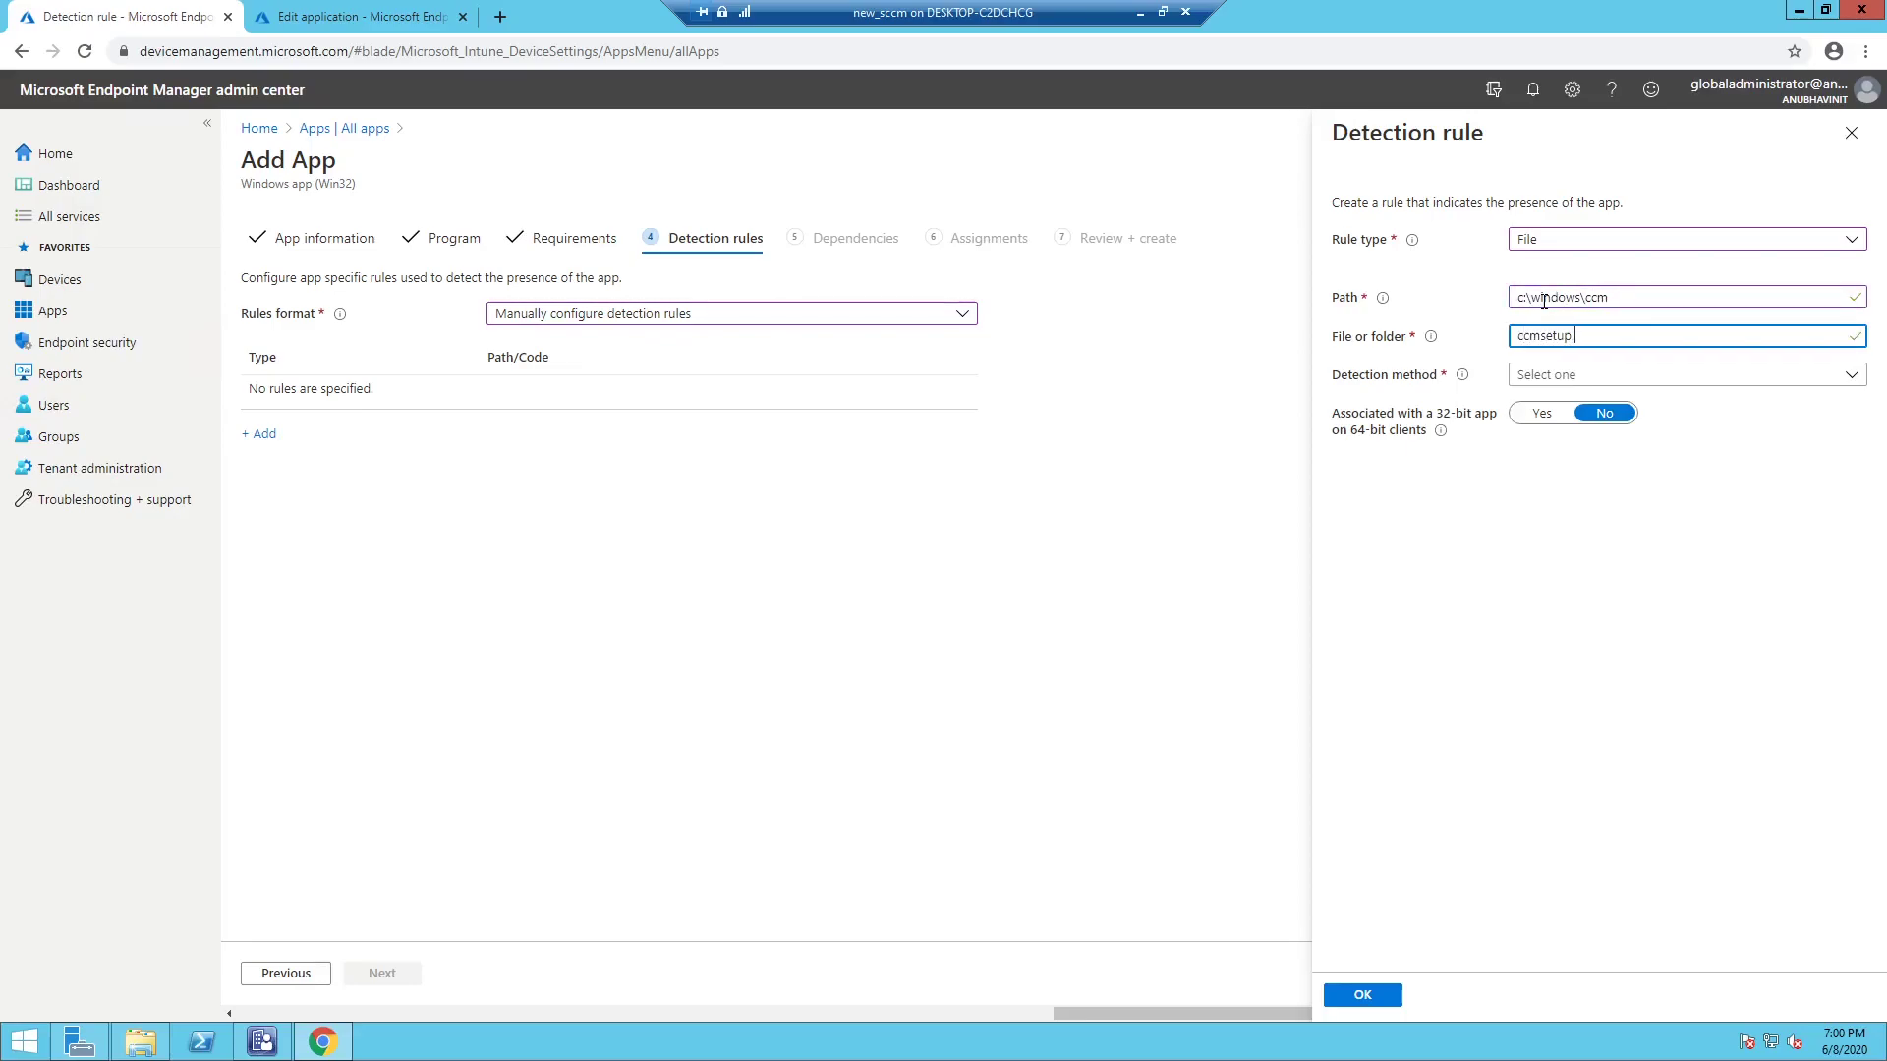
pyautogui.click(1682, 374)
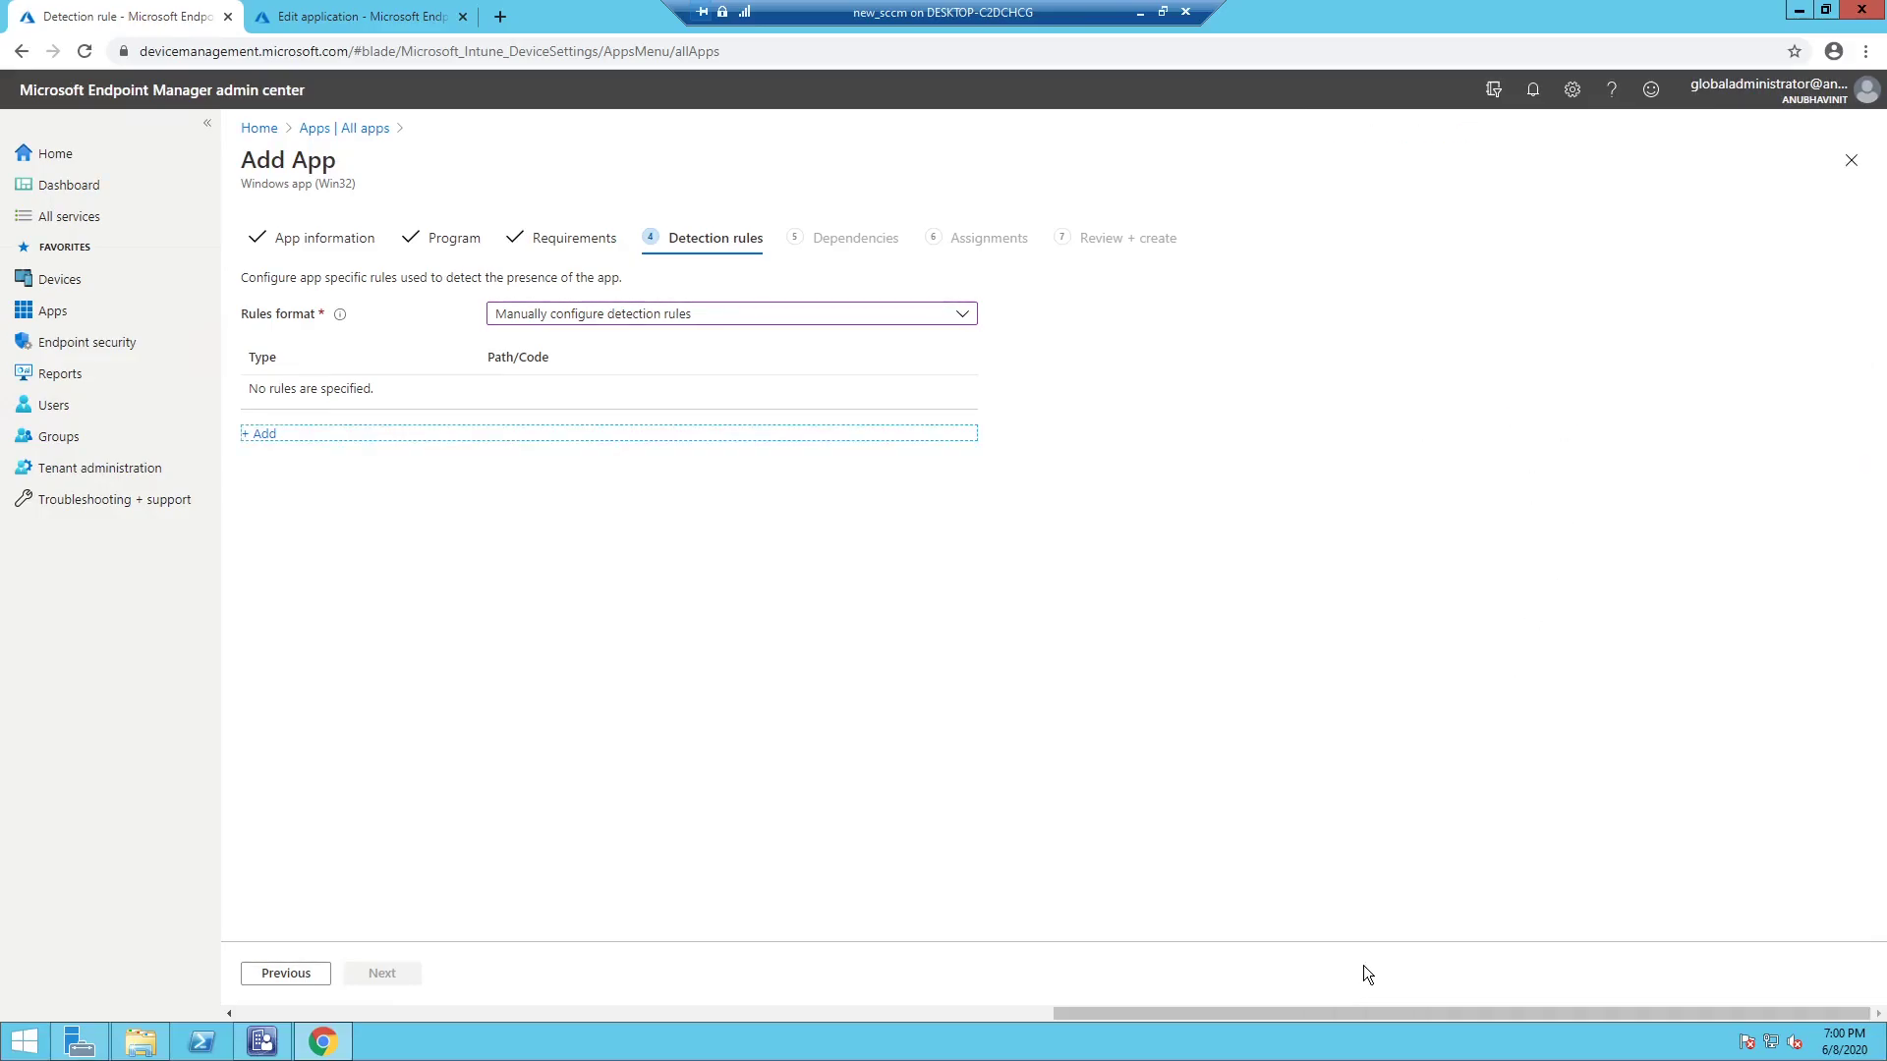
pyautogui.click(381, 973)
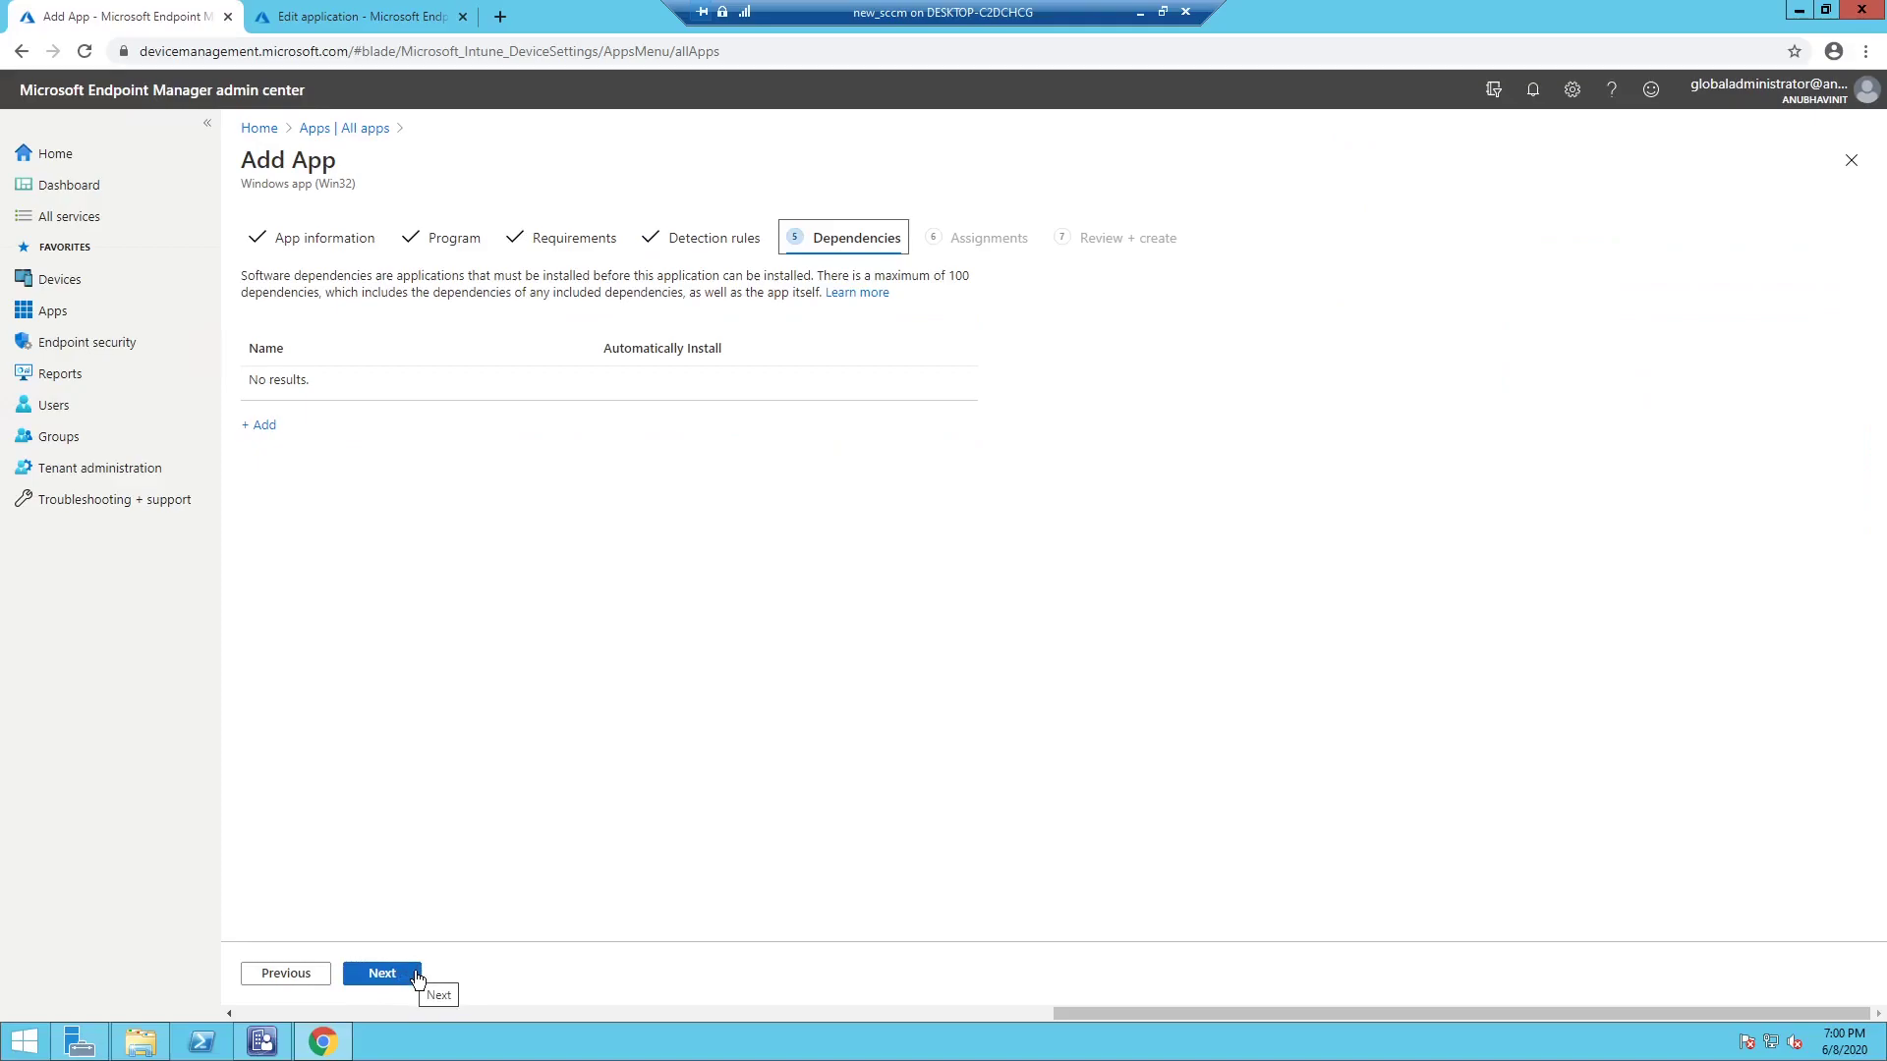
# - Assign the hybrid_auto_test group as a Required install on the Assignments page
pyautogui.click(381, 973)
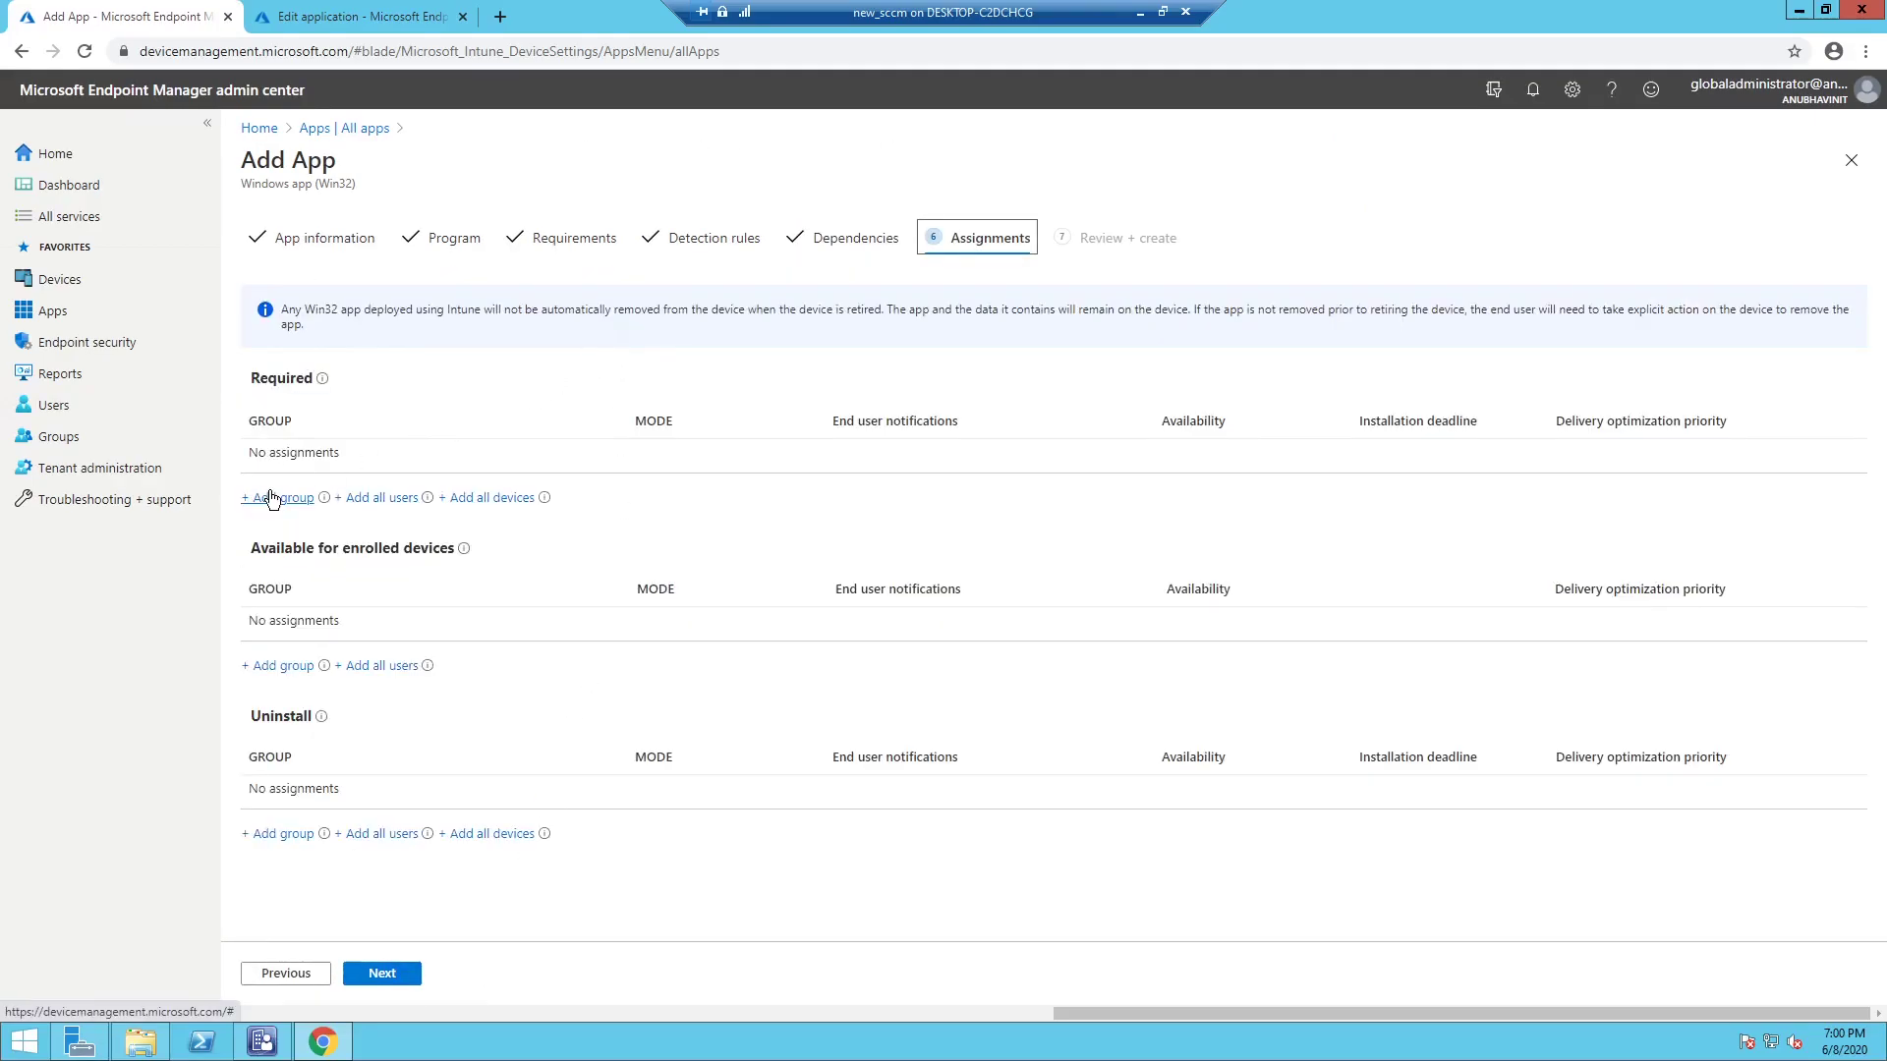
pyautogui.click(278, 497)
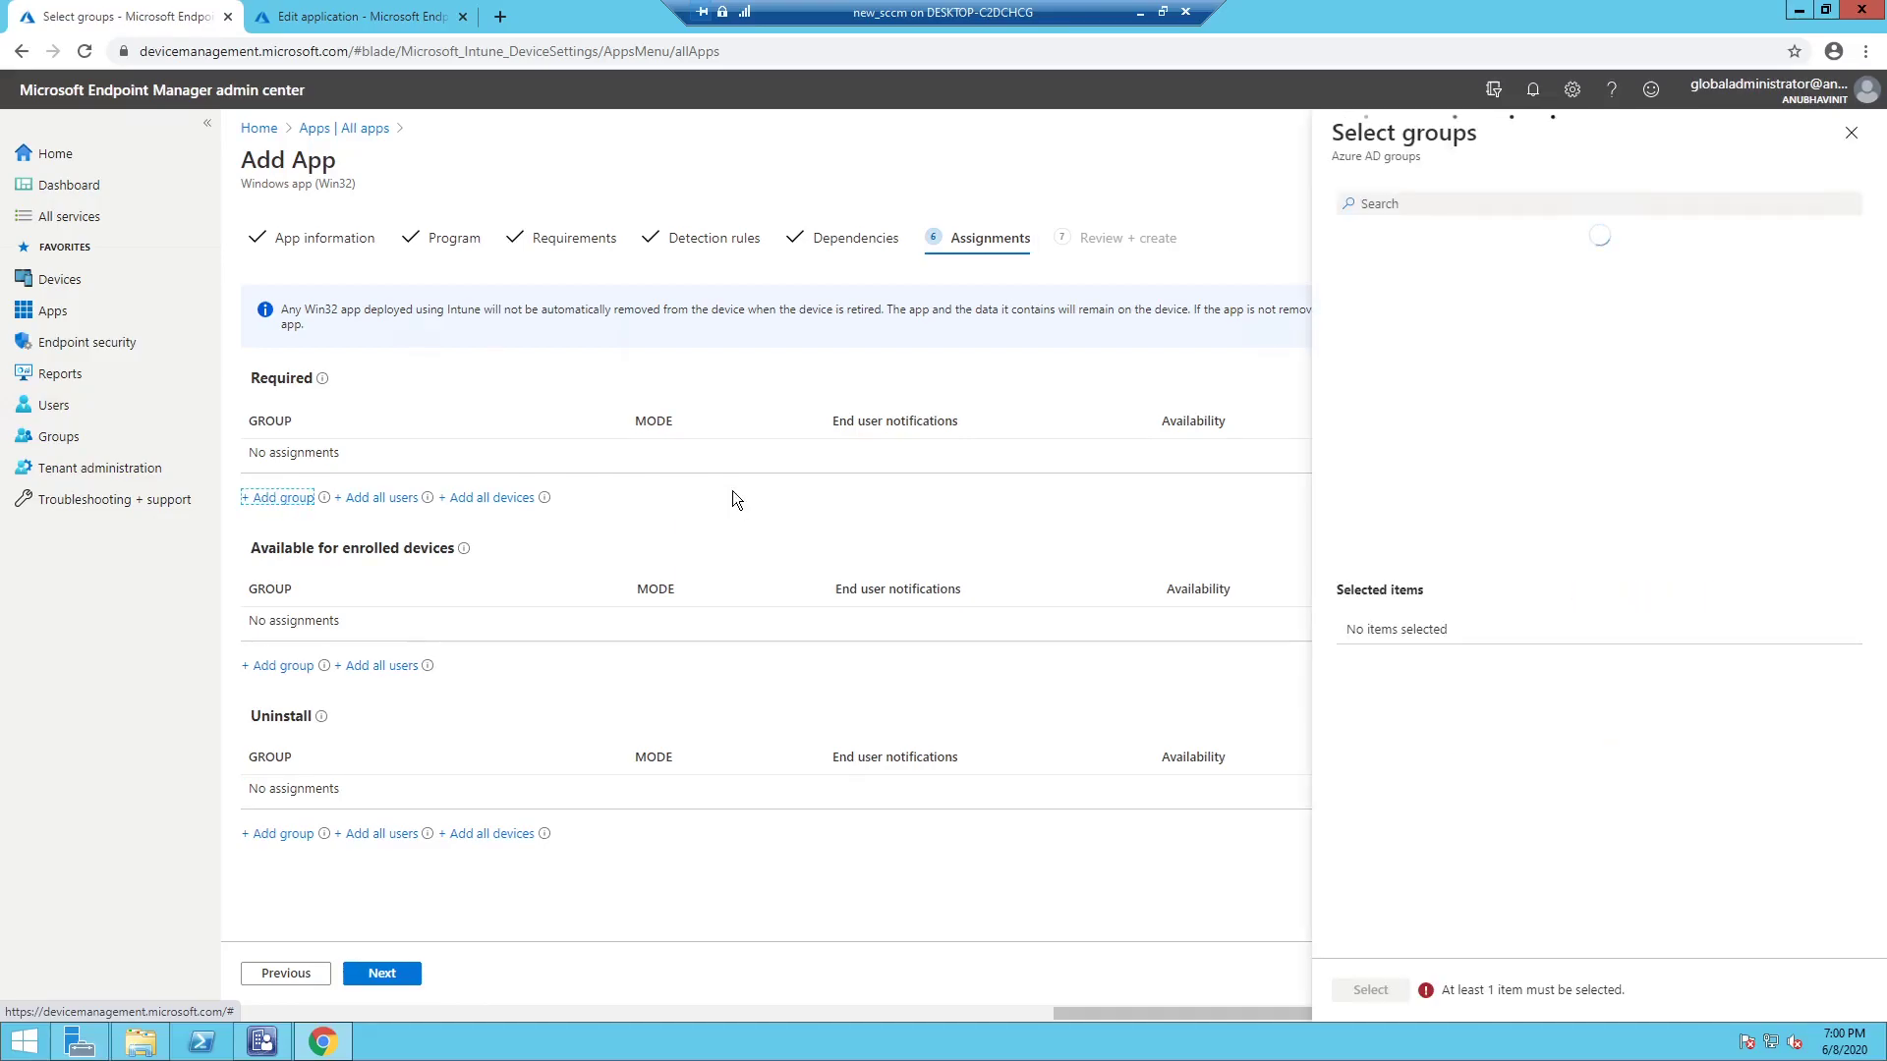
pyautogui.write('hybrid')
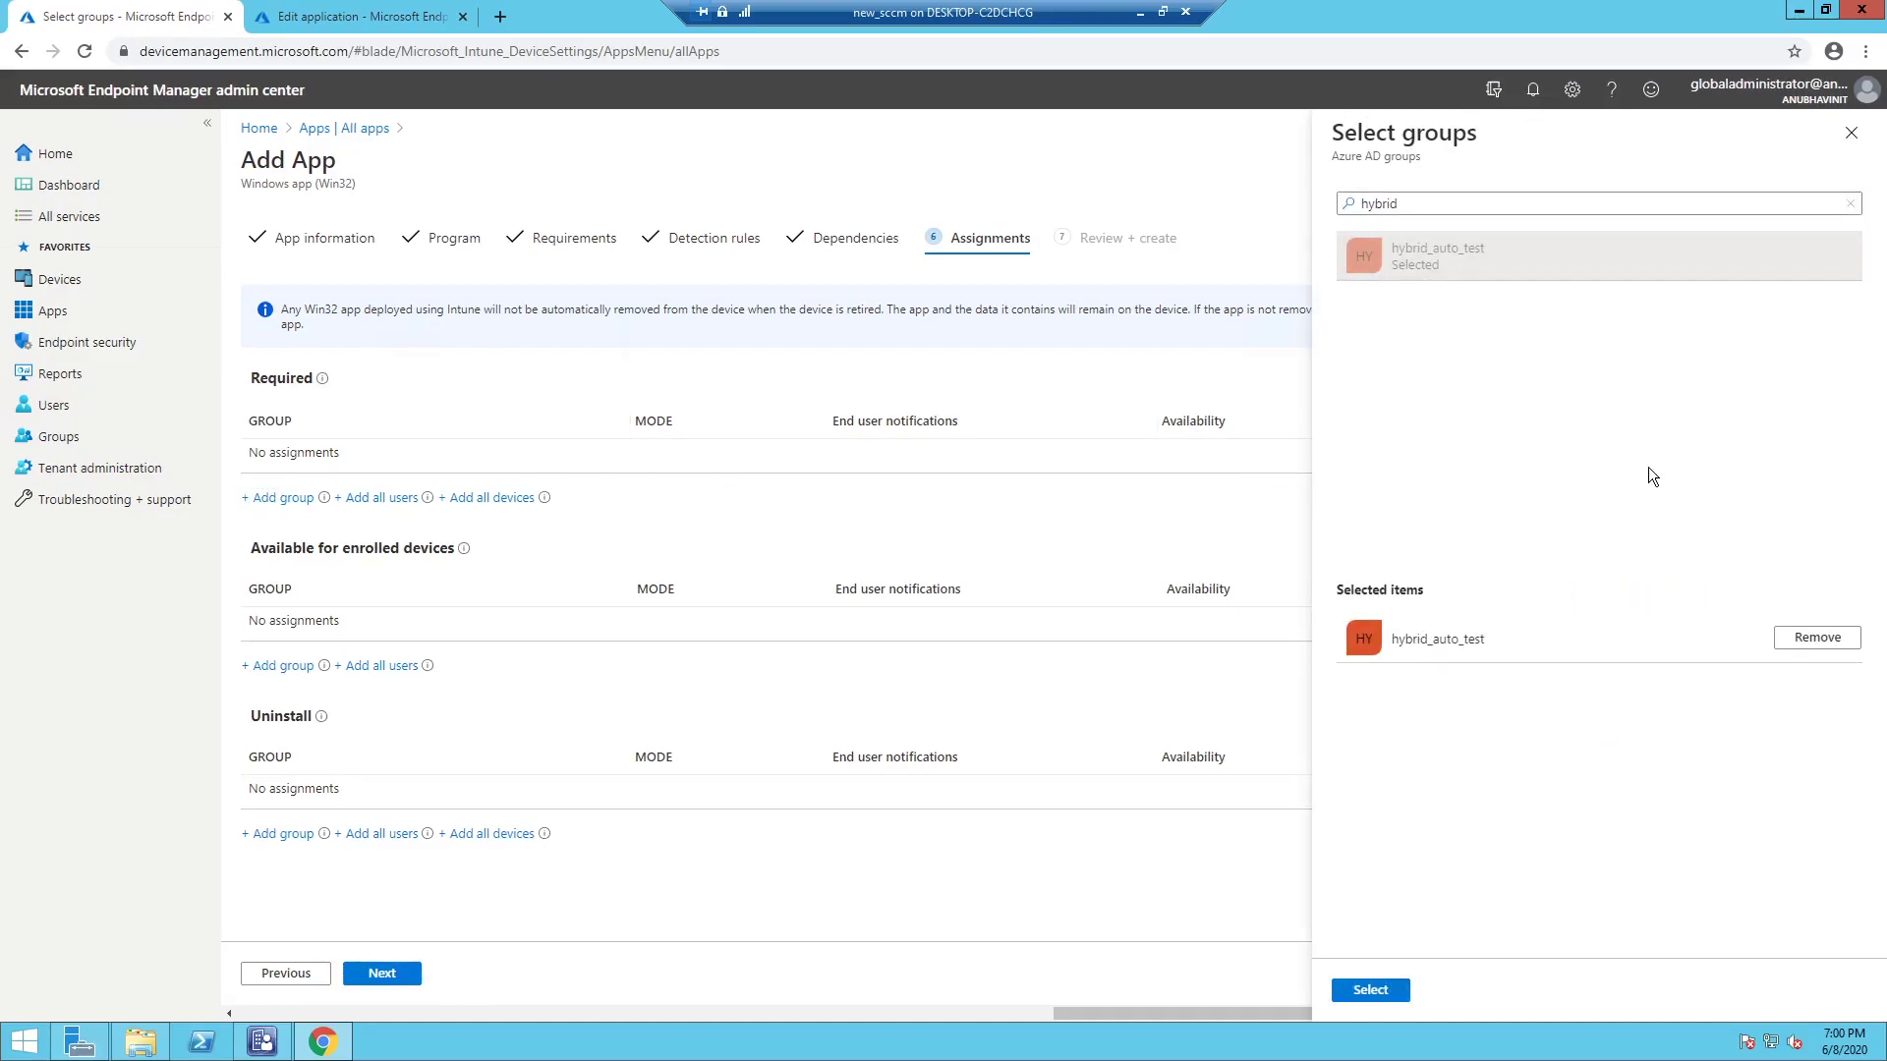
pyautogui.moveTo(1622, 499)
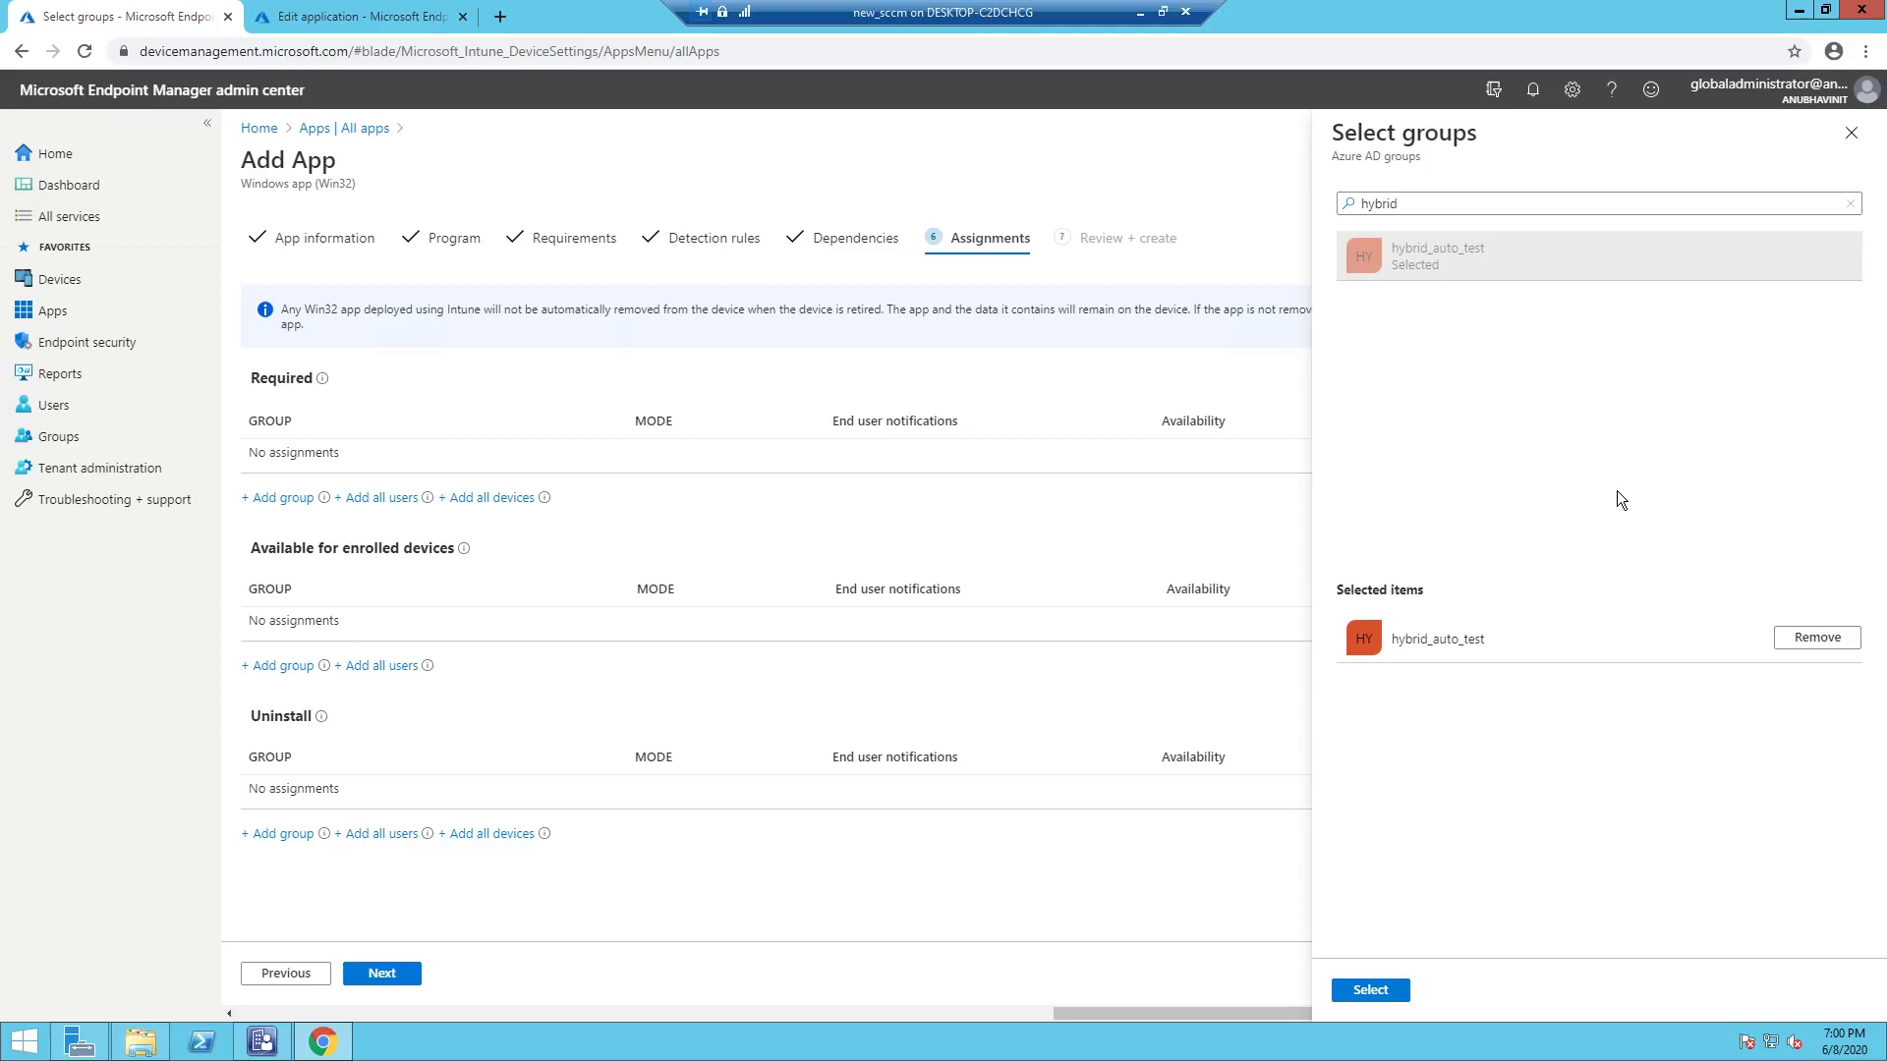
pyautogui.moveTo(1541, 499)
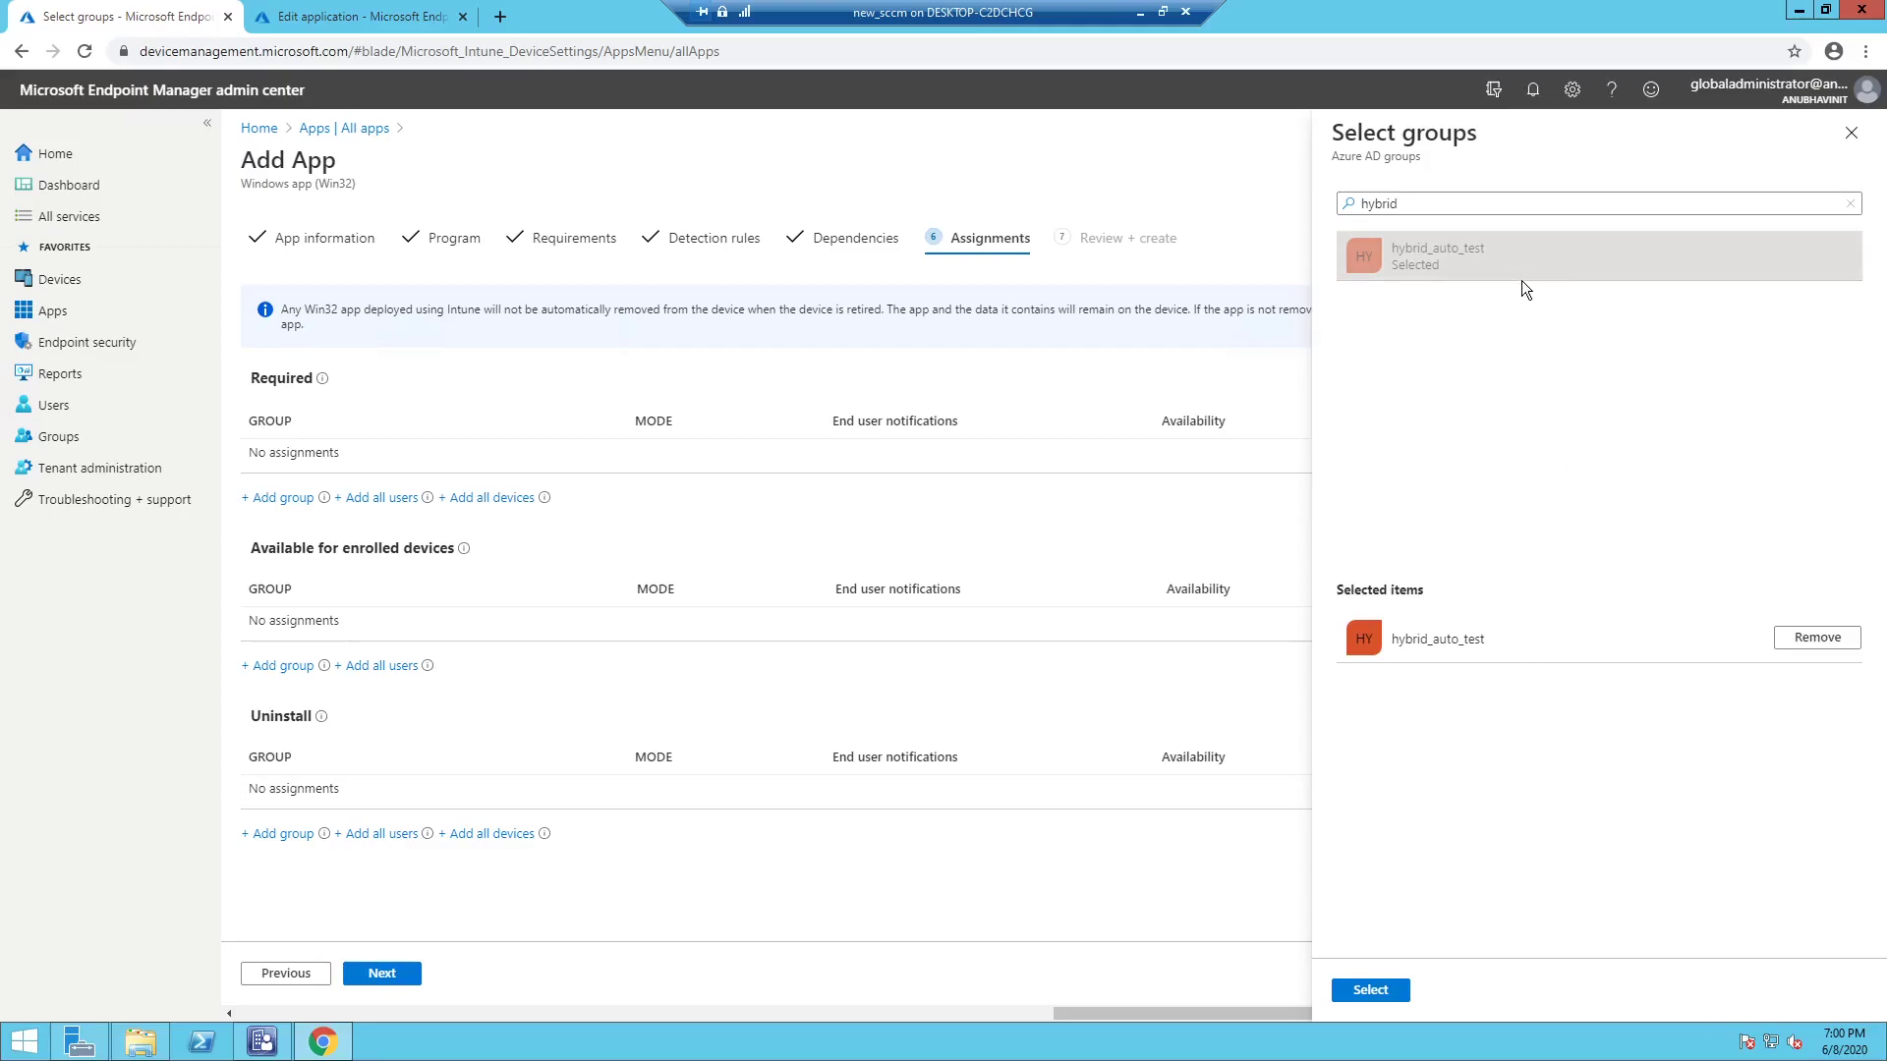
pyautogui.click(1368, 989)
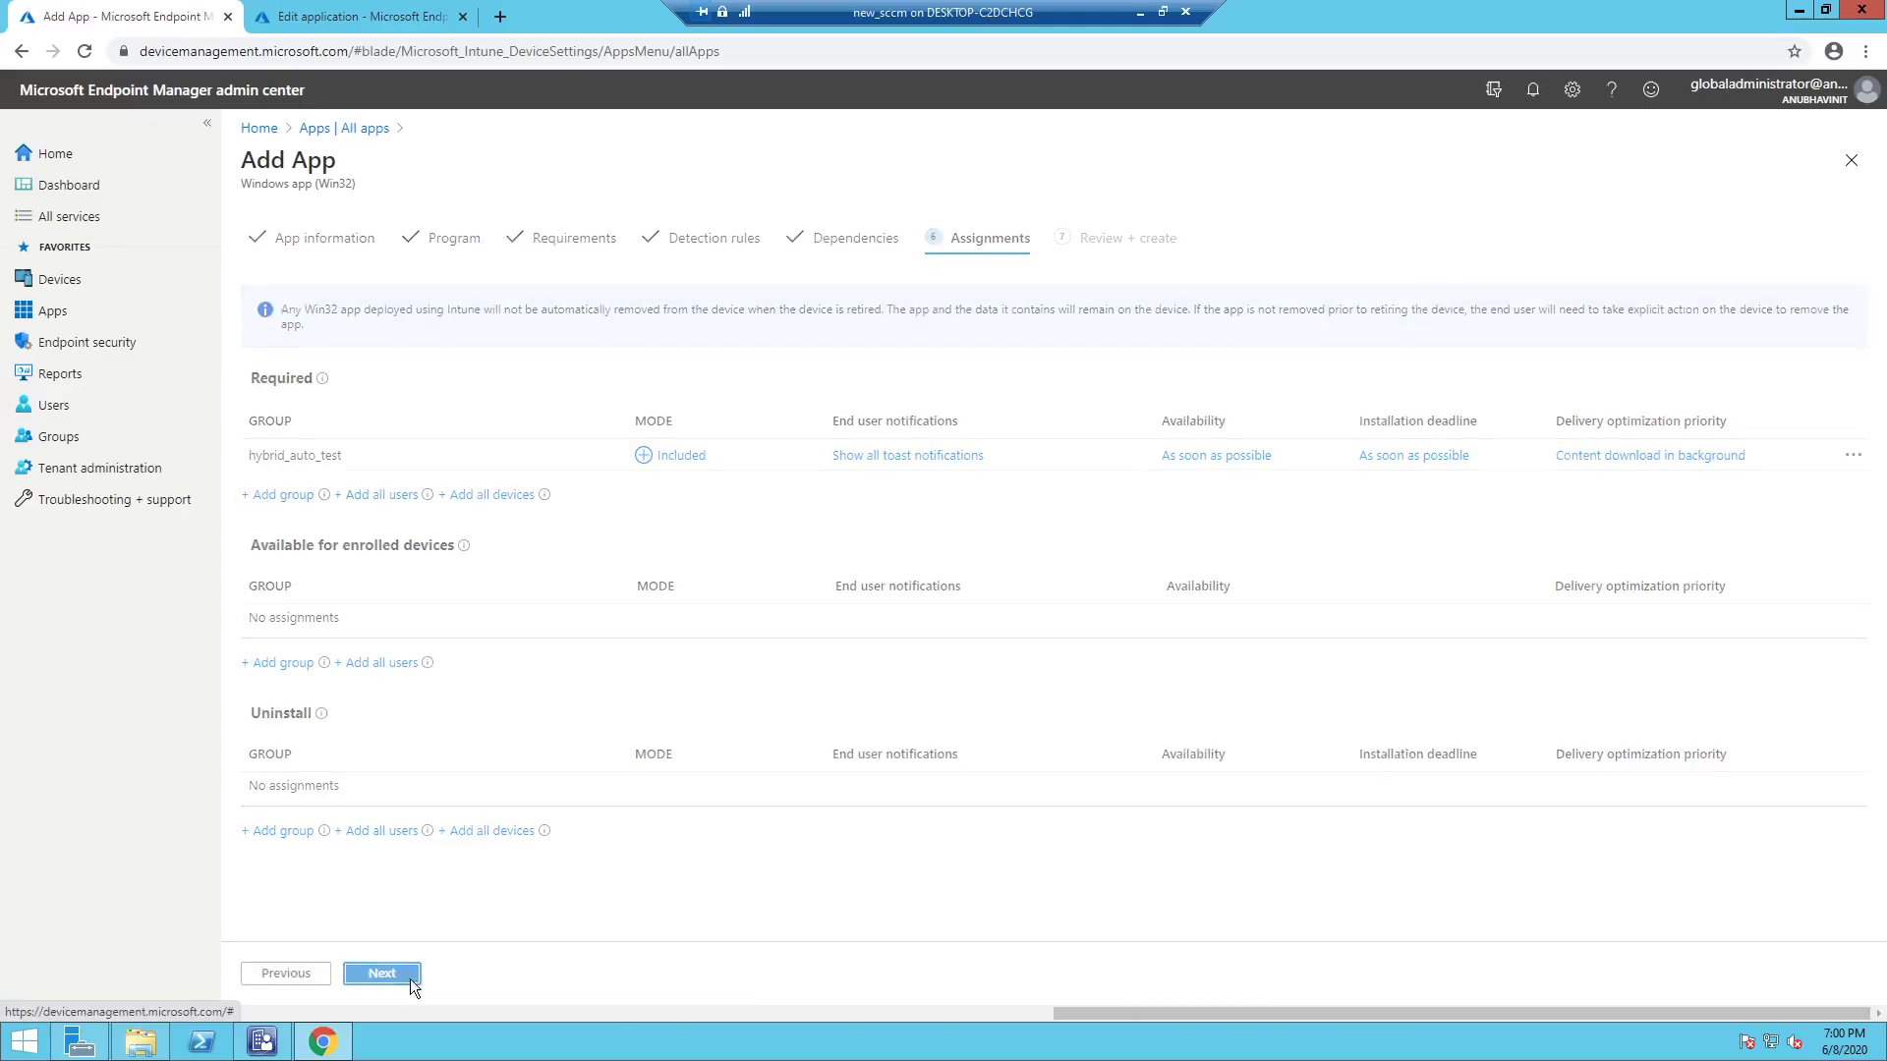
# - Create the app and scroll its properties to confirm the detection rule and Required assignment
pyautogui.click(381, 972)
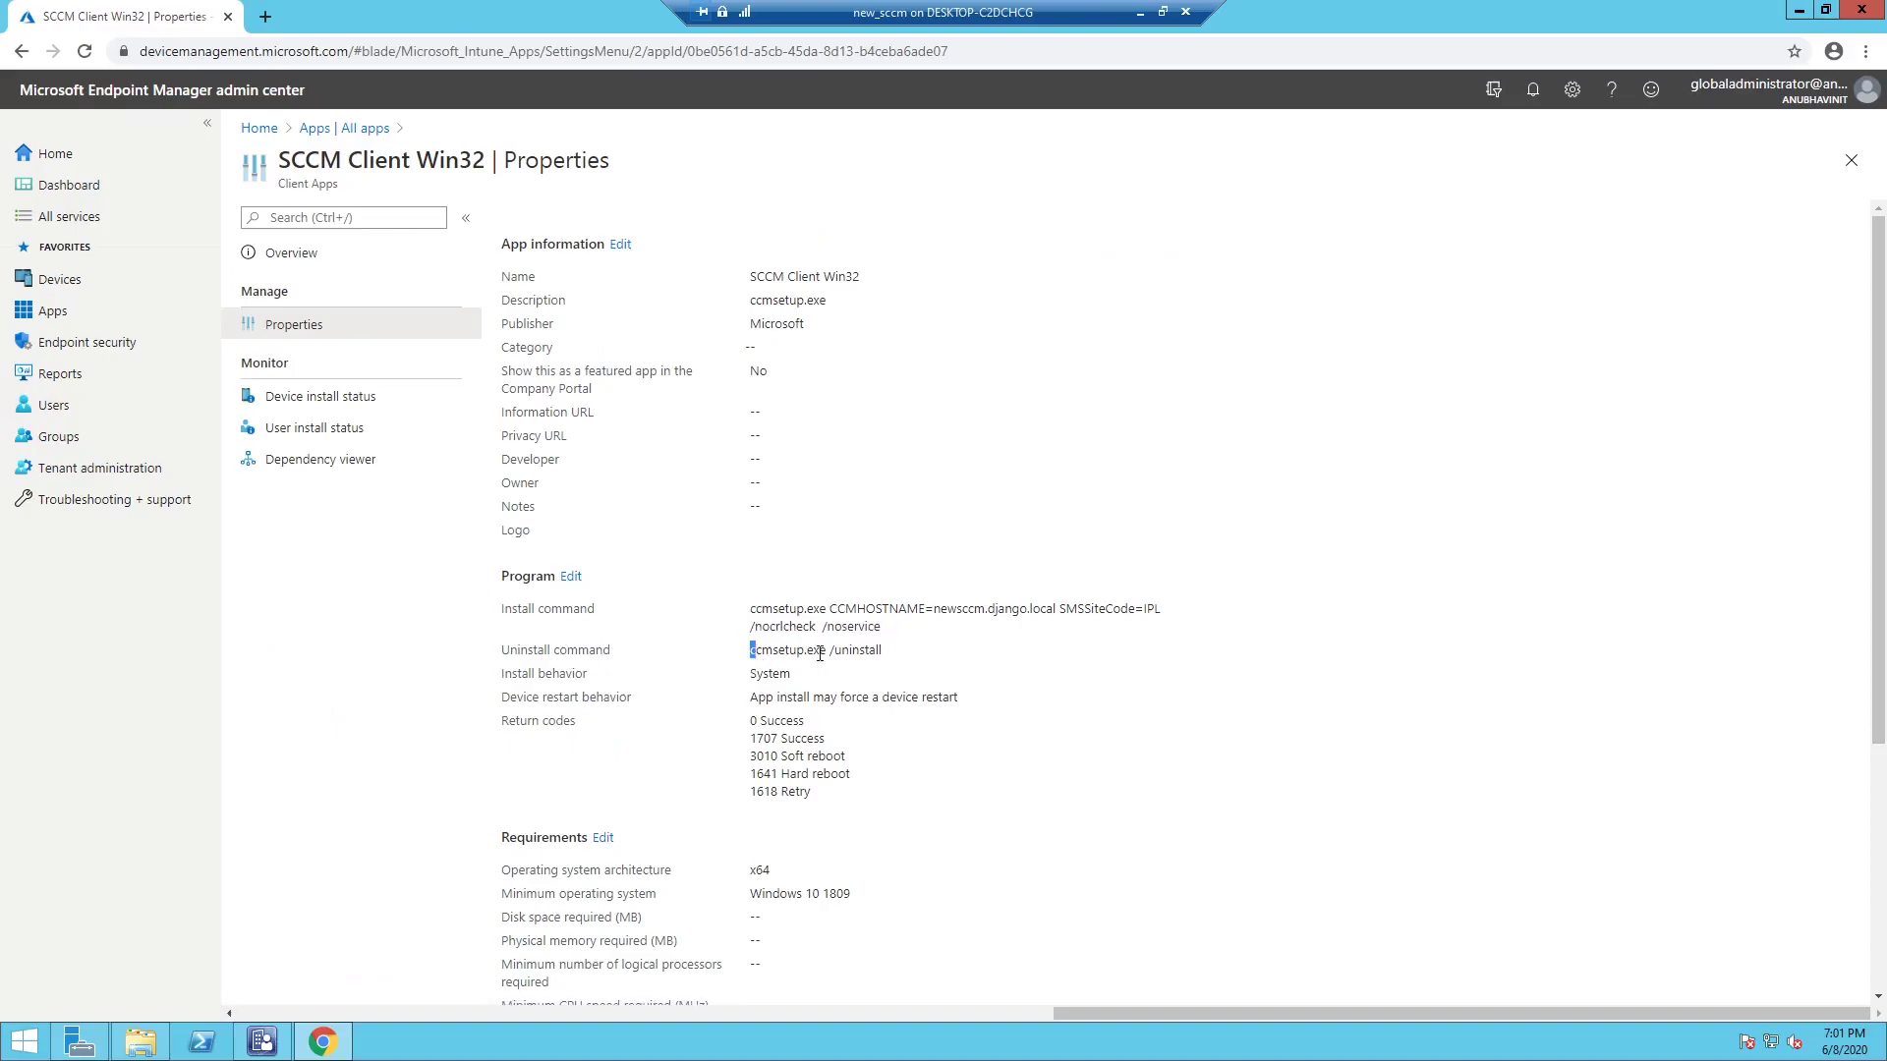
pyautogui.scroll(-3)
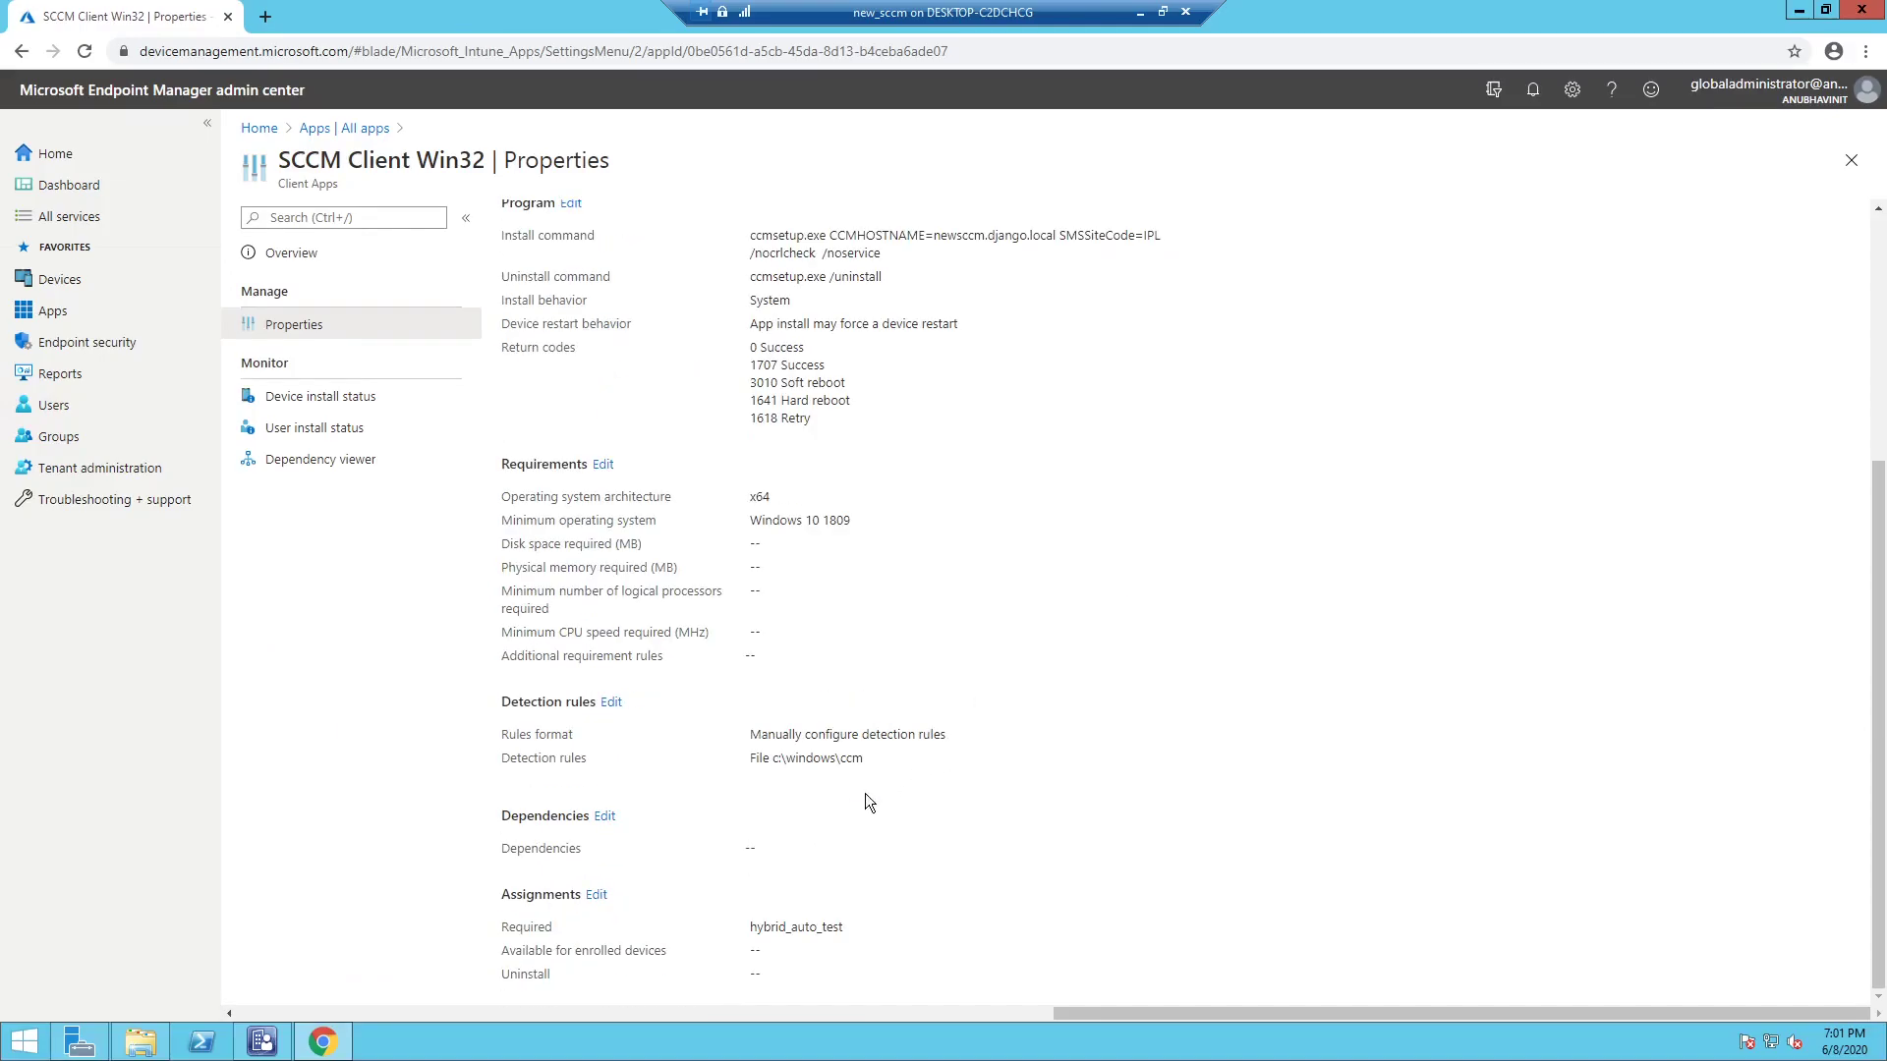
pyautogui.moveTo(941, 926)
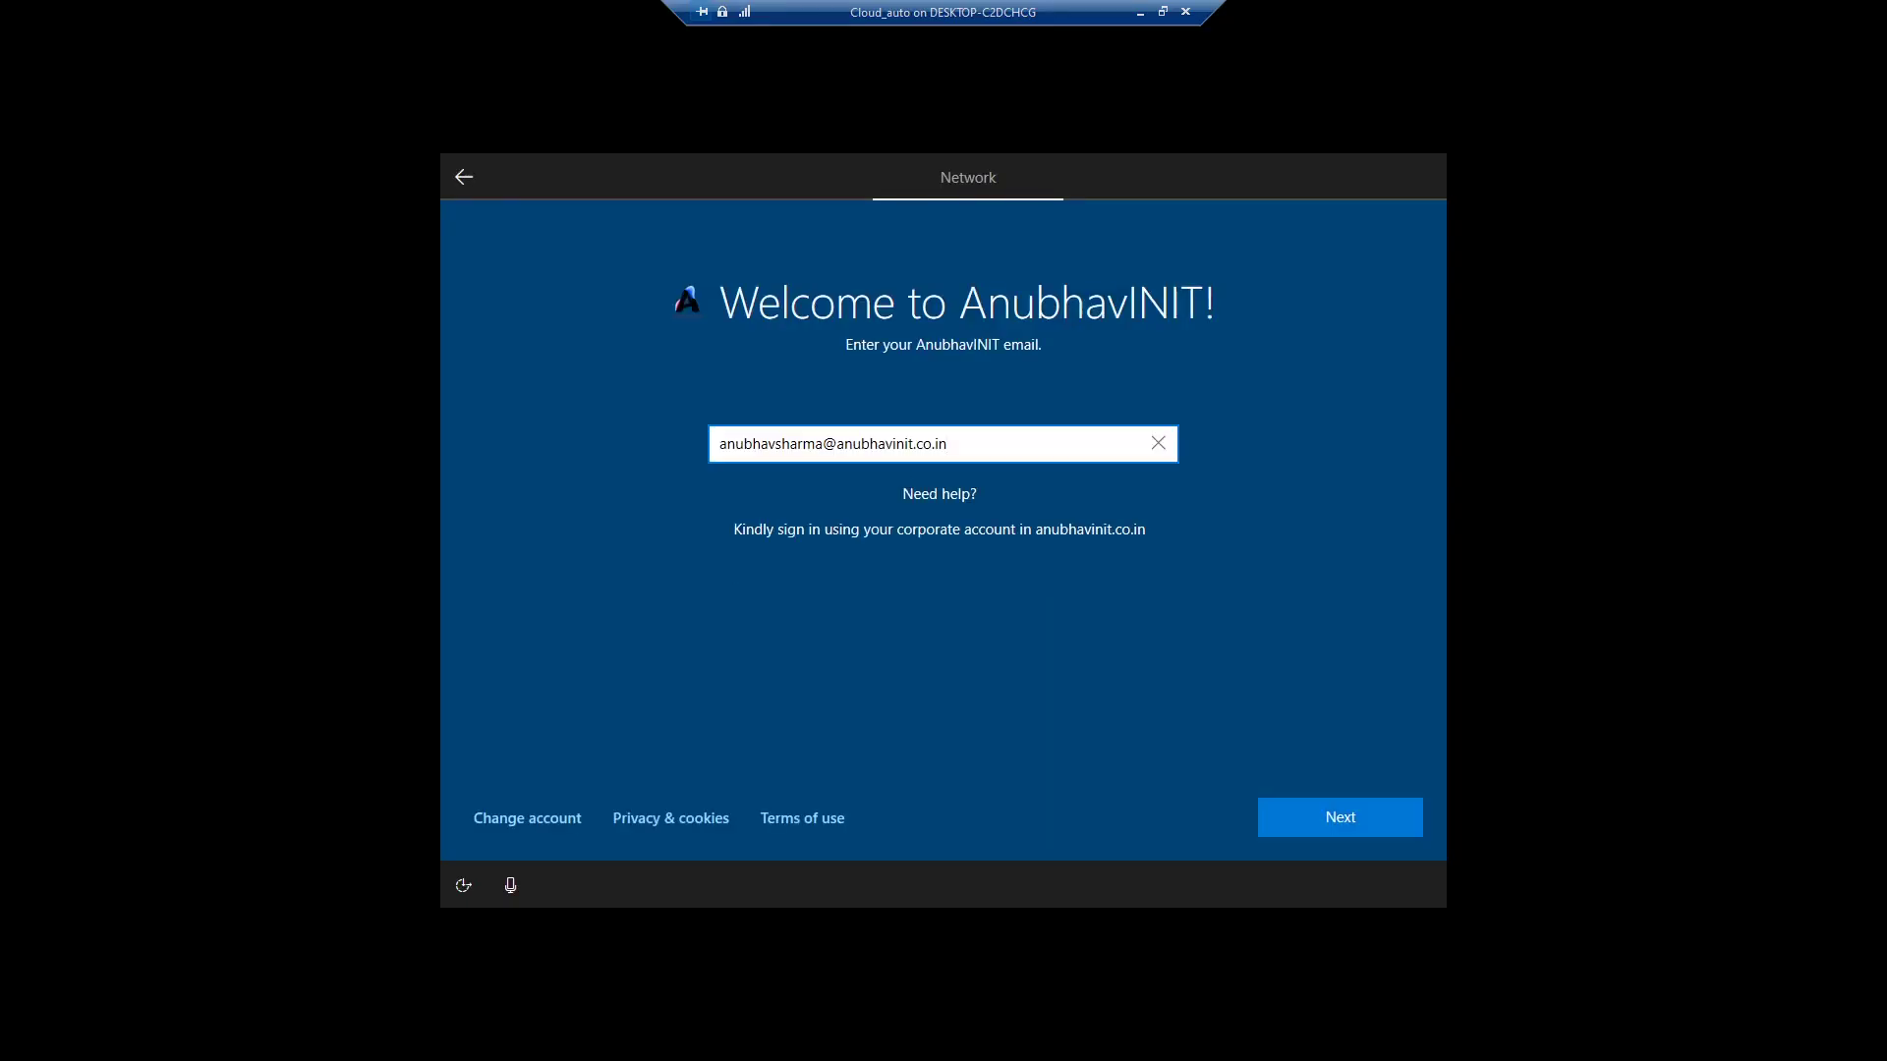
pyautogui.click(1338, 817)
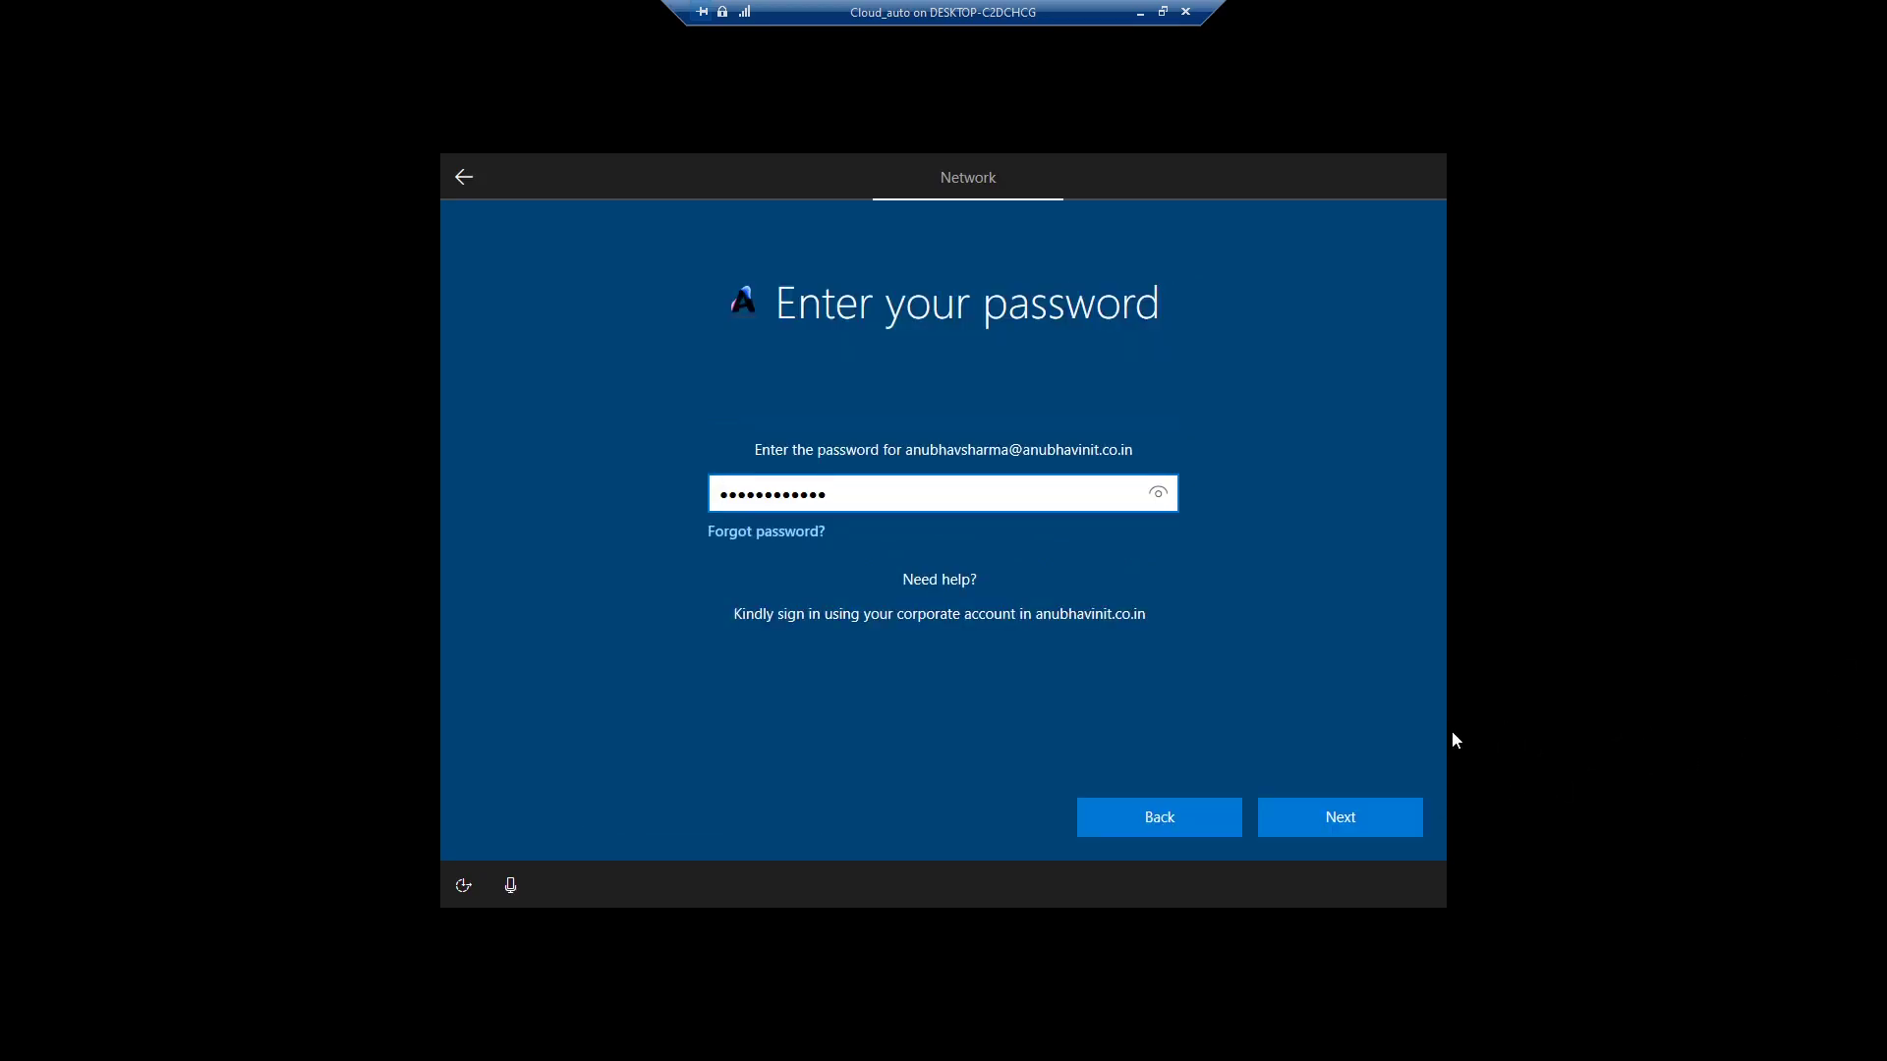
pyautogui.click(1336, 818)
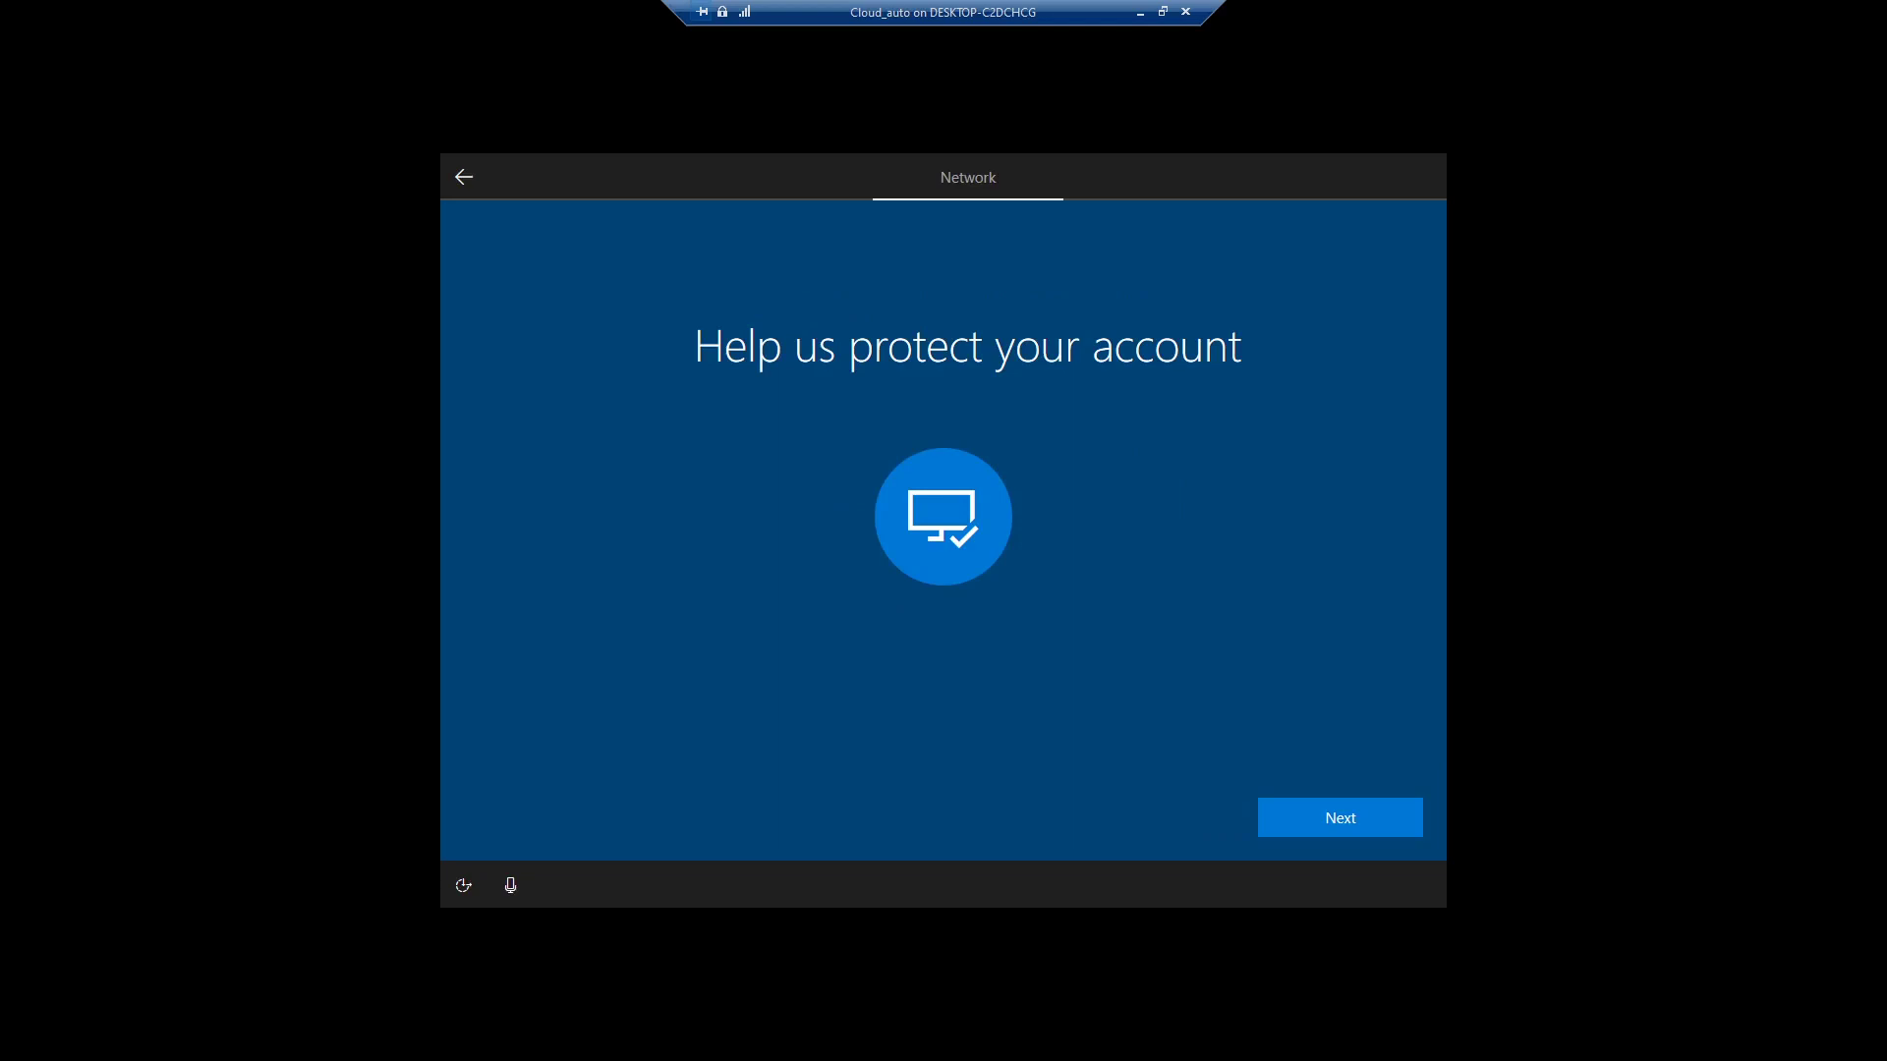
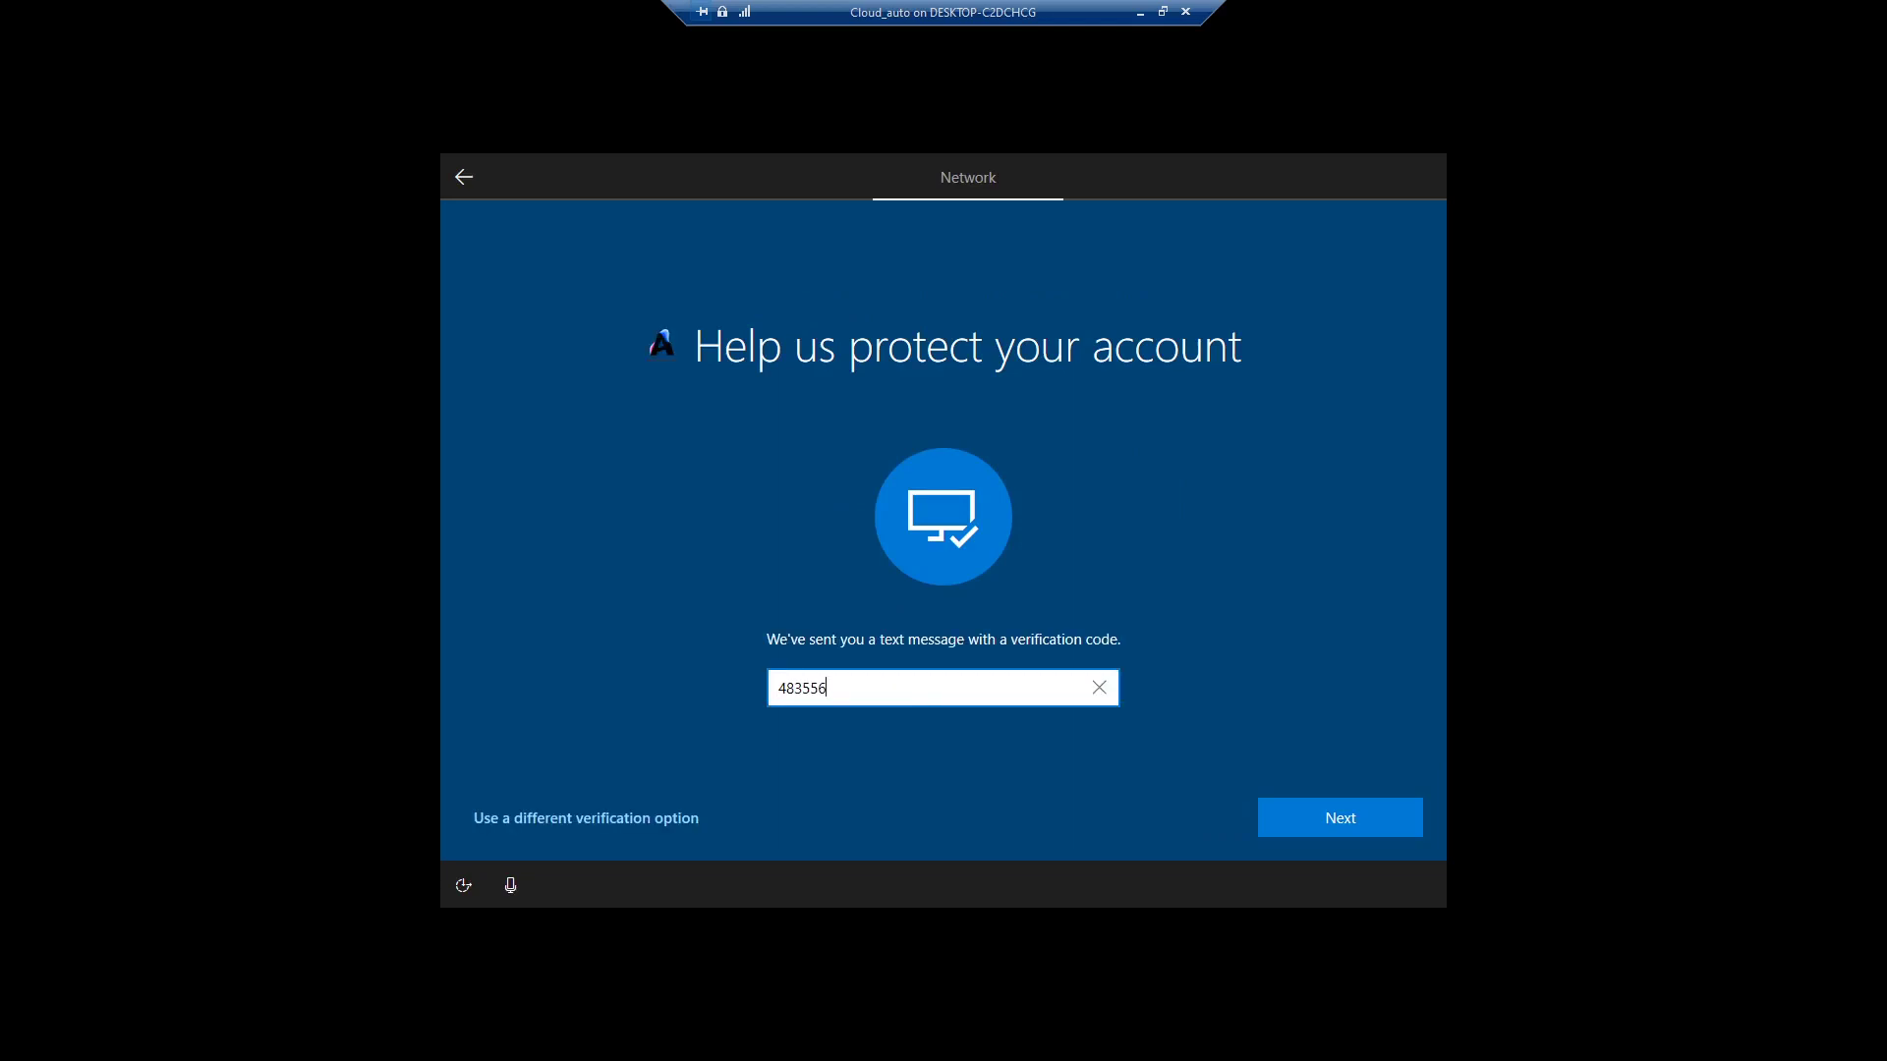
pyautogui.click(1336, 817)
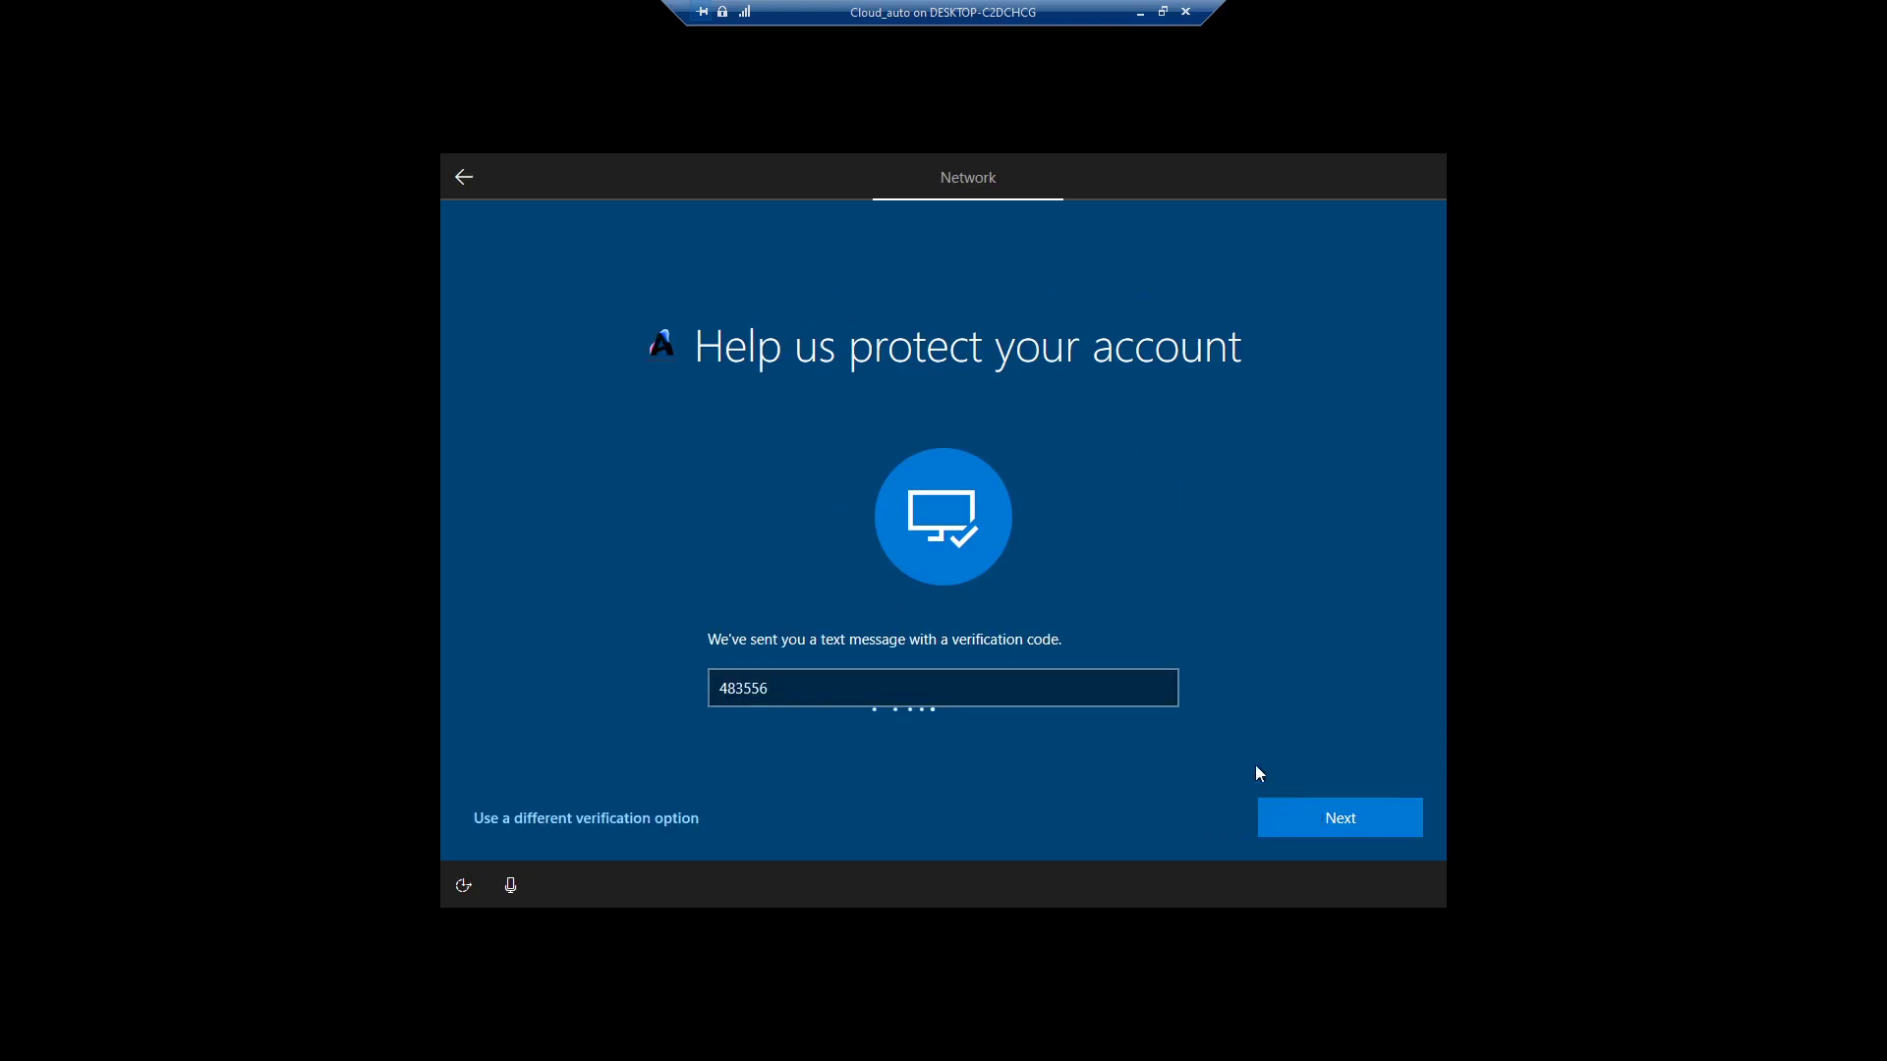
pyautogui.click(1338, 818)
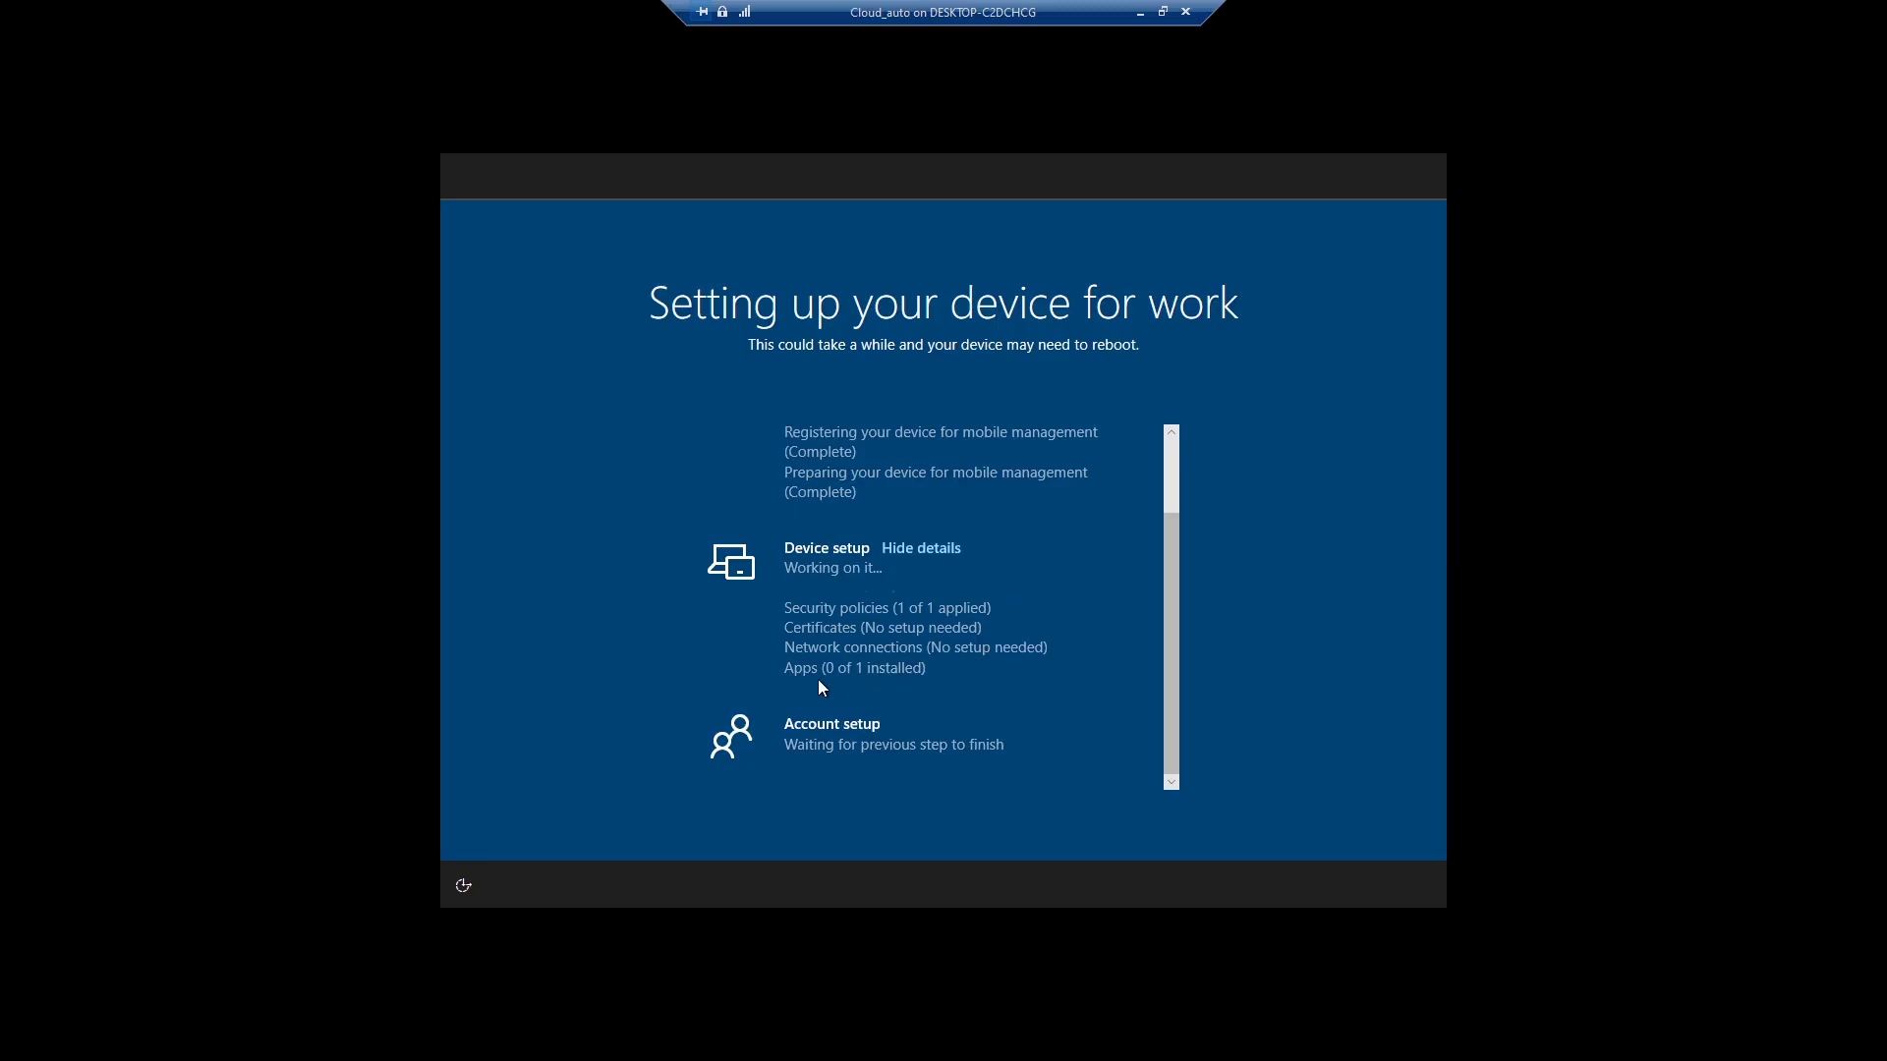
pyautogui.moveTo(946, 700)
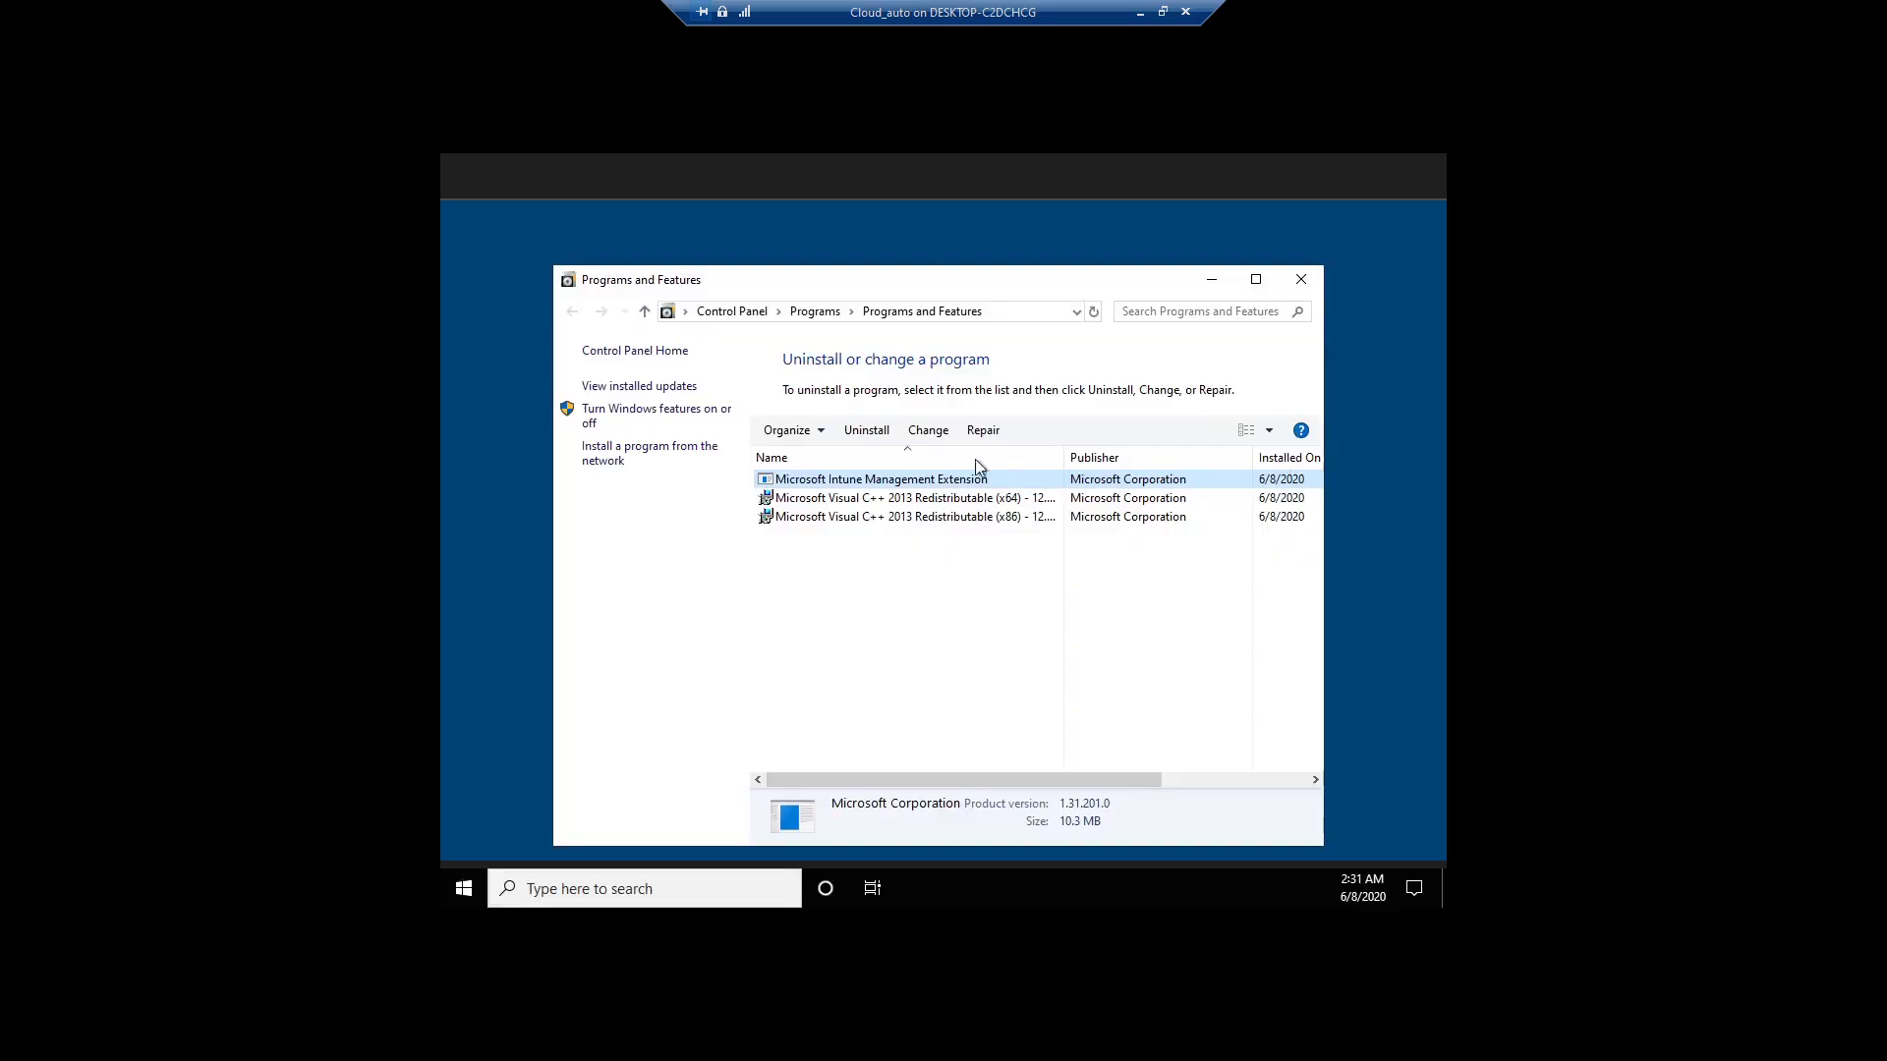
pyautogui.moveTo(851, 327)
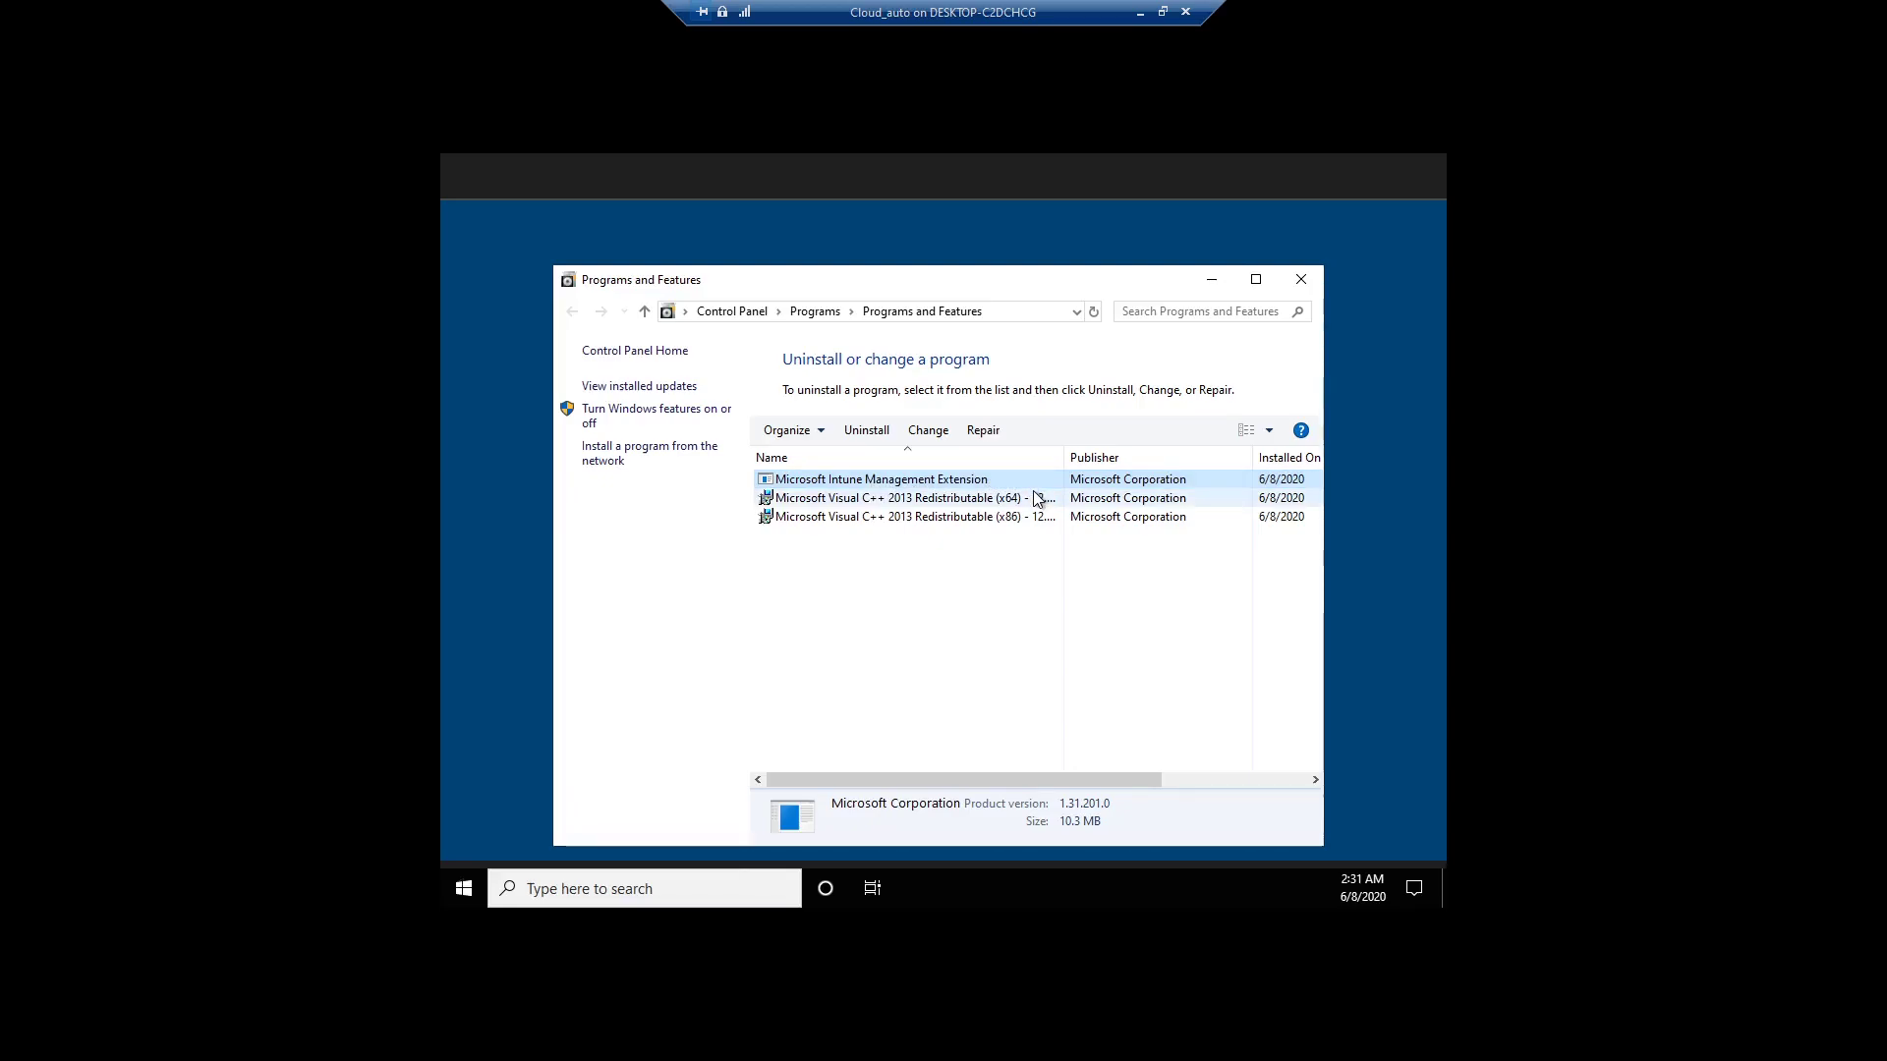
pyautogui.click(878, 477)
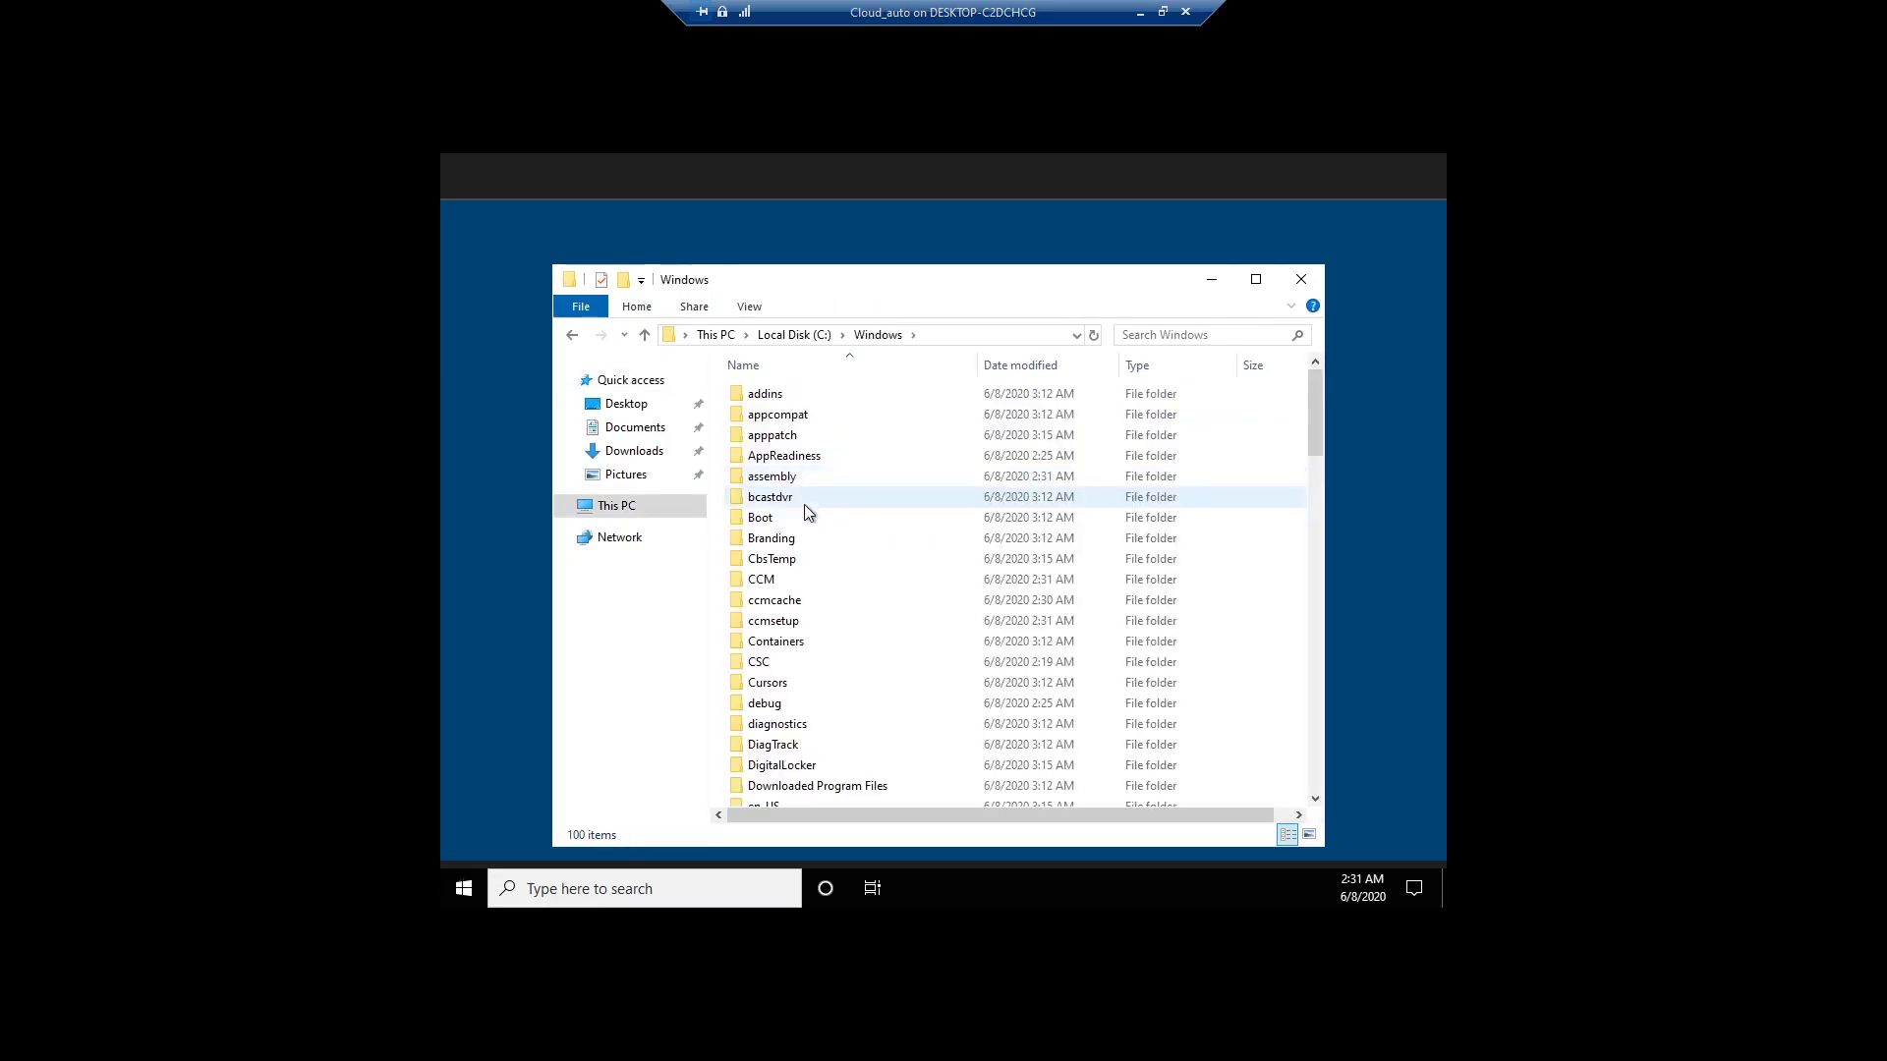
pyautogui.moveTo(800, 621)
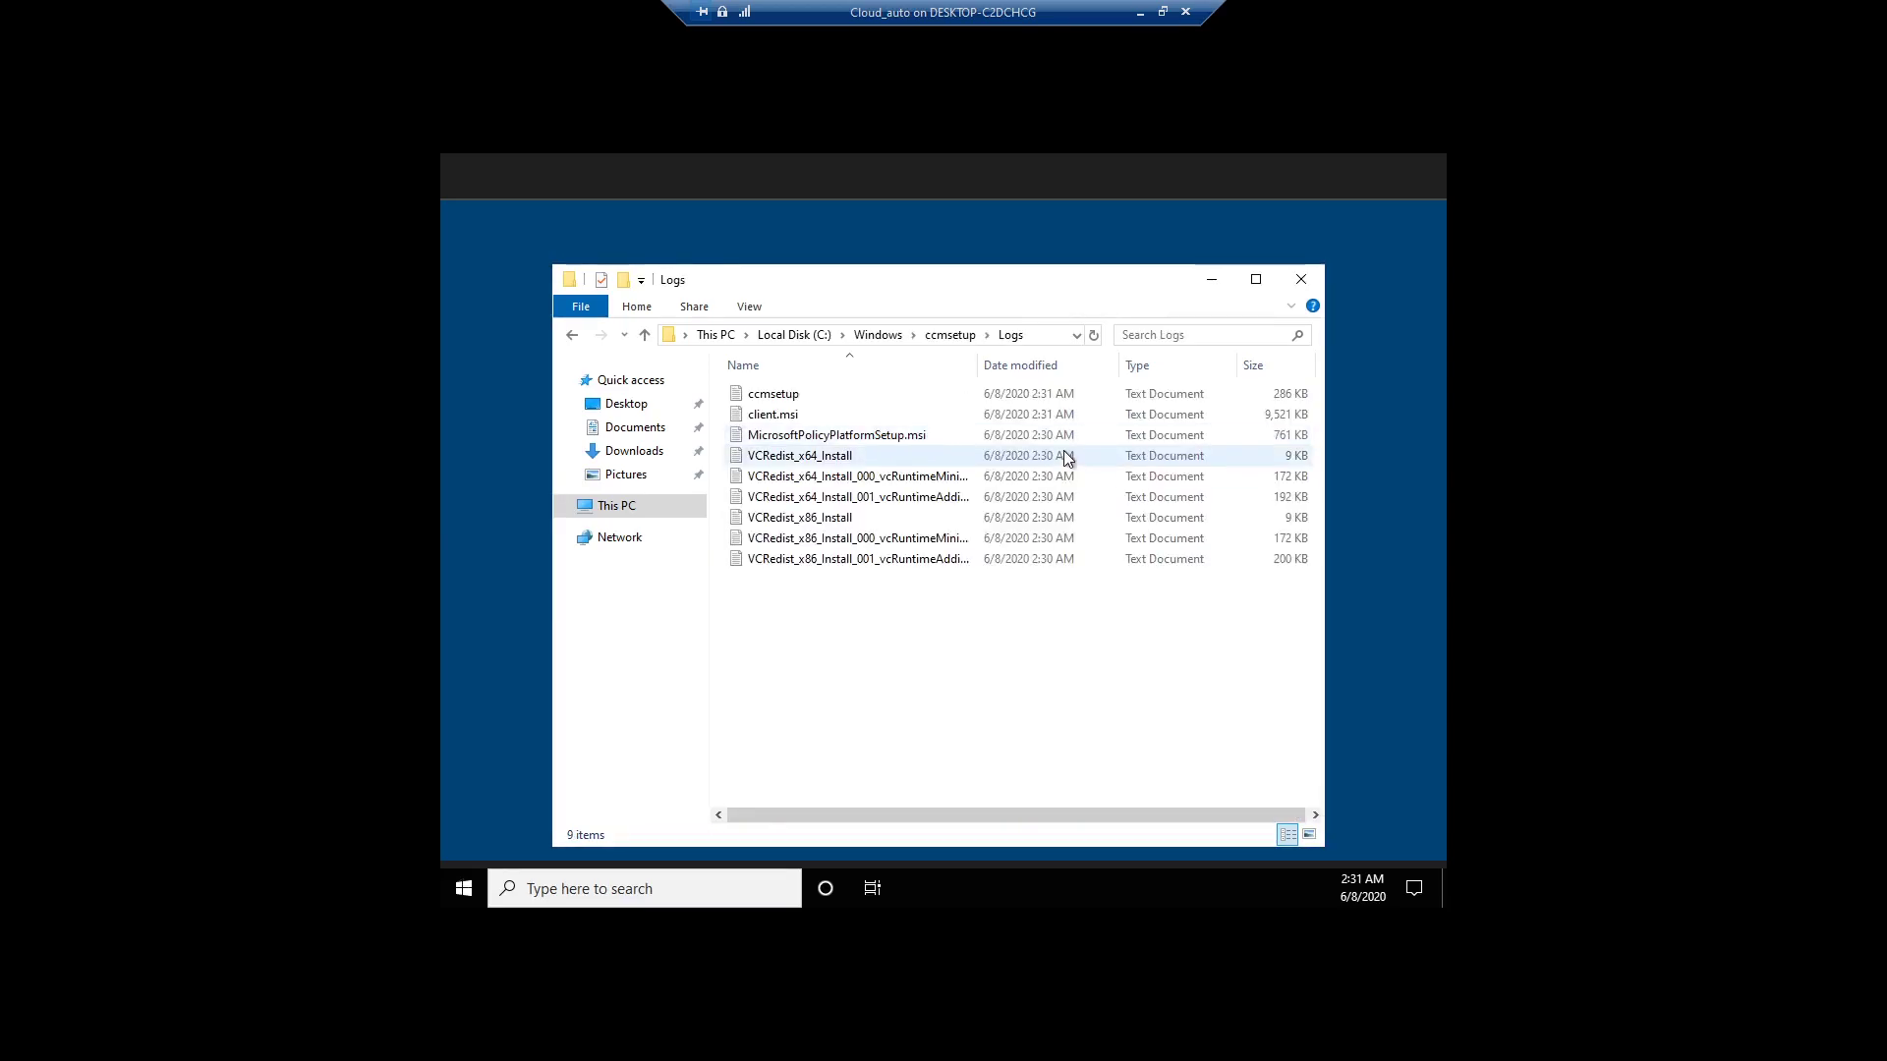
# - Open ccmsetup.log from C:\Windows\ccmsetup\Logs in Notepad
pyautogui.click(773, 393)
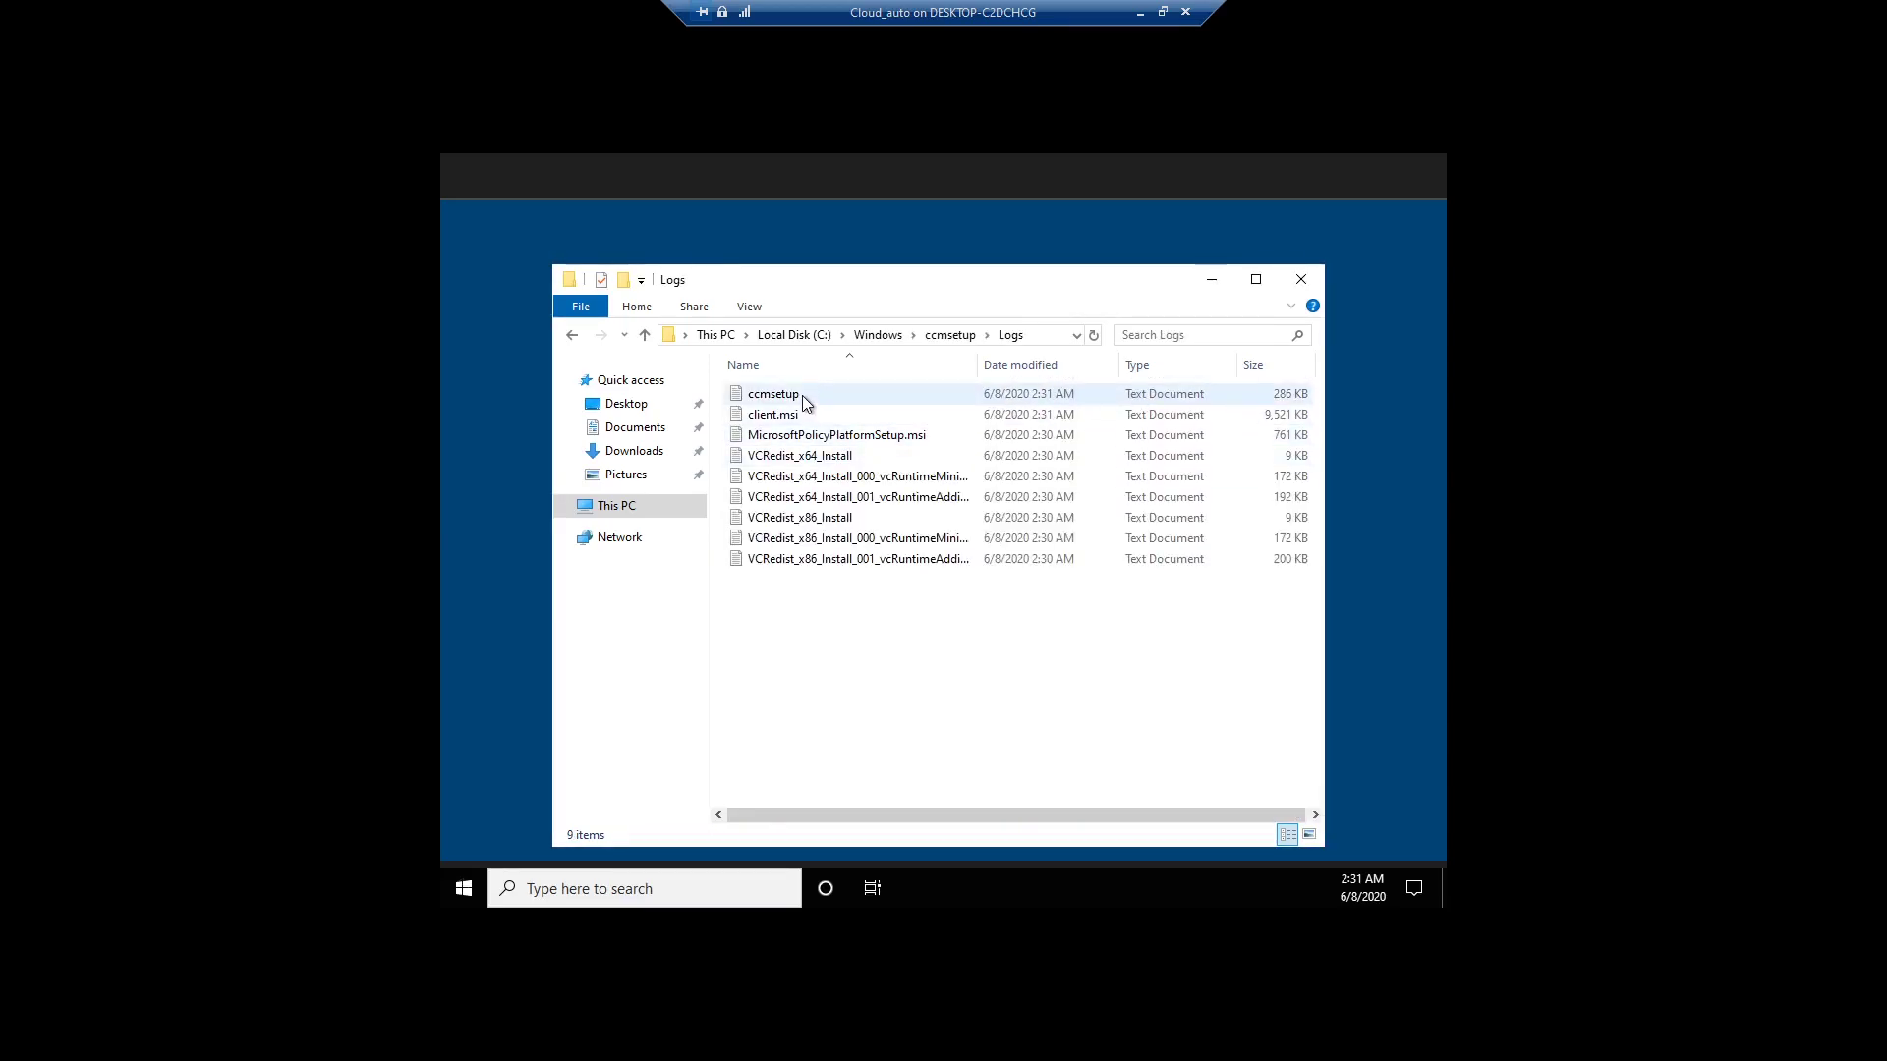
pyautogui.doubleClick(772, 393)
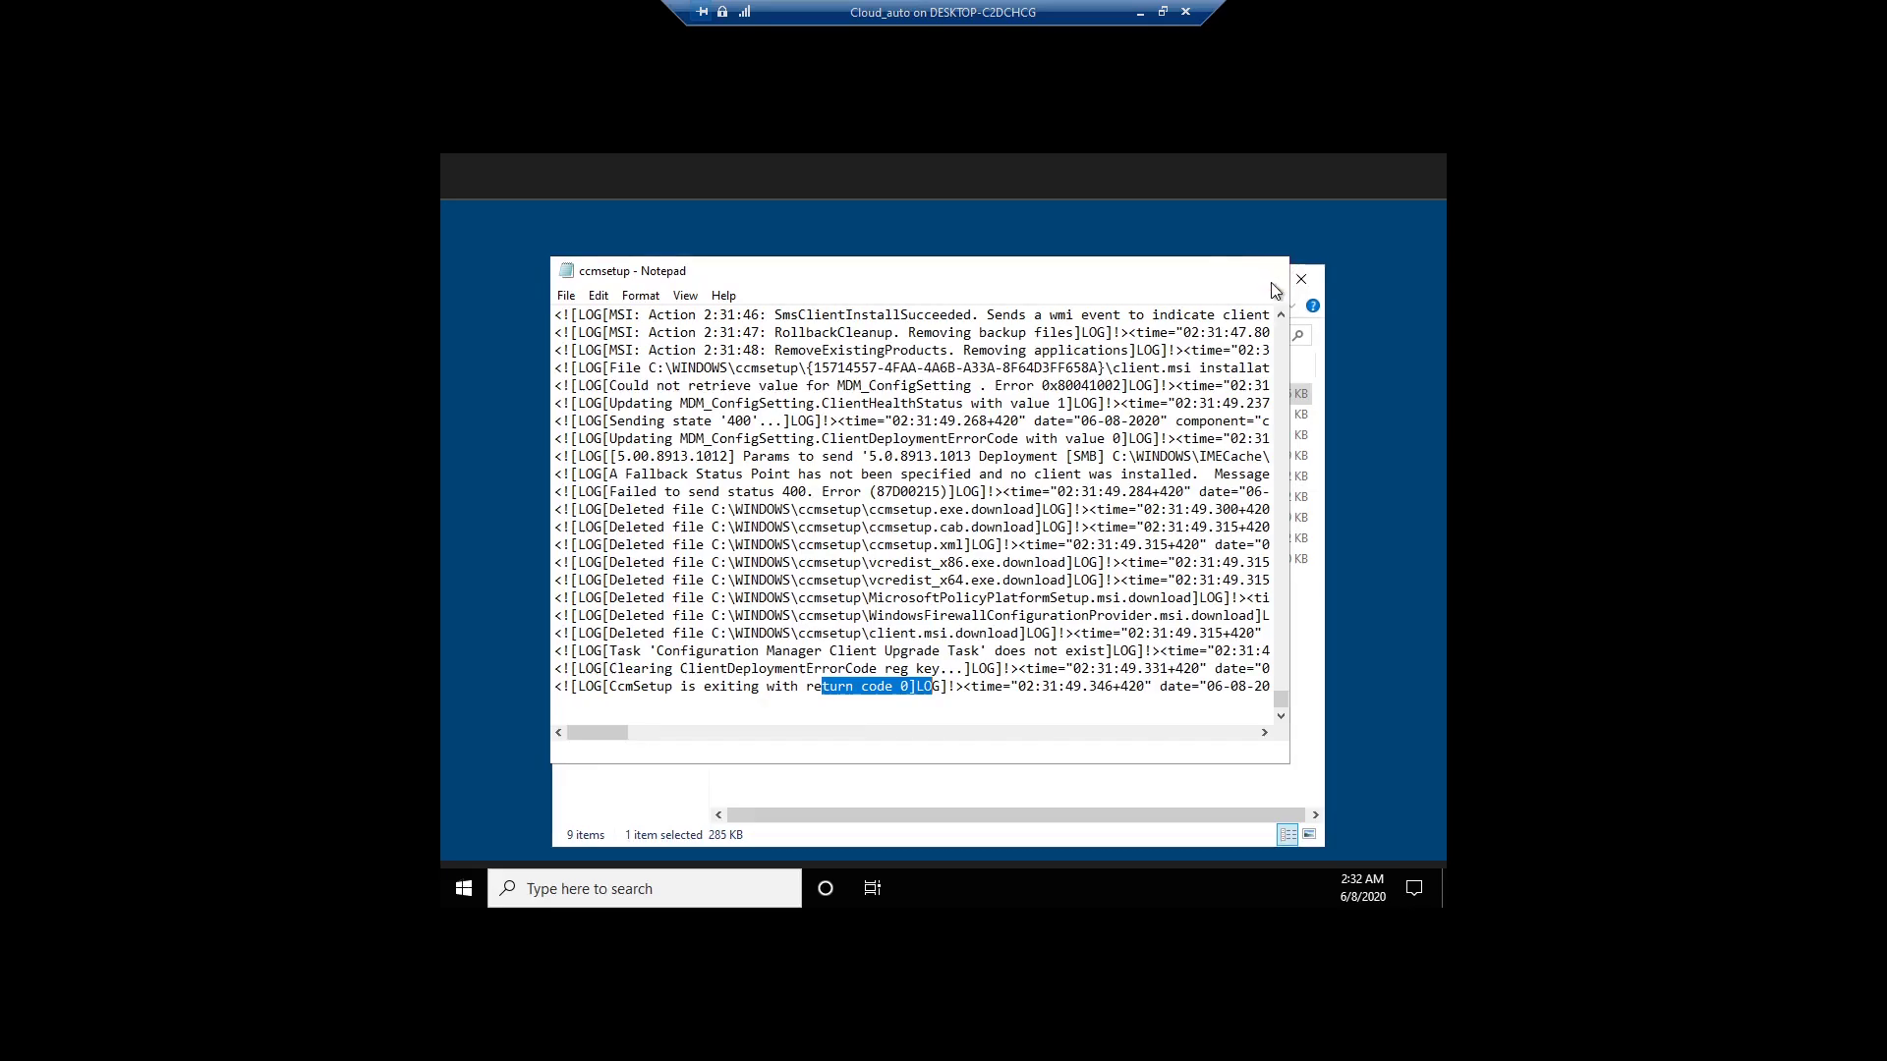
# - Review the end of ccmsetup.log confirming CcmSetup exited with return code 0
pyautogui.click(1299, 277)
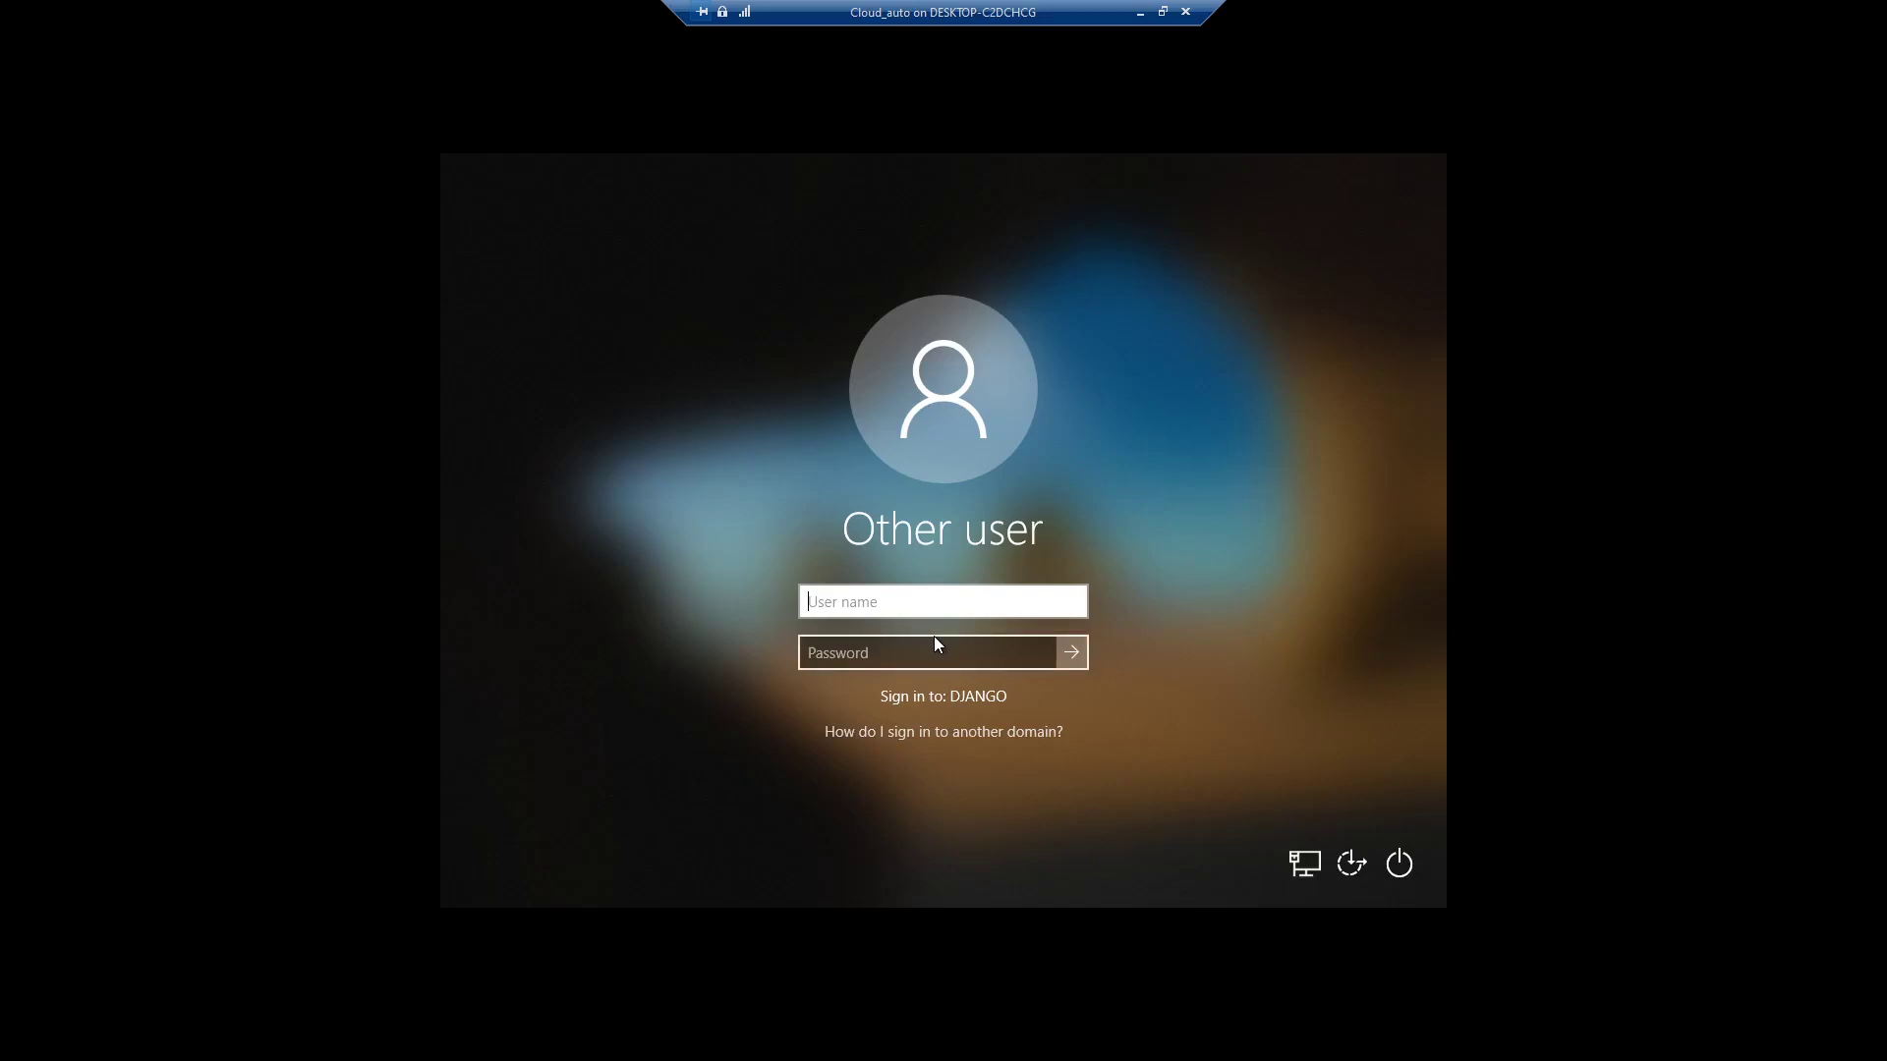
pyautogui.moveTo(1187, 591)
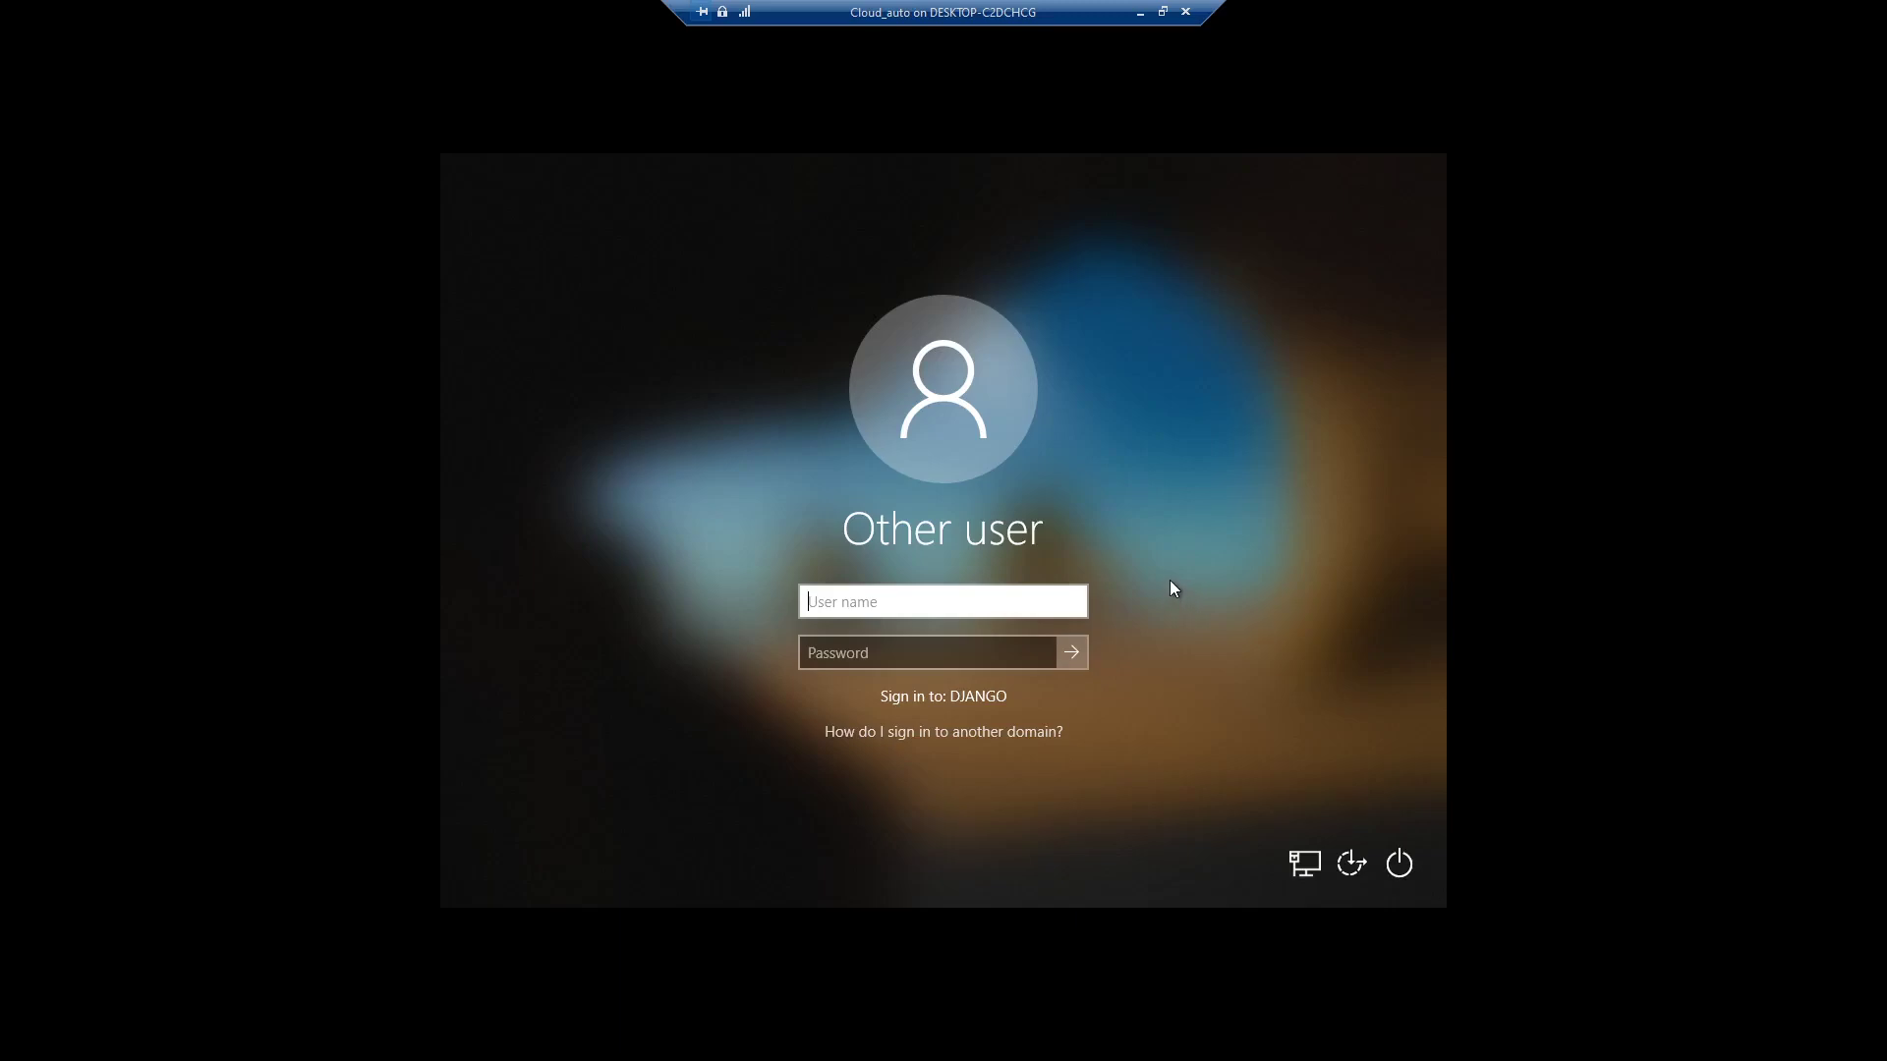
pyautogui.moveTo(1561, 602)
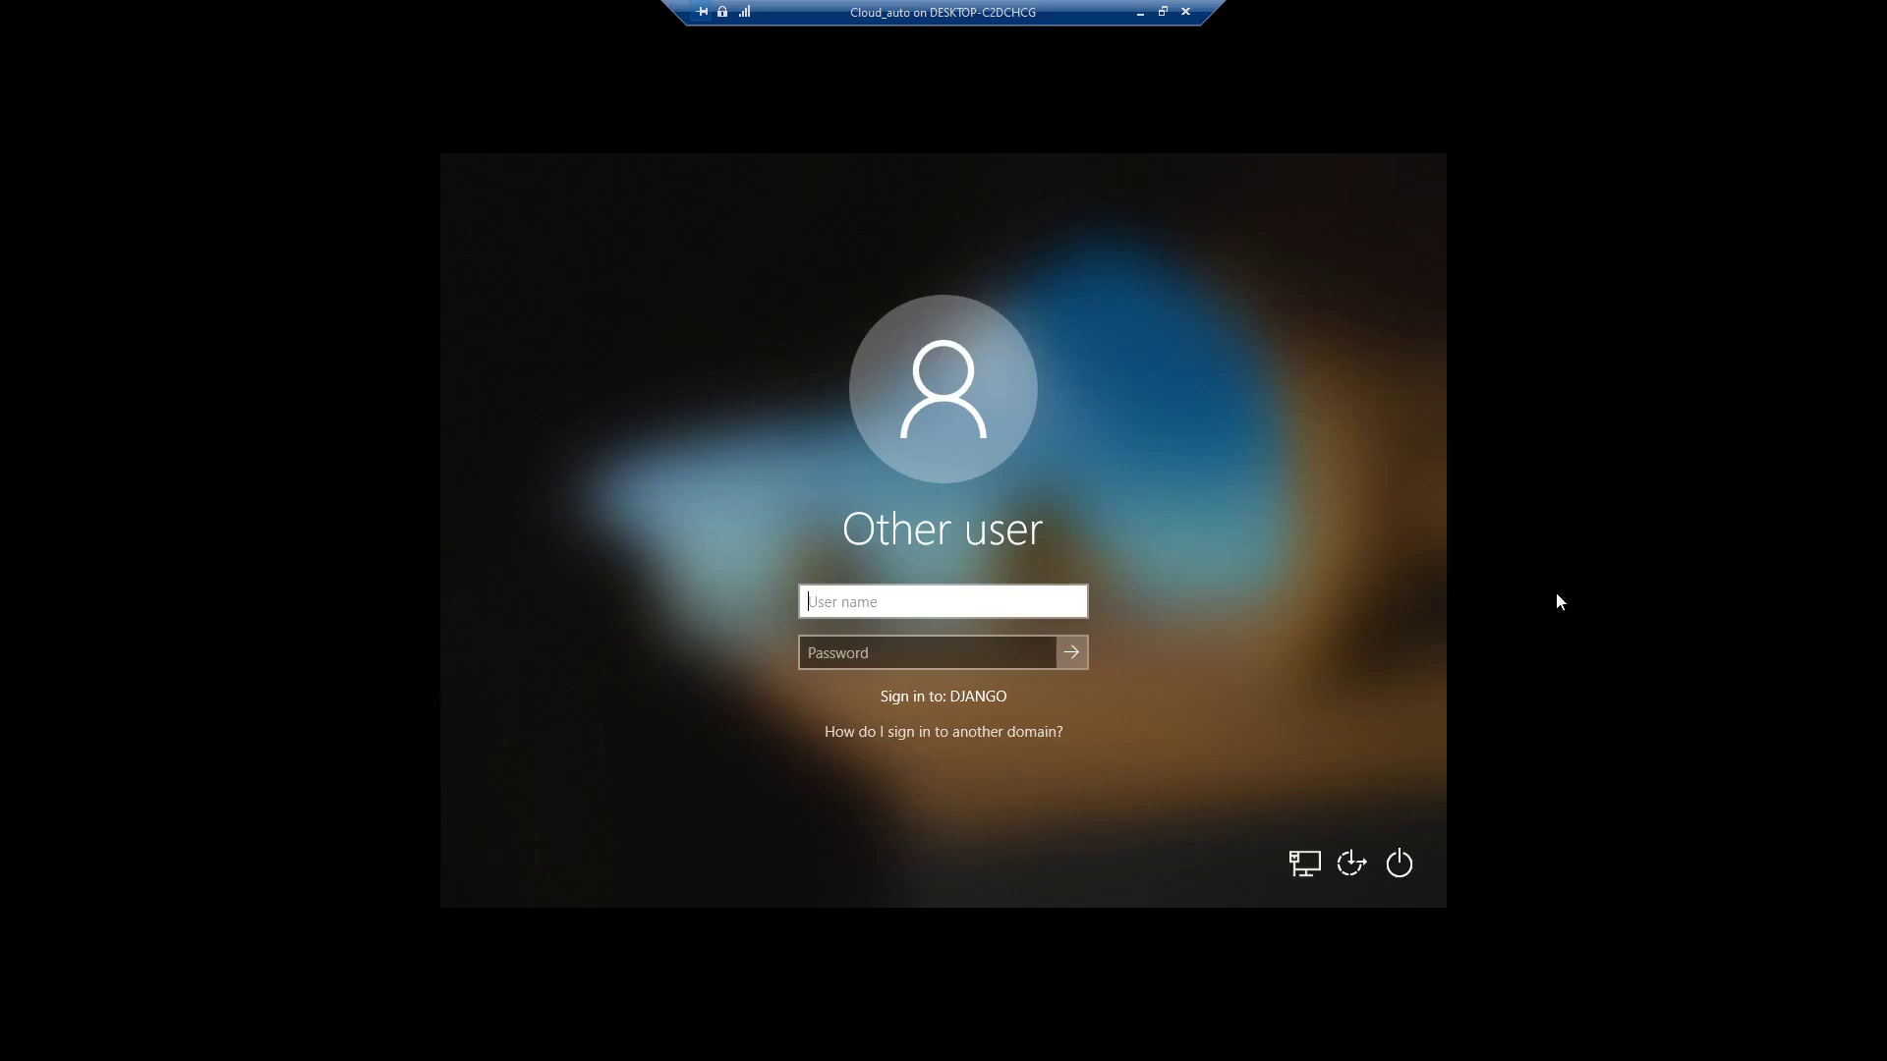